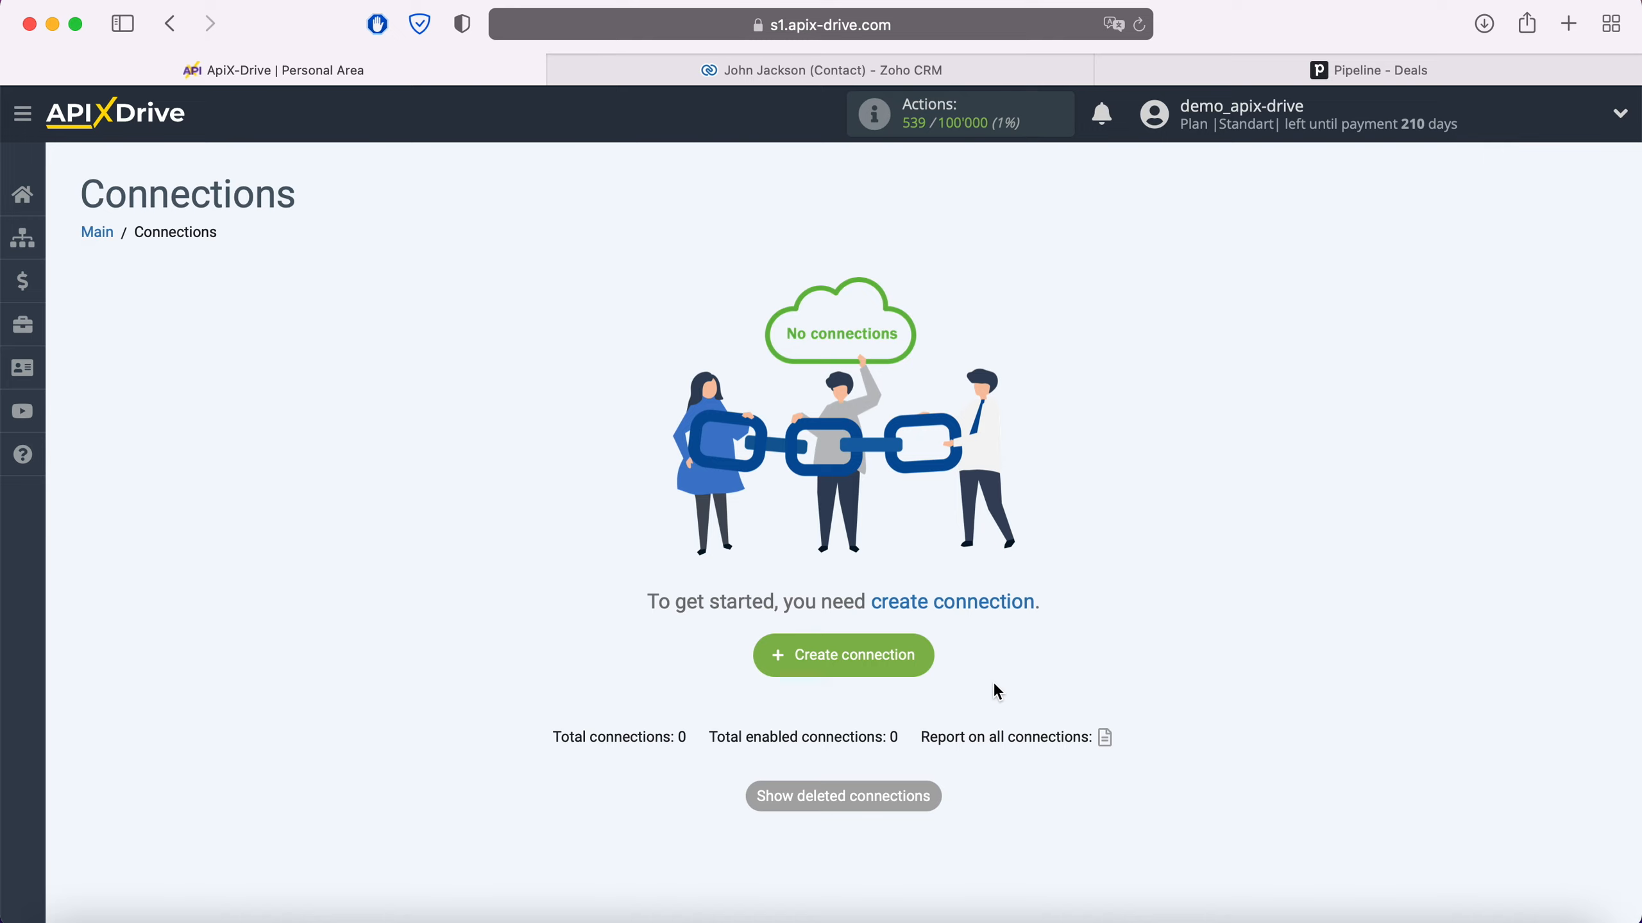
Review the example Pipedrive deal, then start a new ApiX-Drive connection.
click(827, 70)
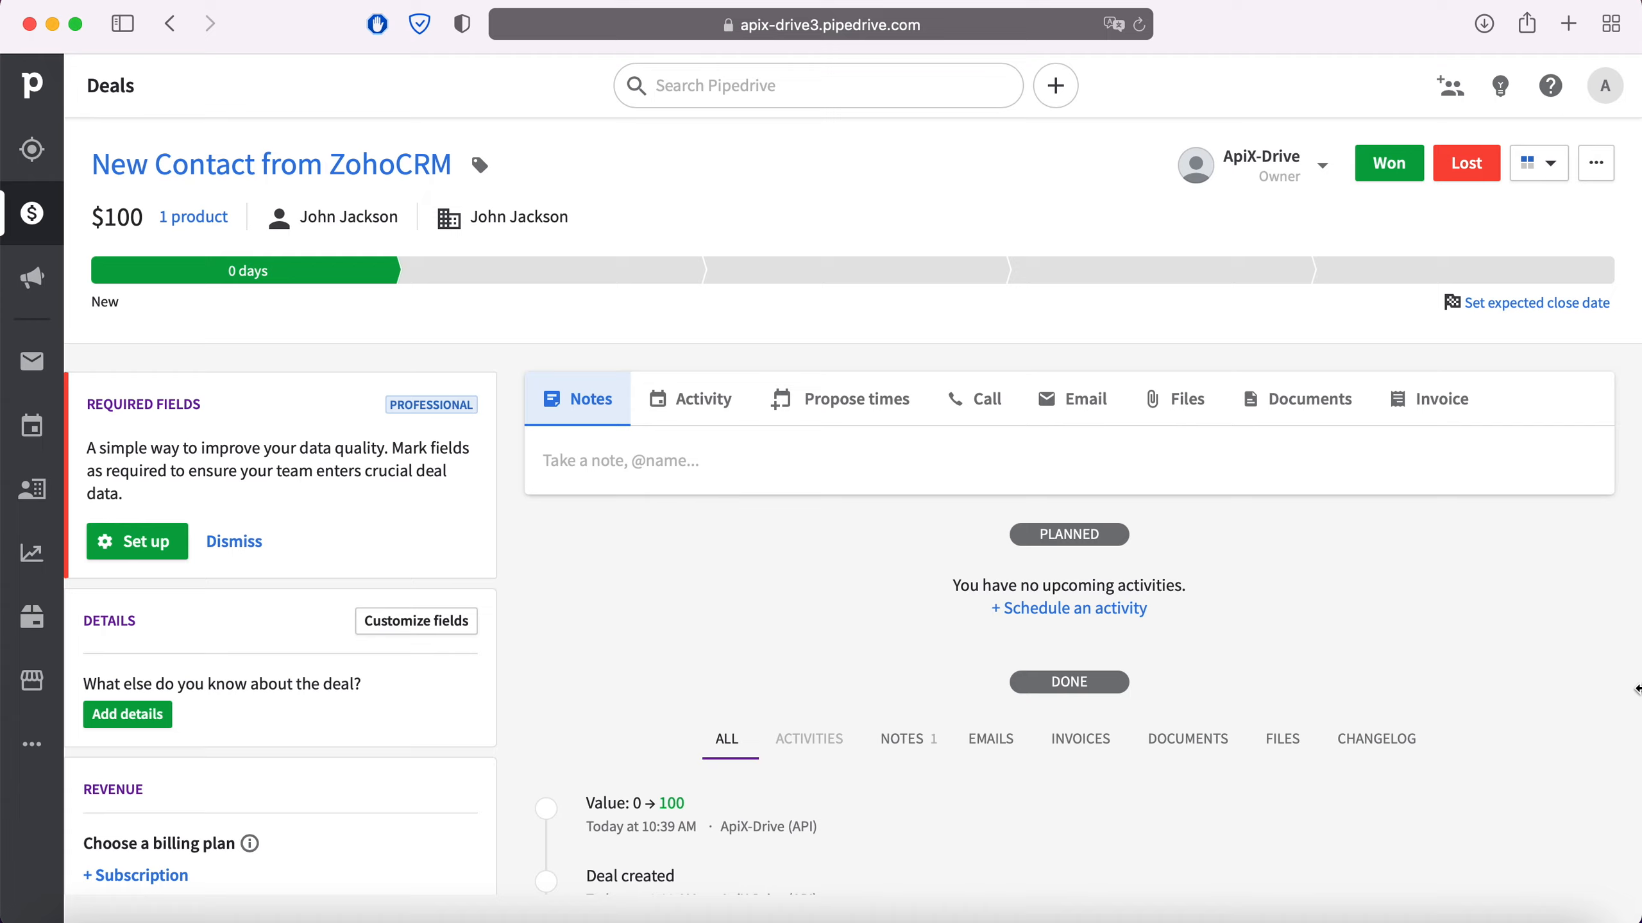
click(272, 71)
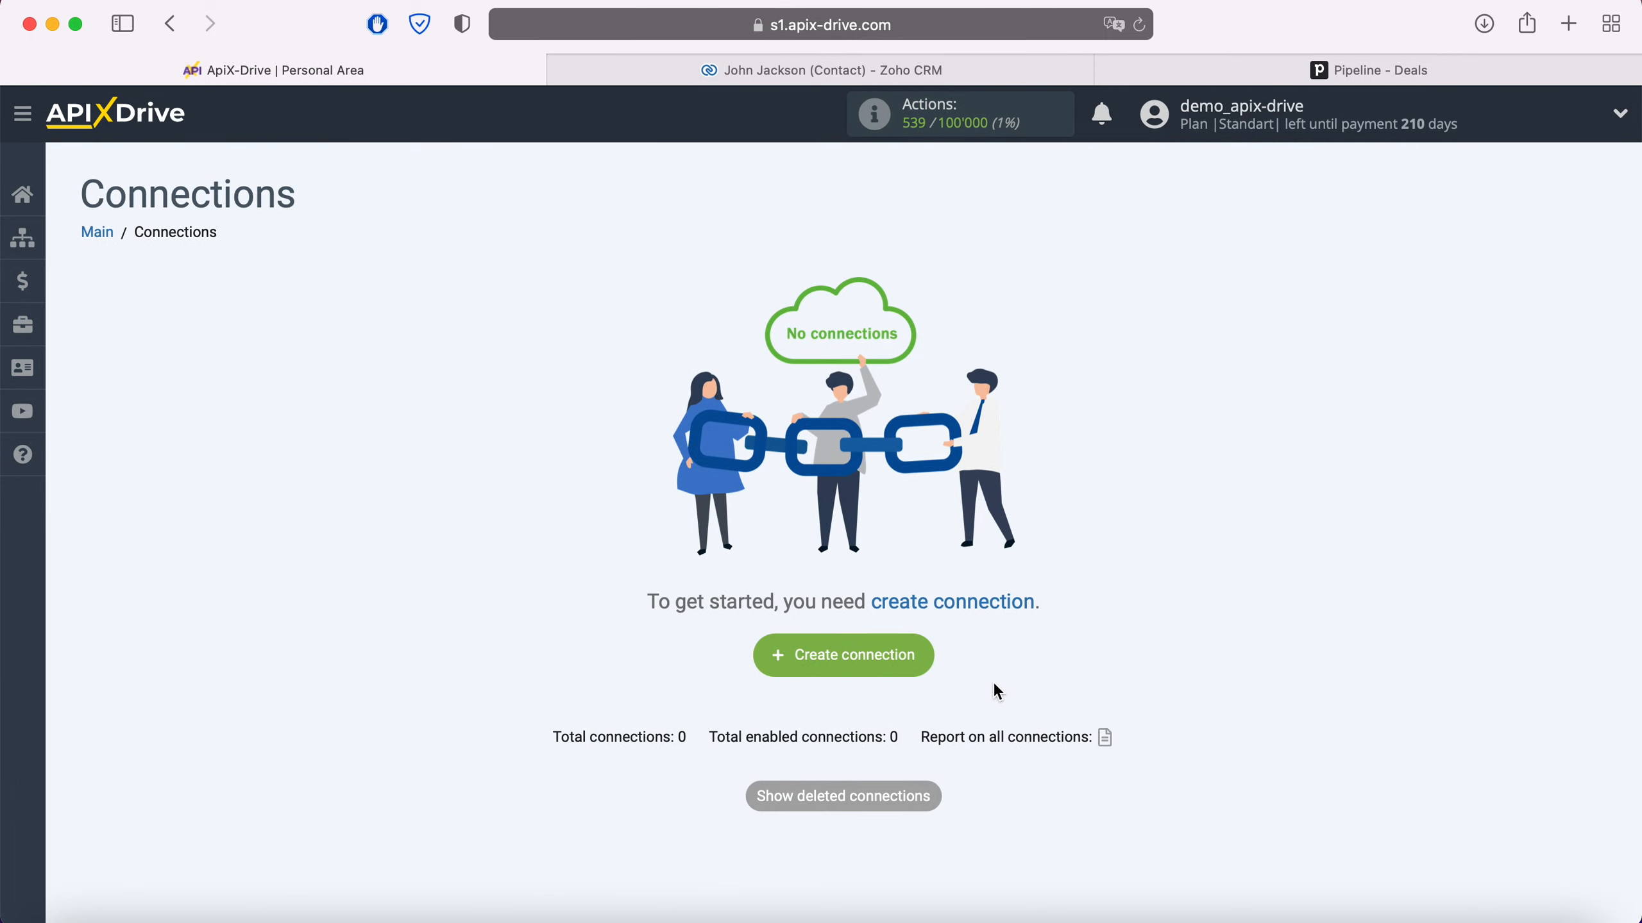
click(843, 654)
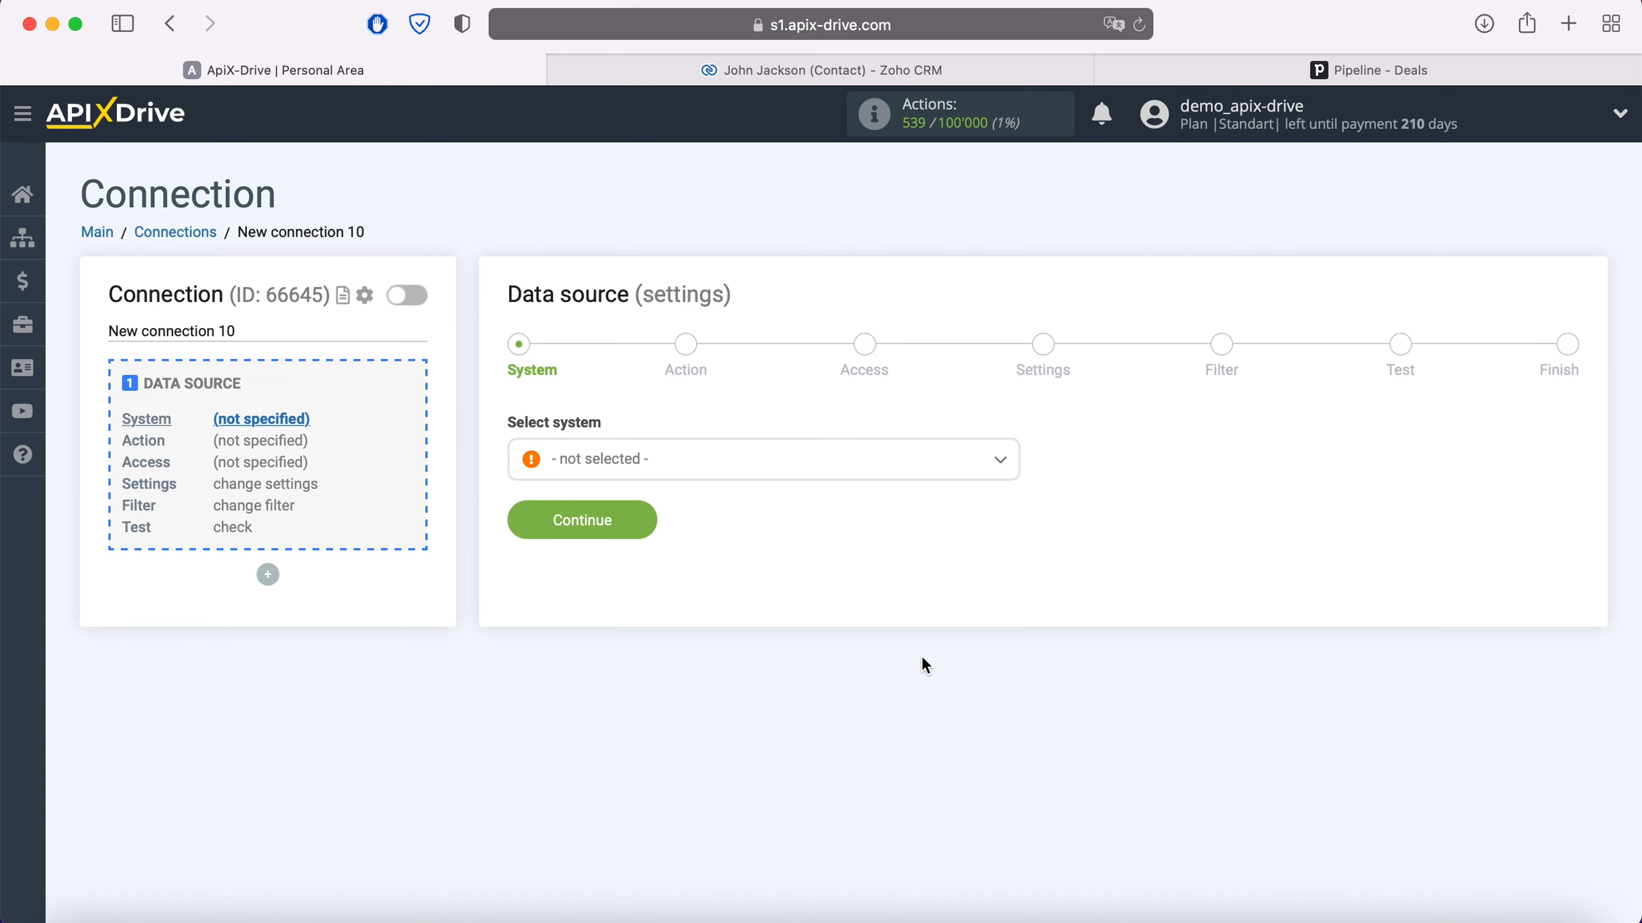
Set Zoho CRM as the data source with the Get Contacts (new) action.
click(761, 459)
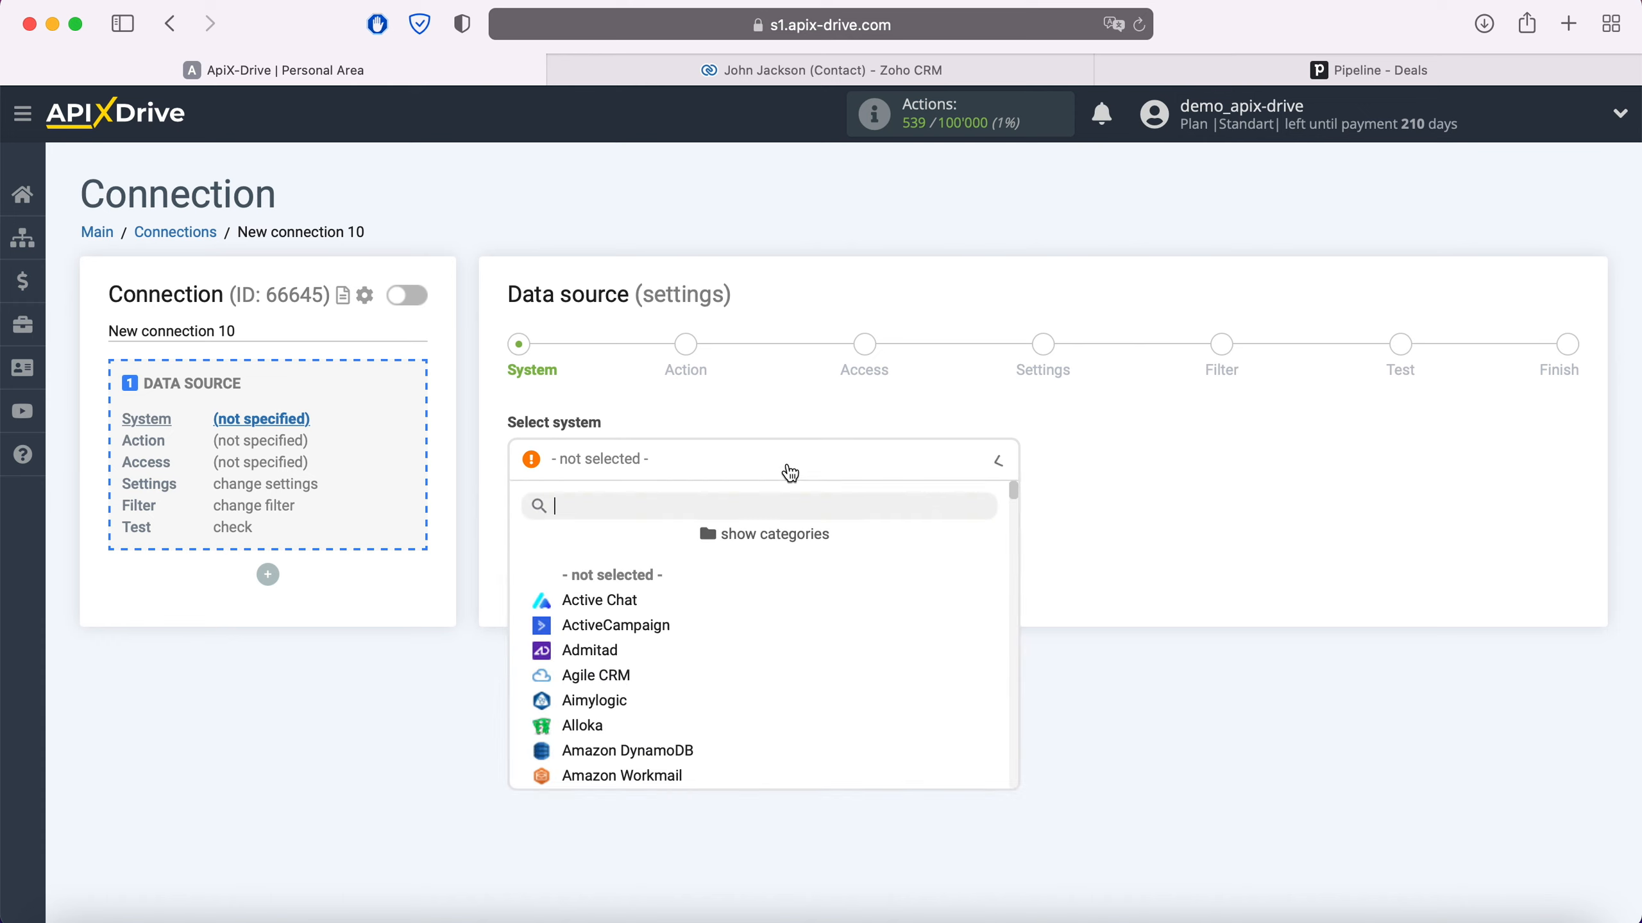
scroll(down, 3)
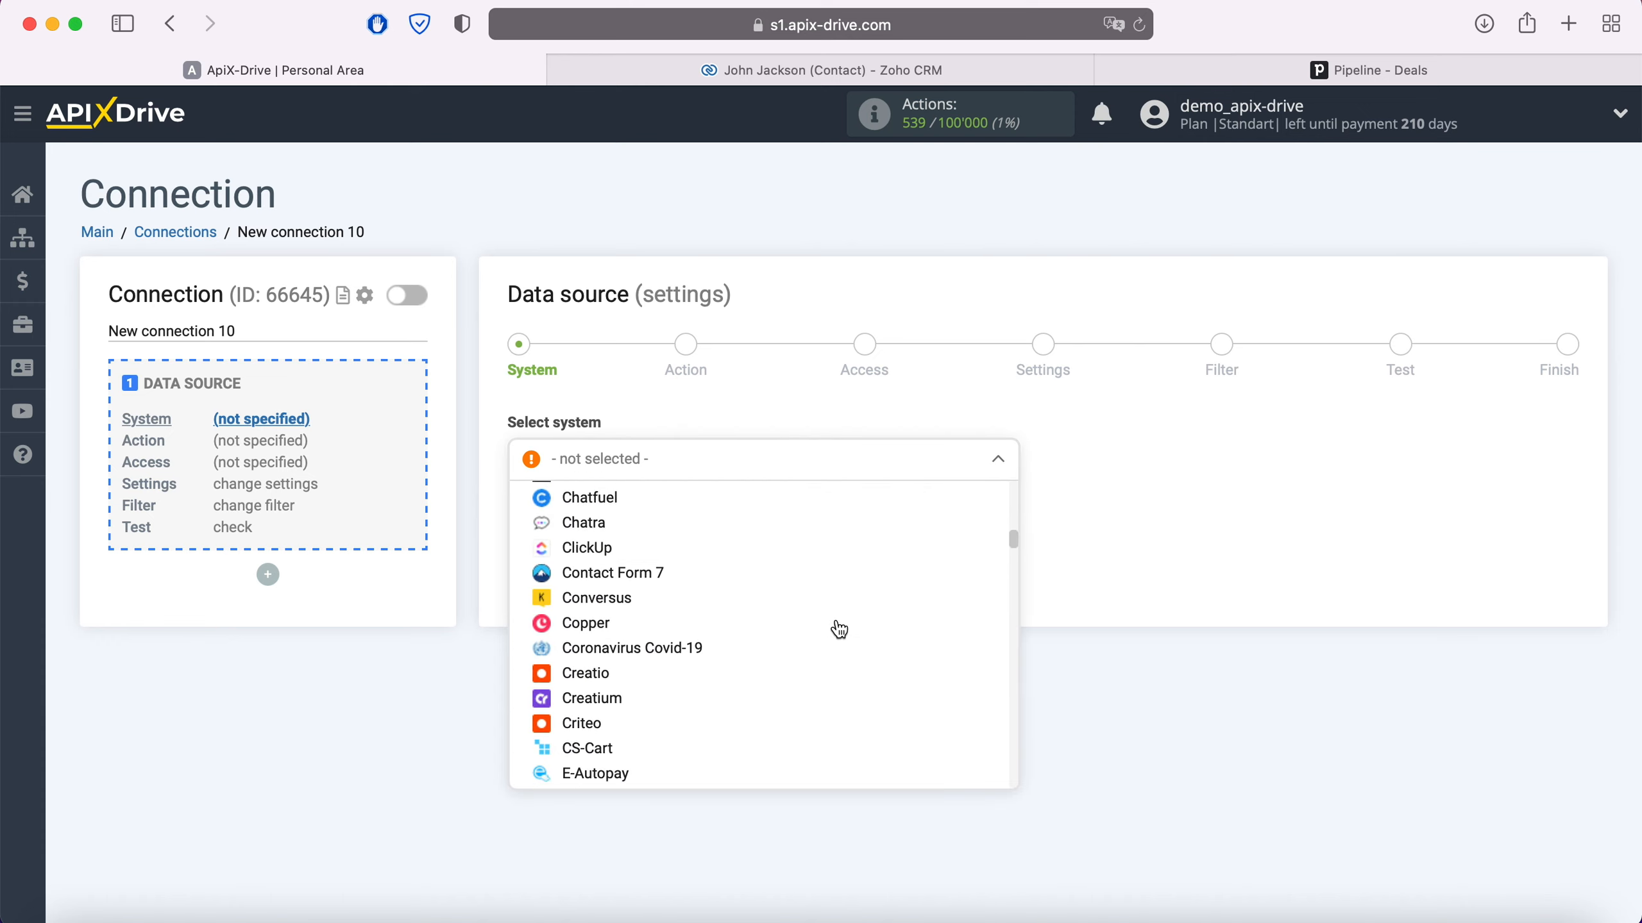
scroll(down, 3)
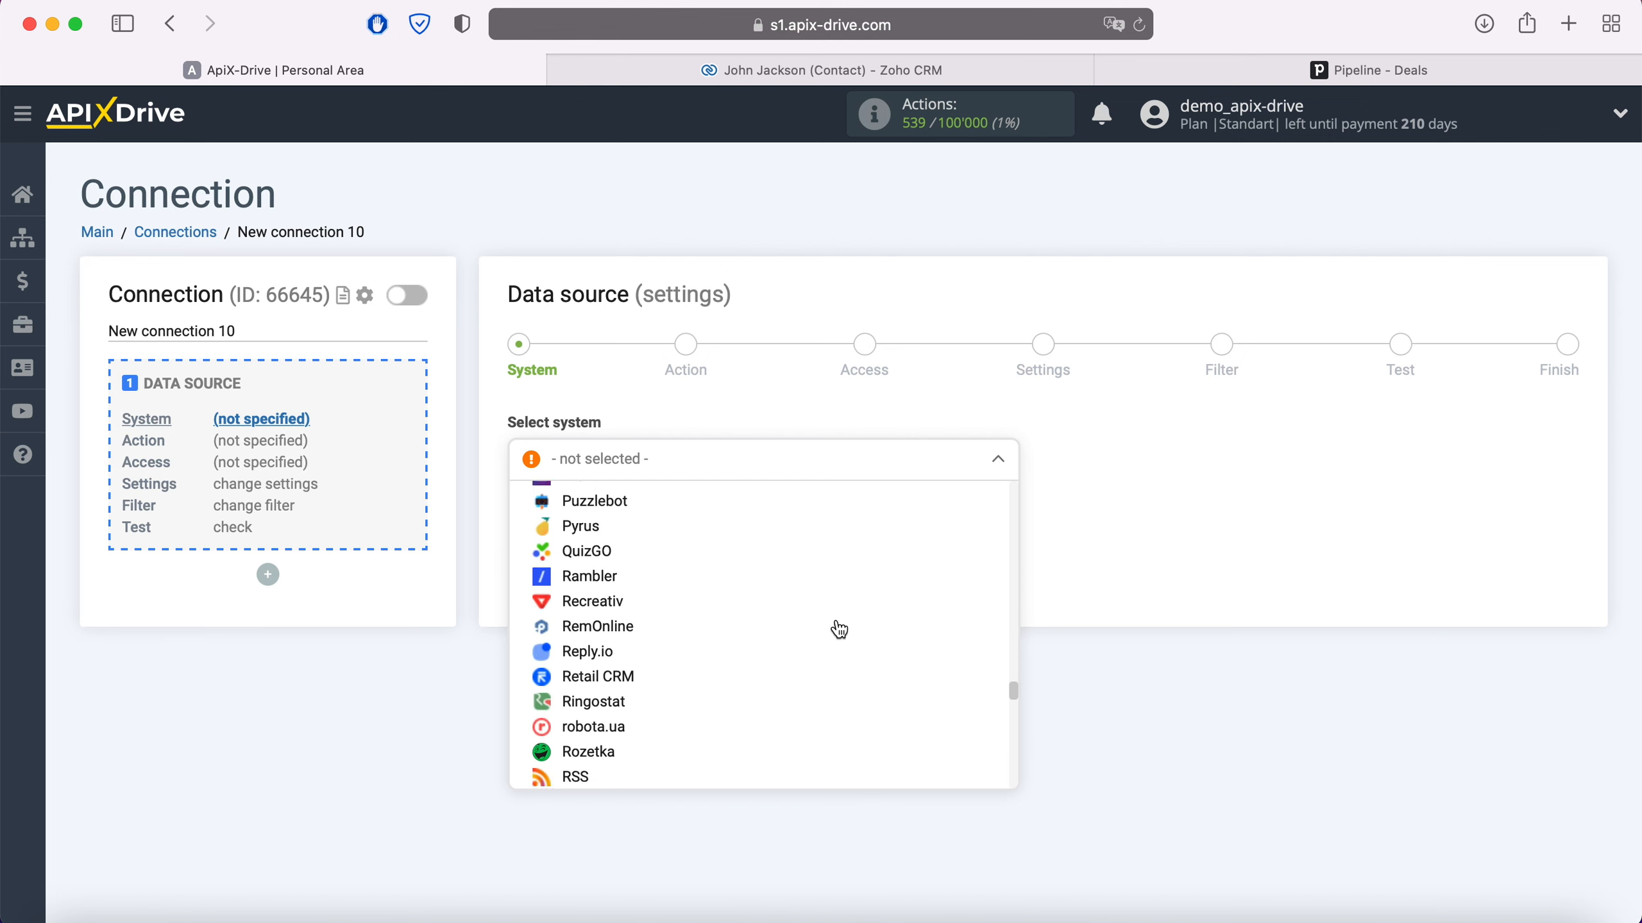
scroll(down, 3)
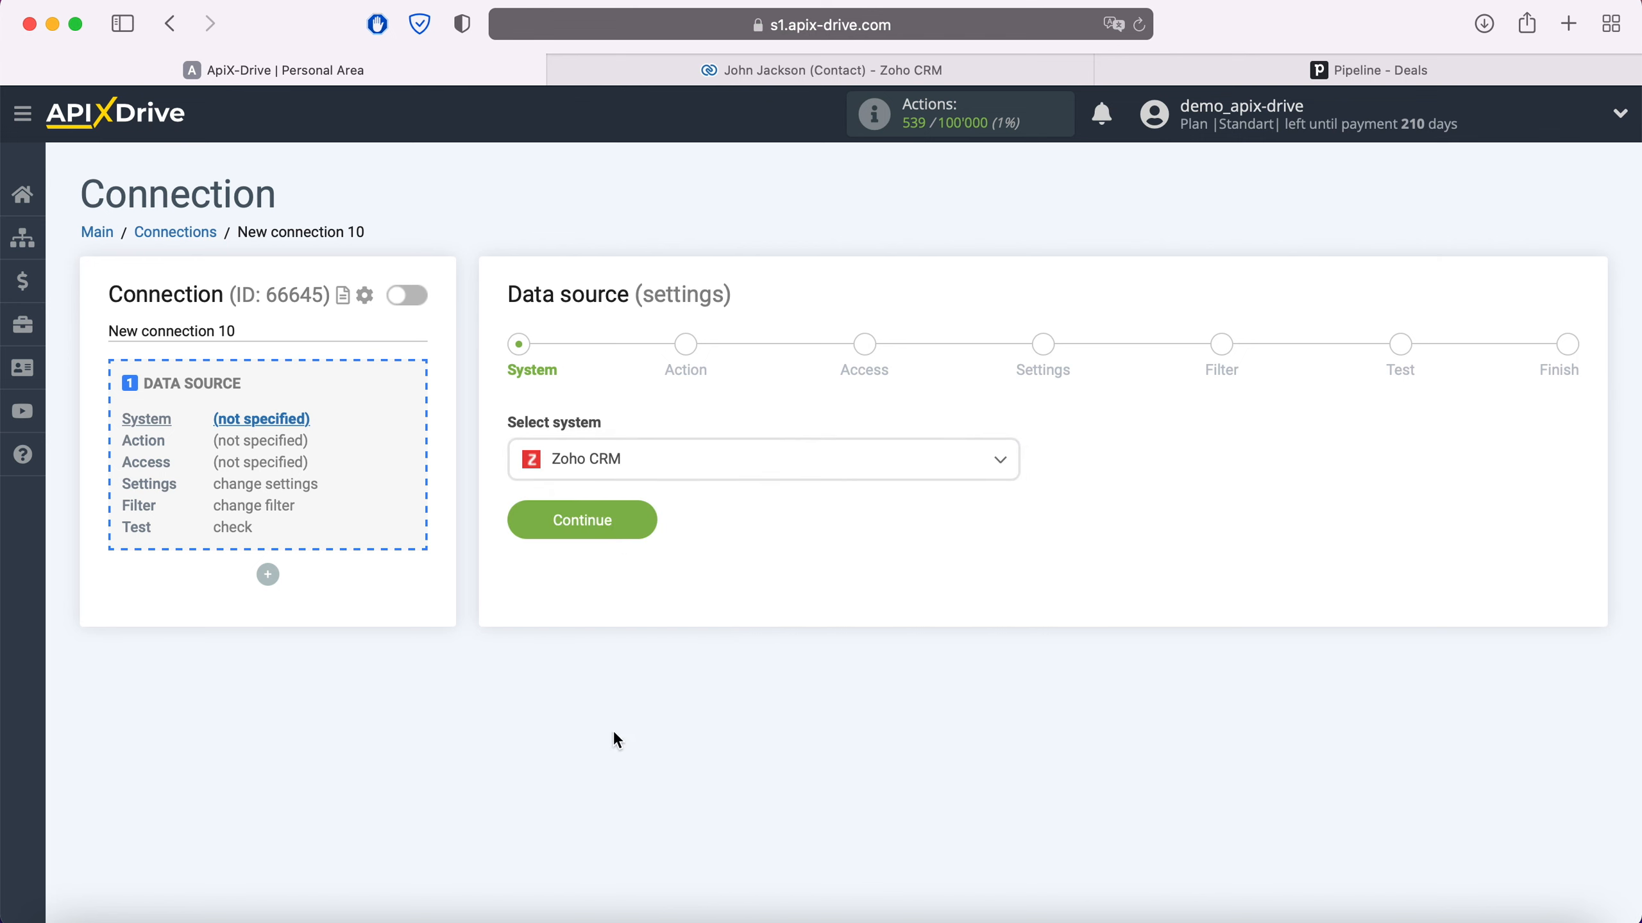
click(581, 520)
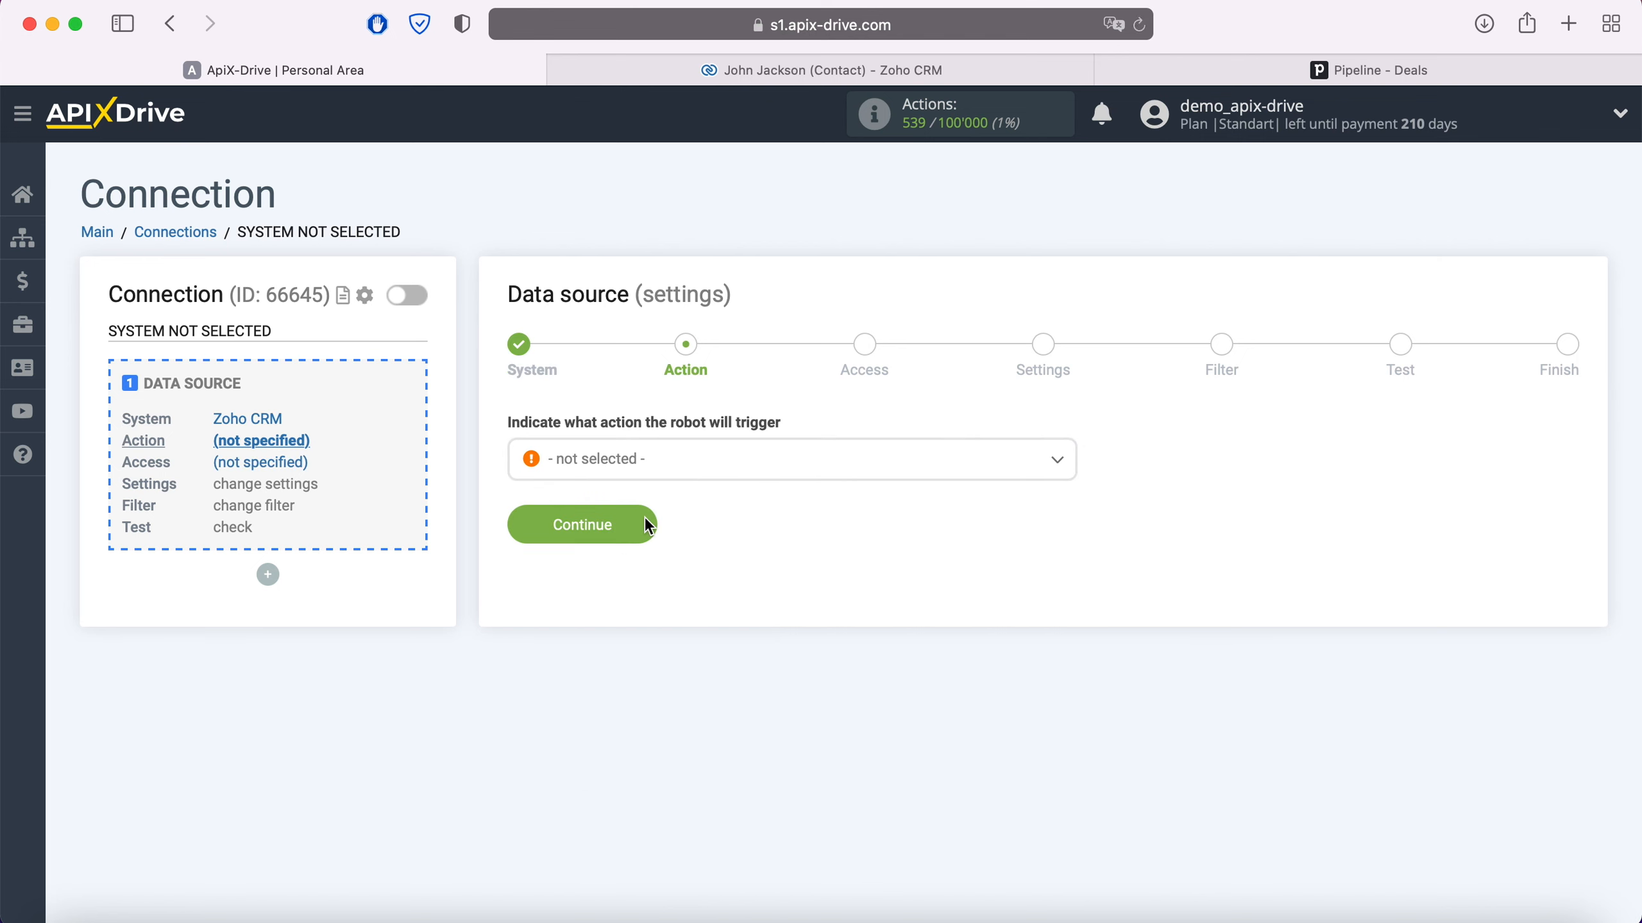
click(790, 459)
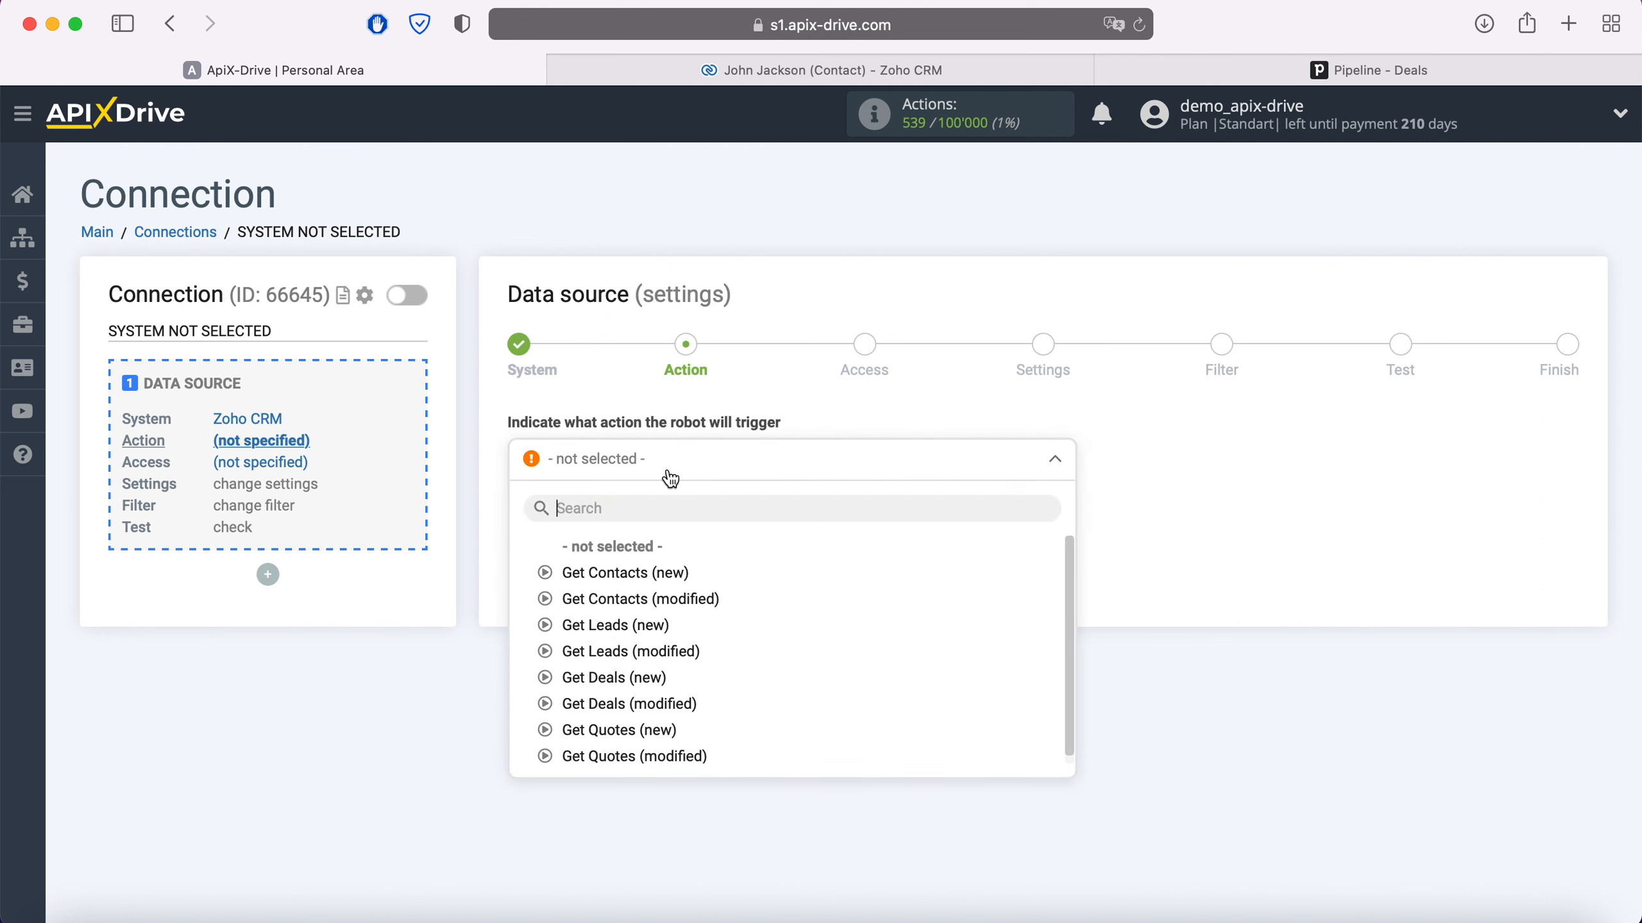
click(622, 572)
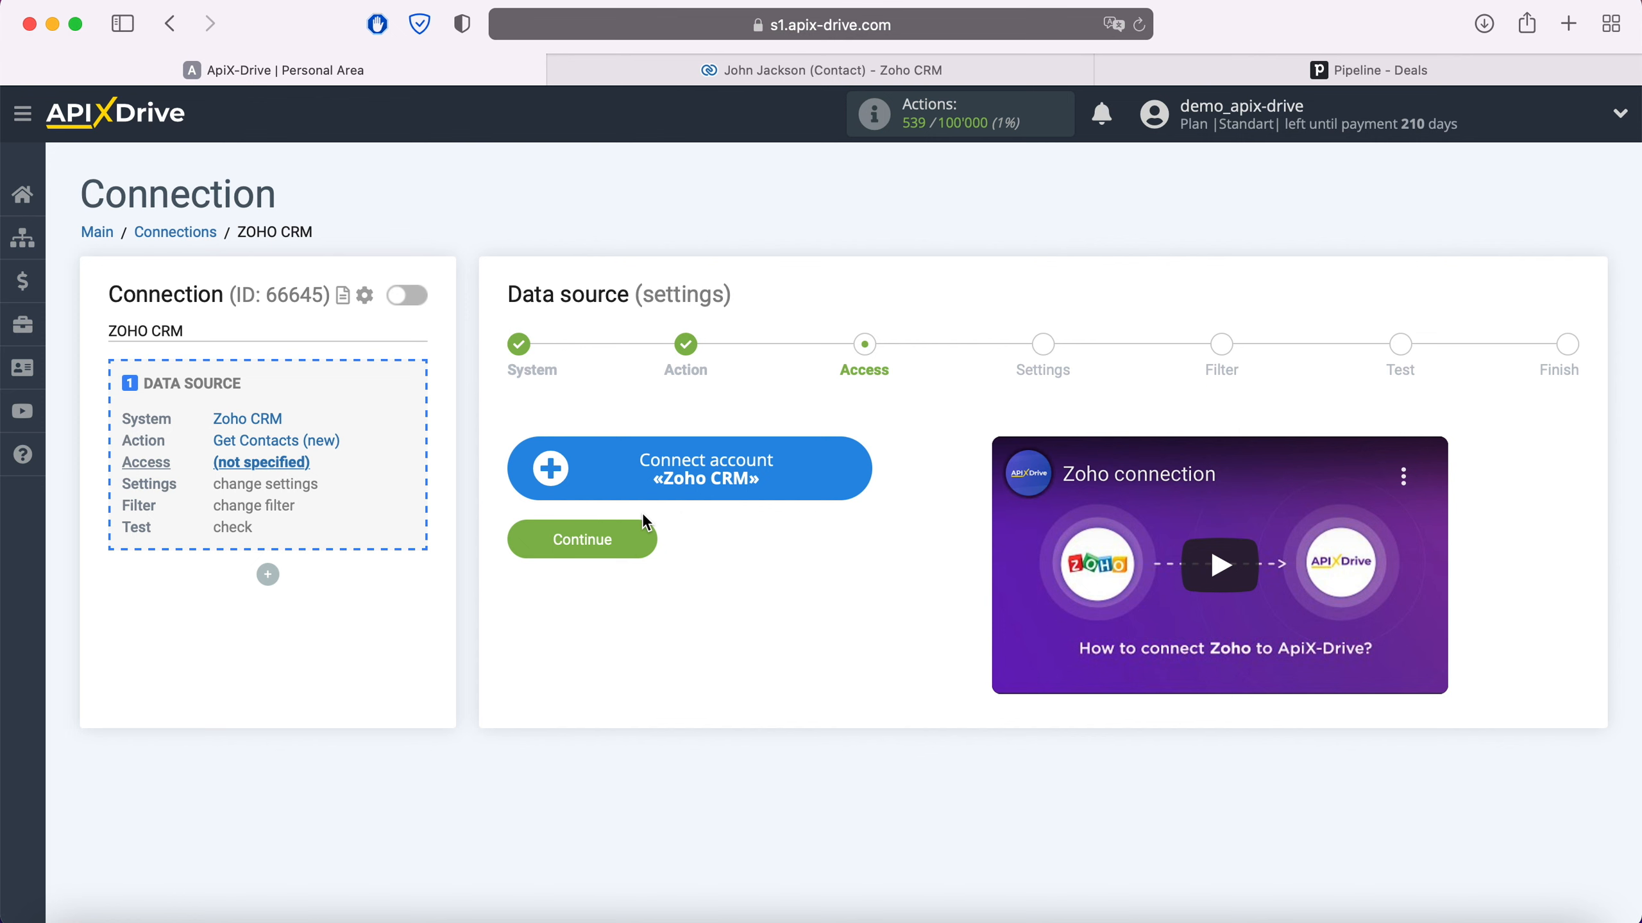
Sign in to Zoho Accounts with the apixdrive@ email and grant ApiX-Drive access.
click(688, 468)
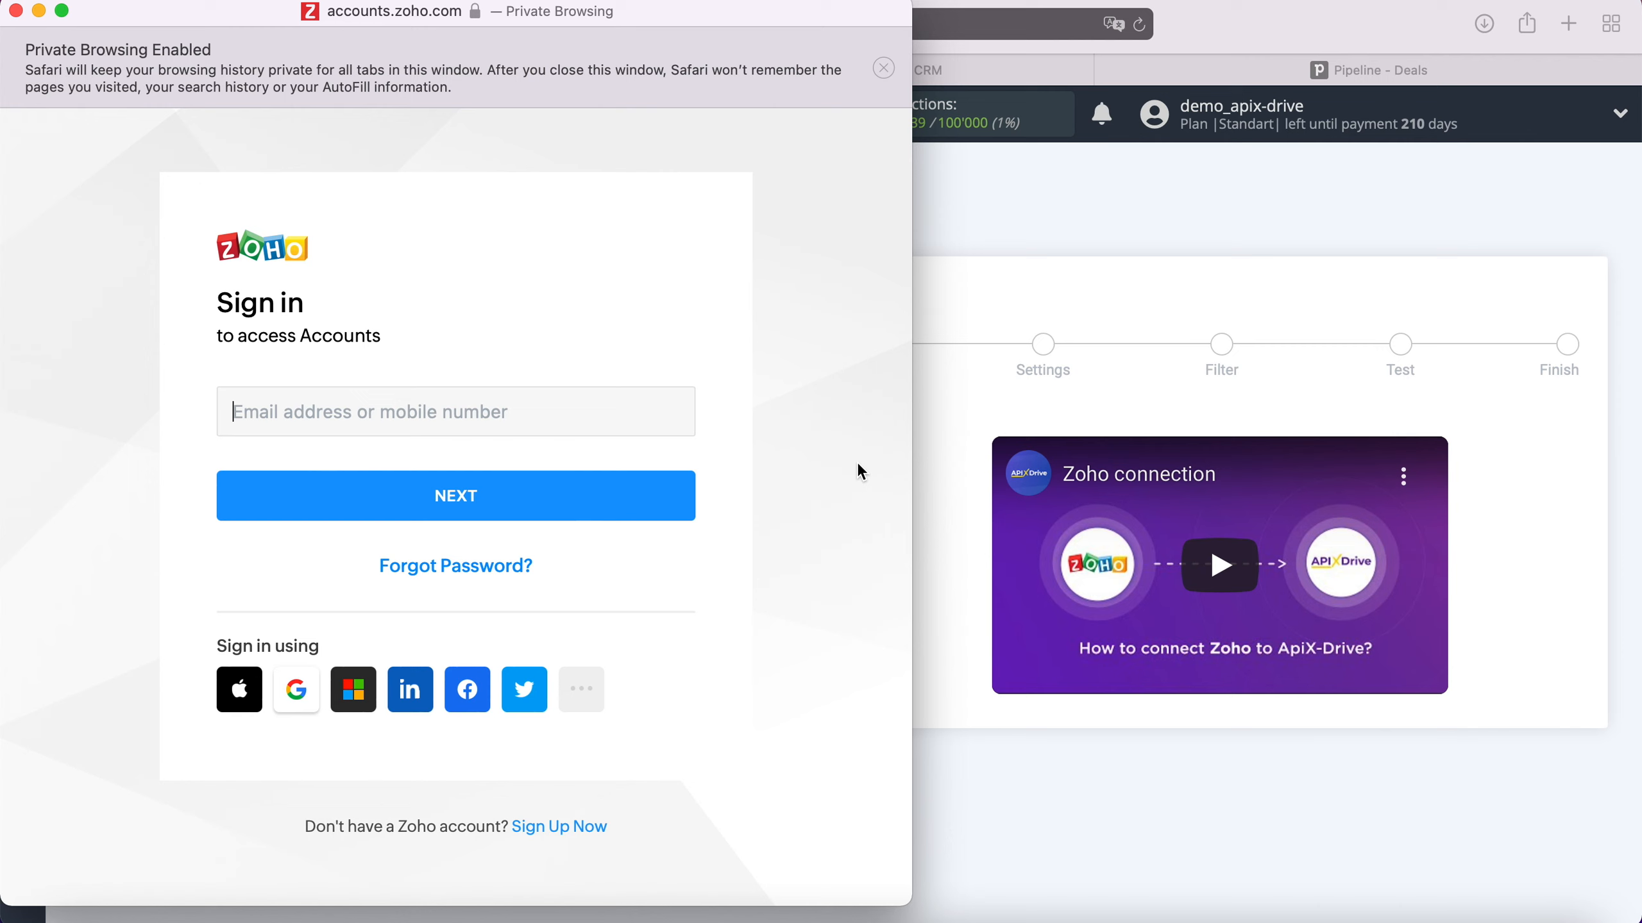
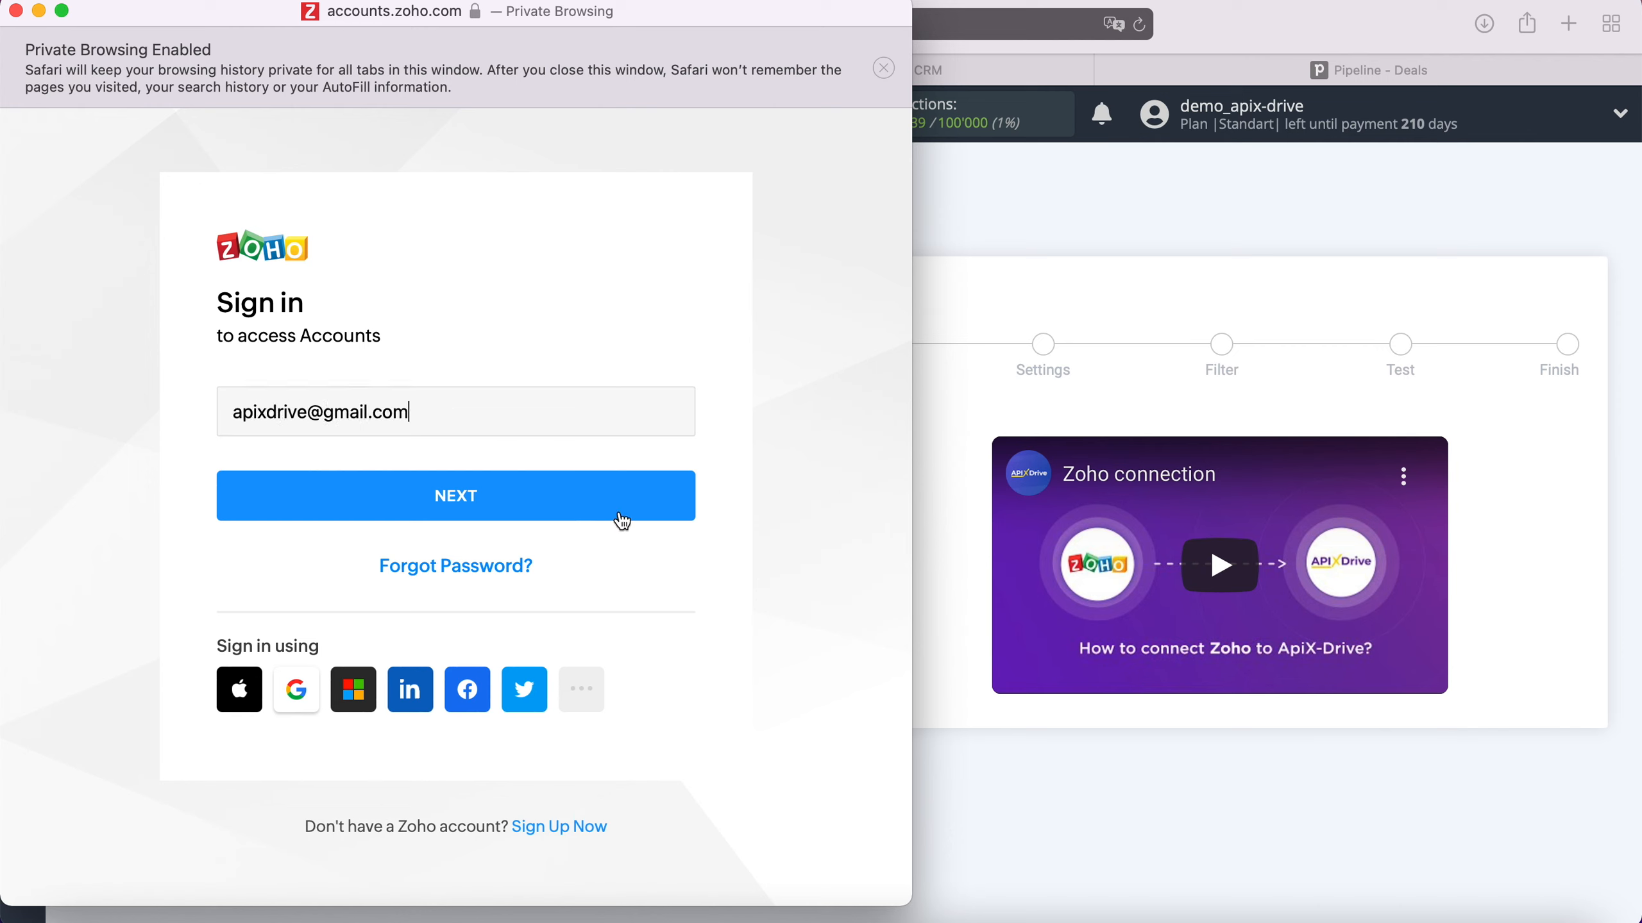
click(454, 495)
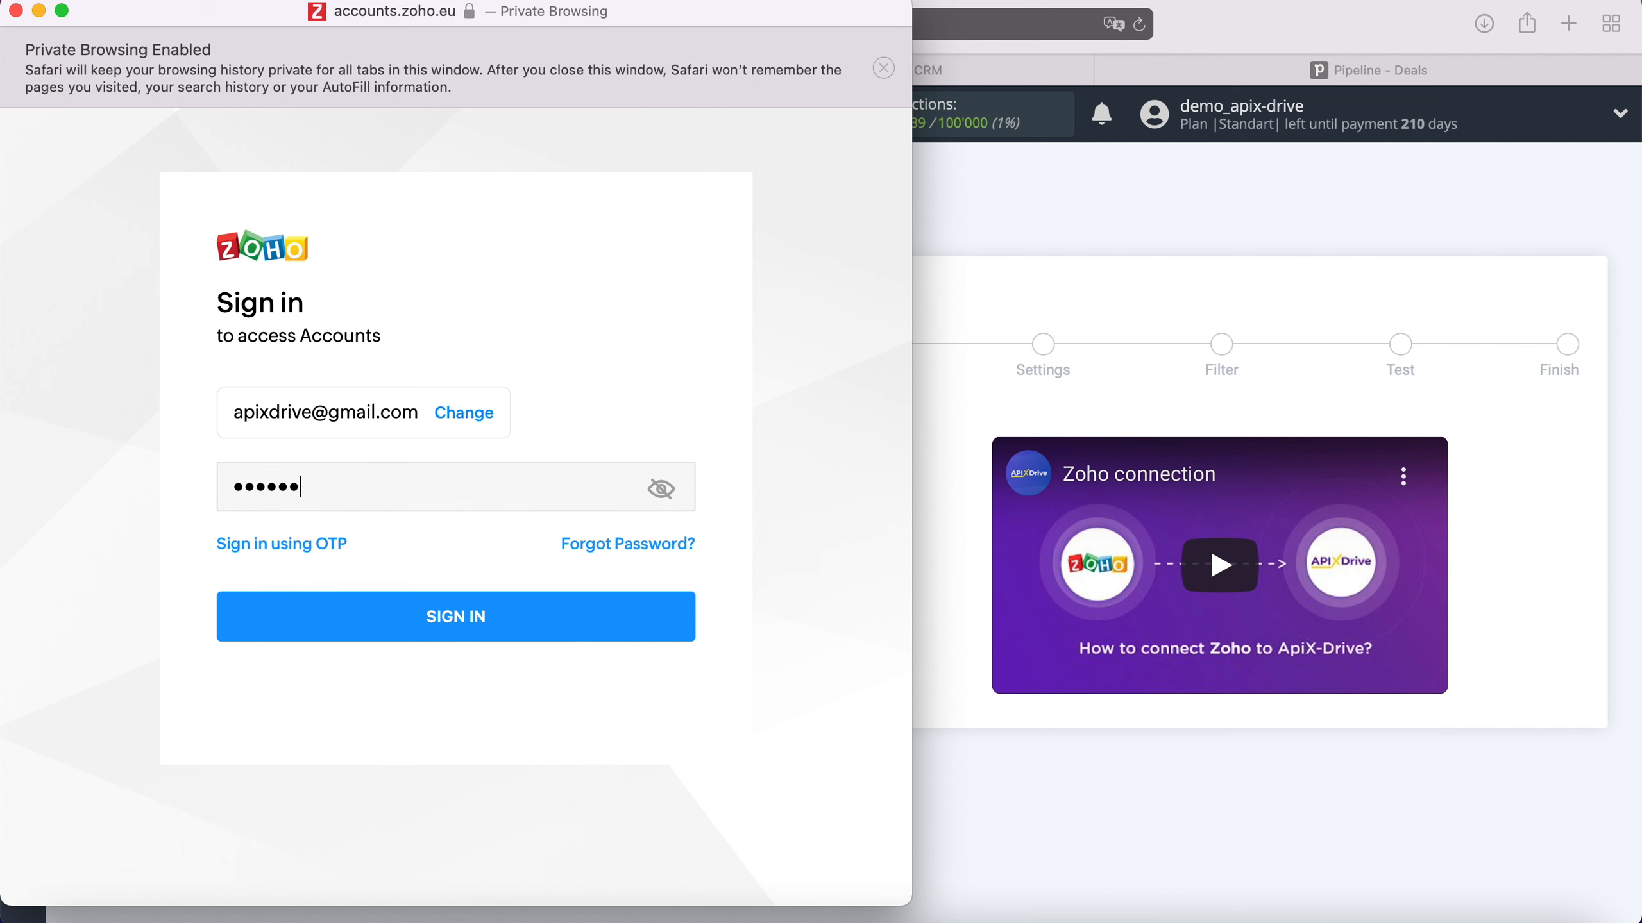
click(454, 615)
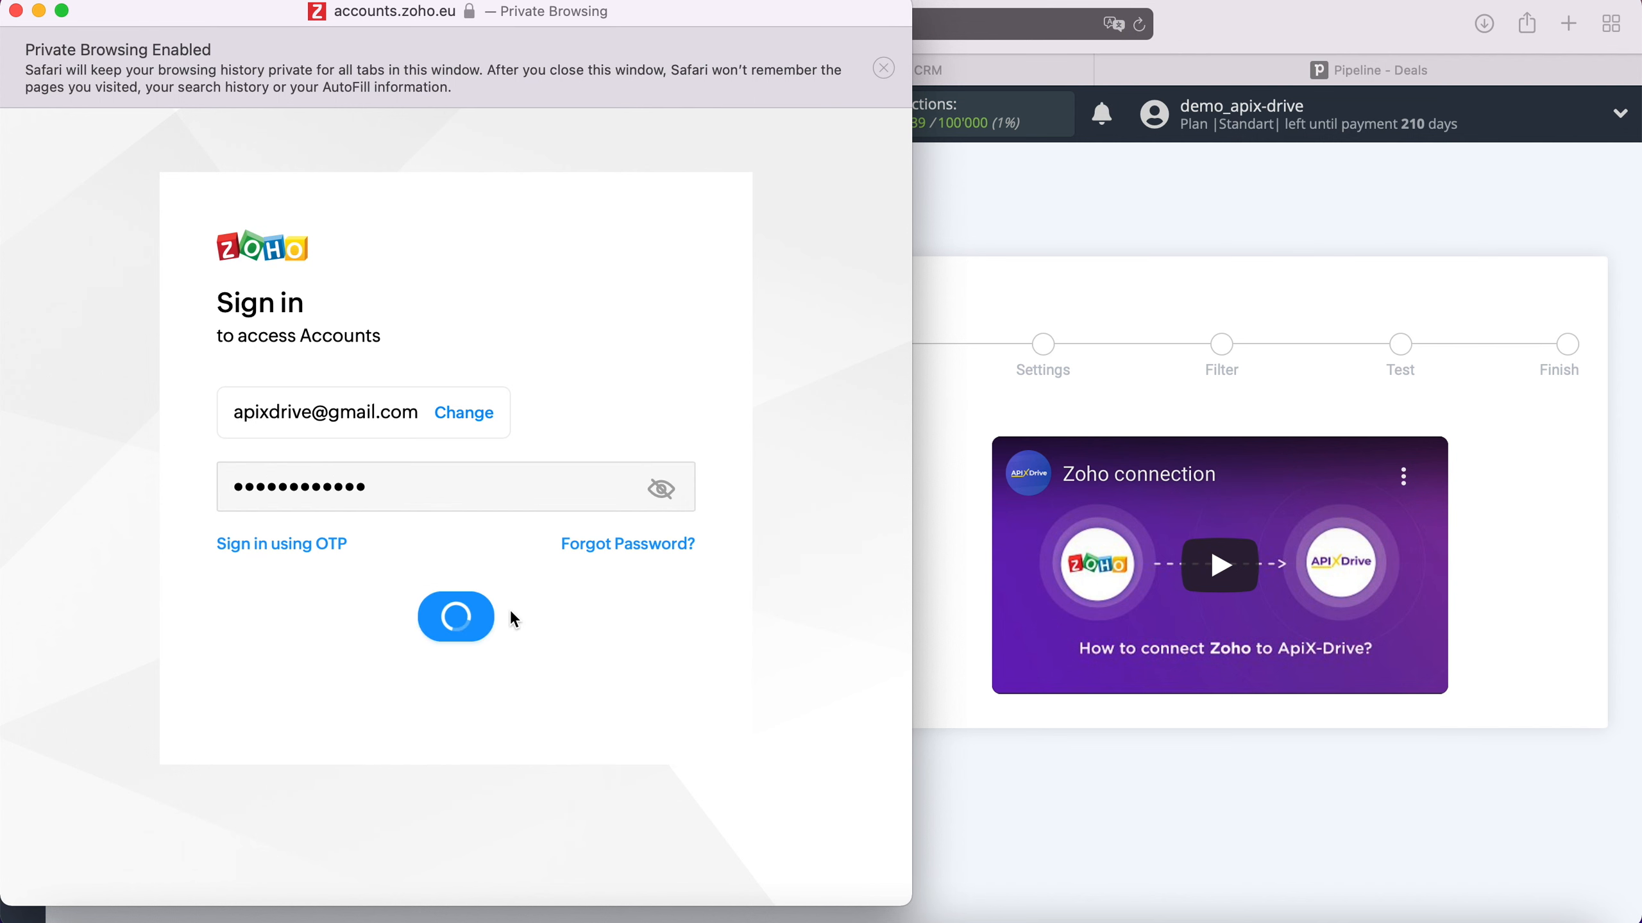
click(454, 617)
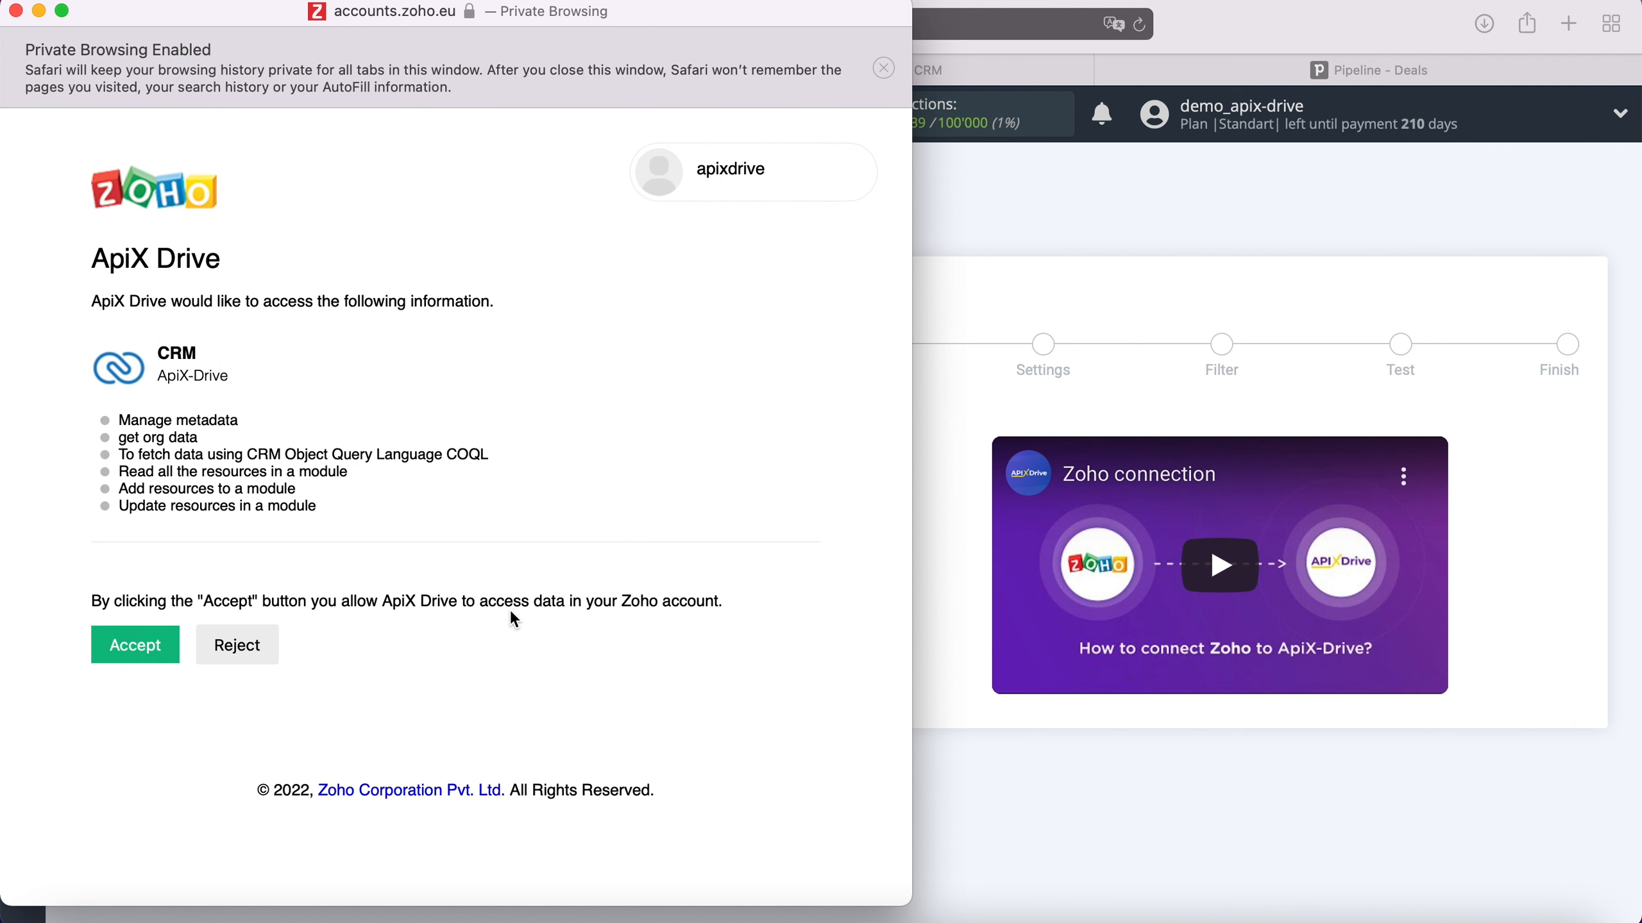
click(133, 644)
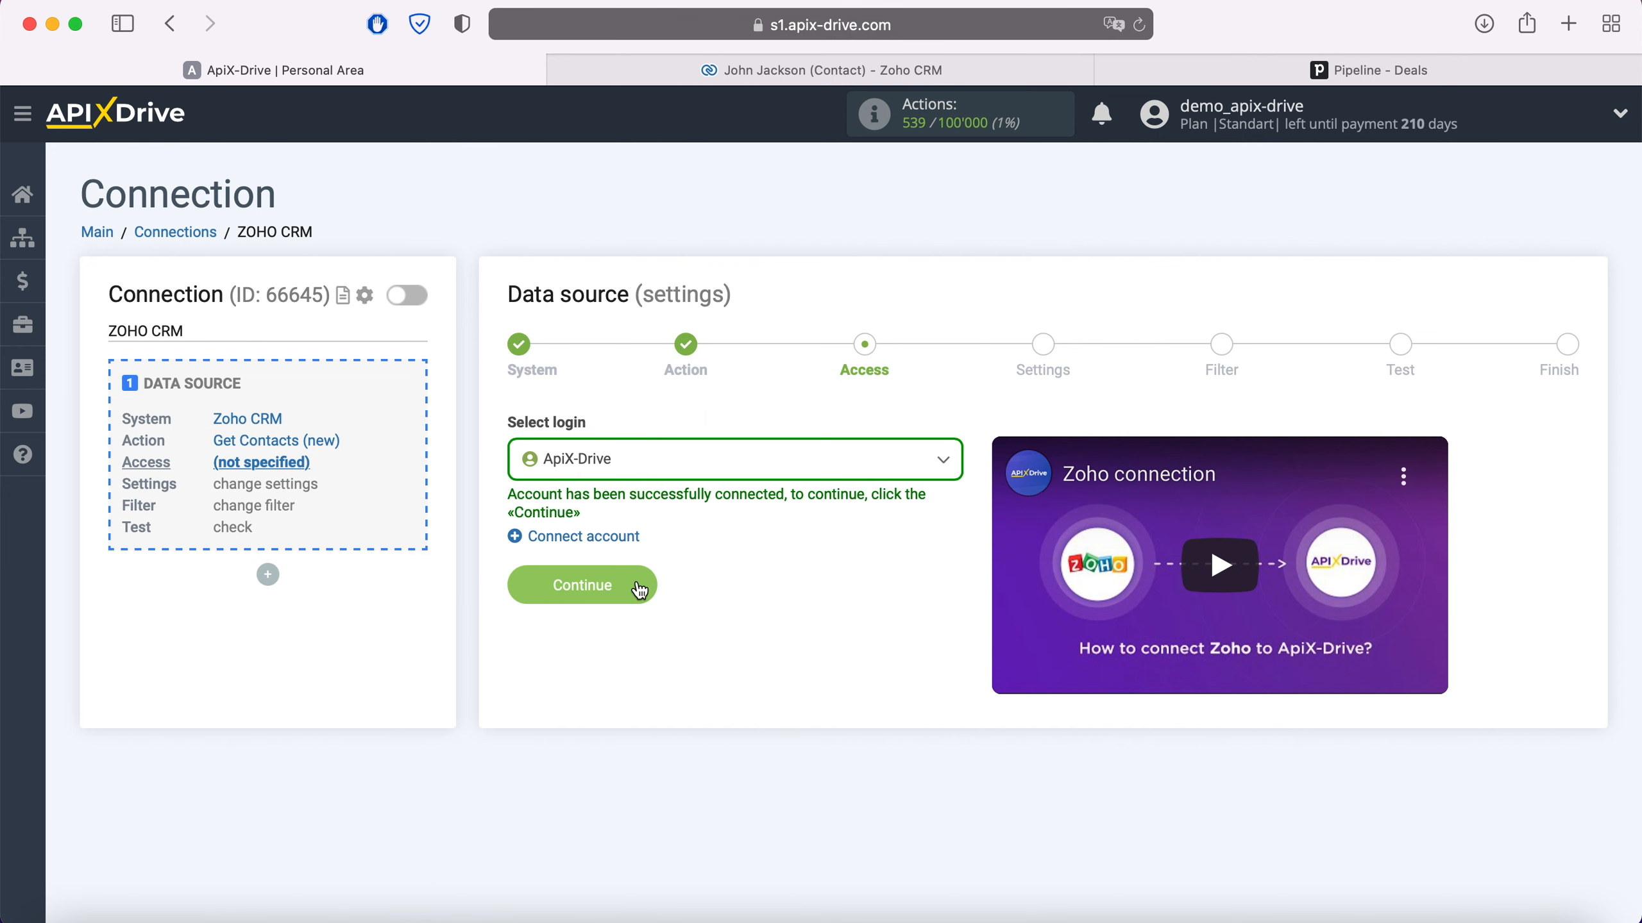
Proceed through the Access, Settings and Filter steps and review the sample contact data.
click(581, 585)
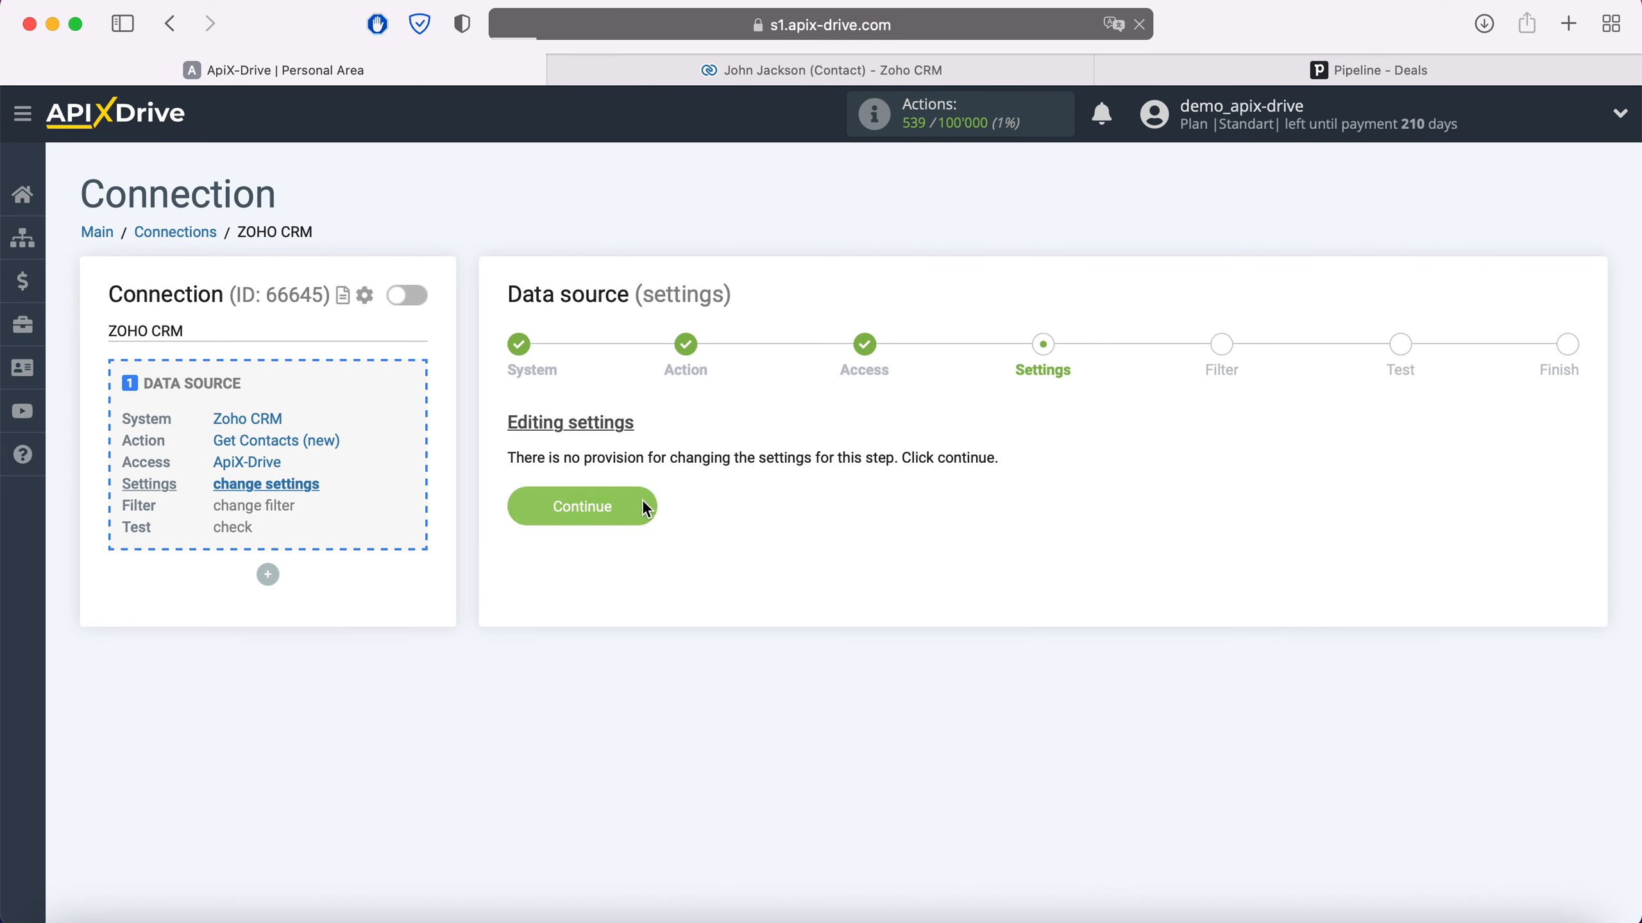
click(581, 506)
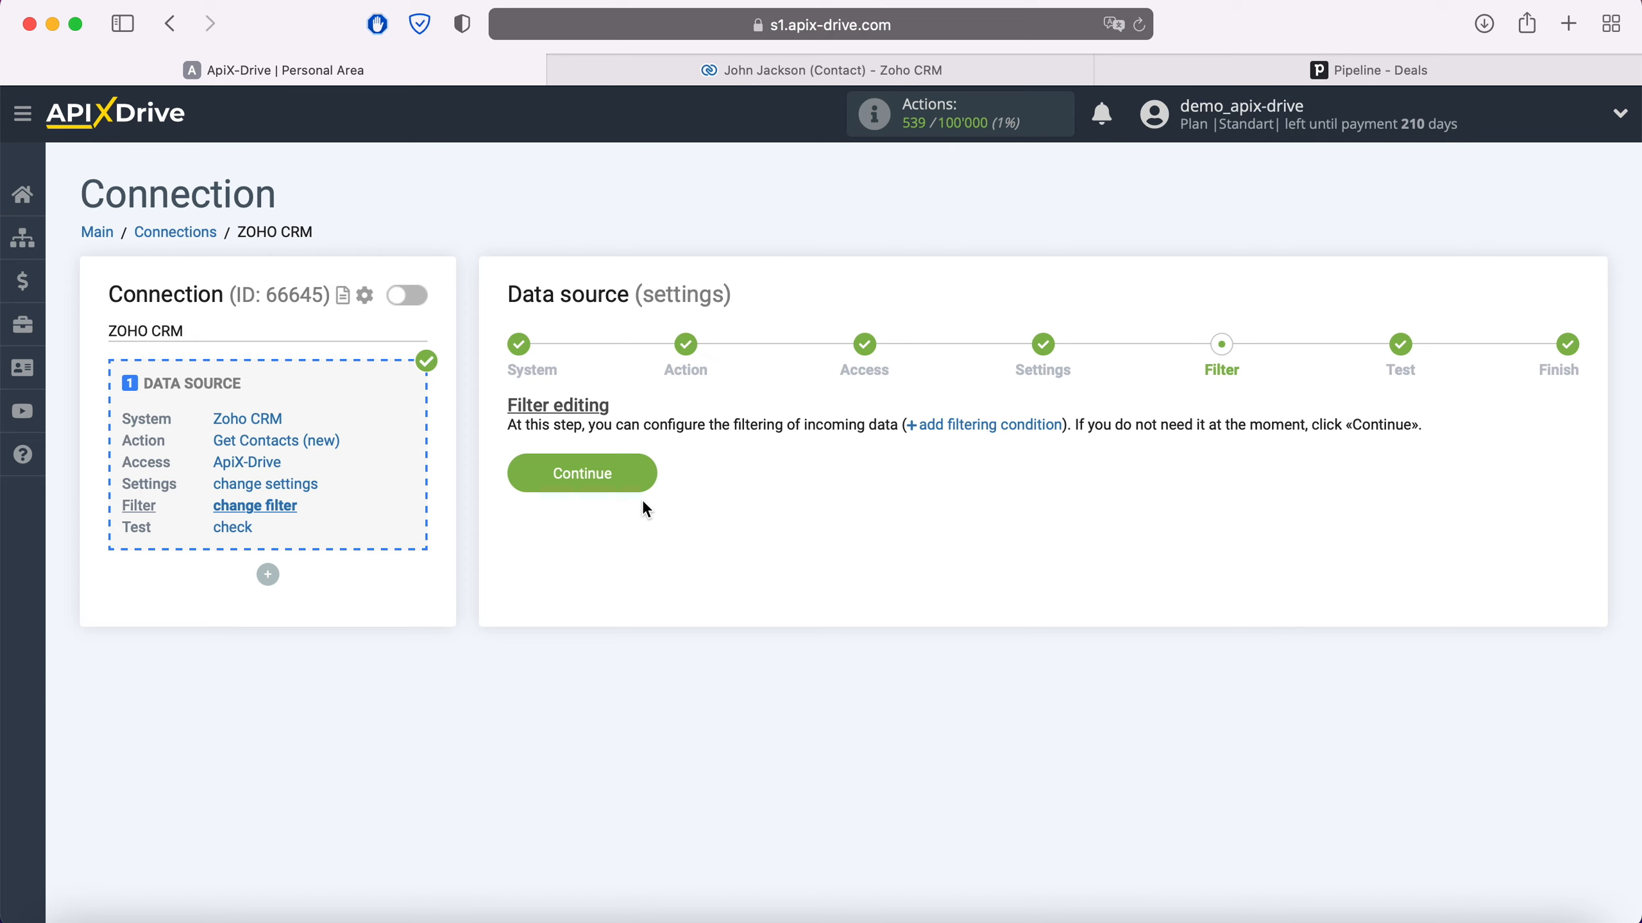
click(582, 474)
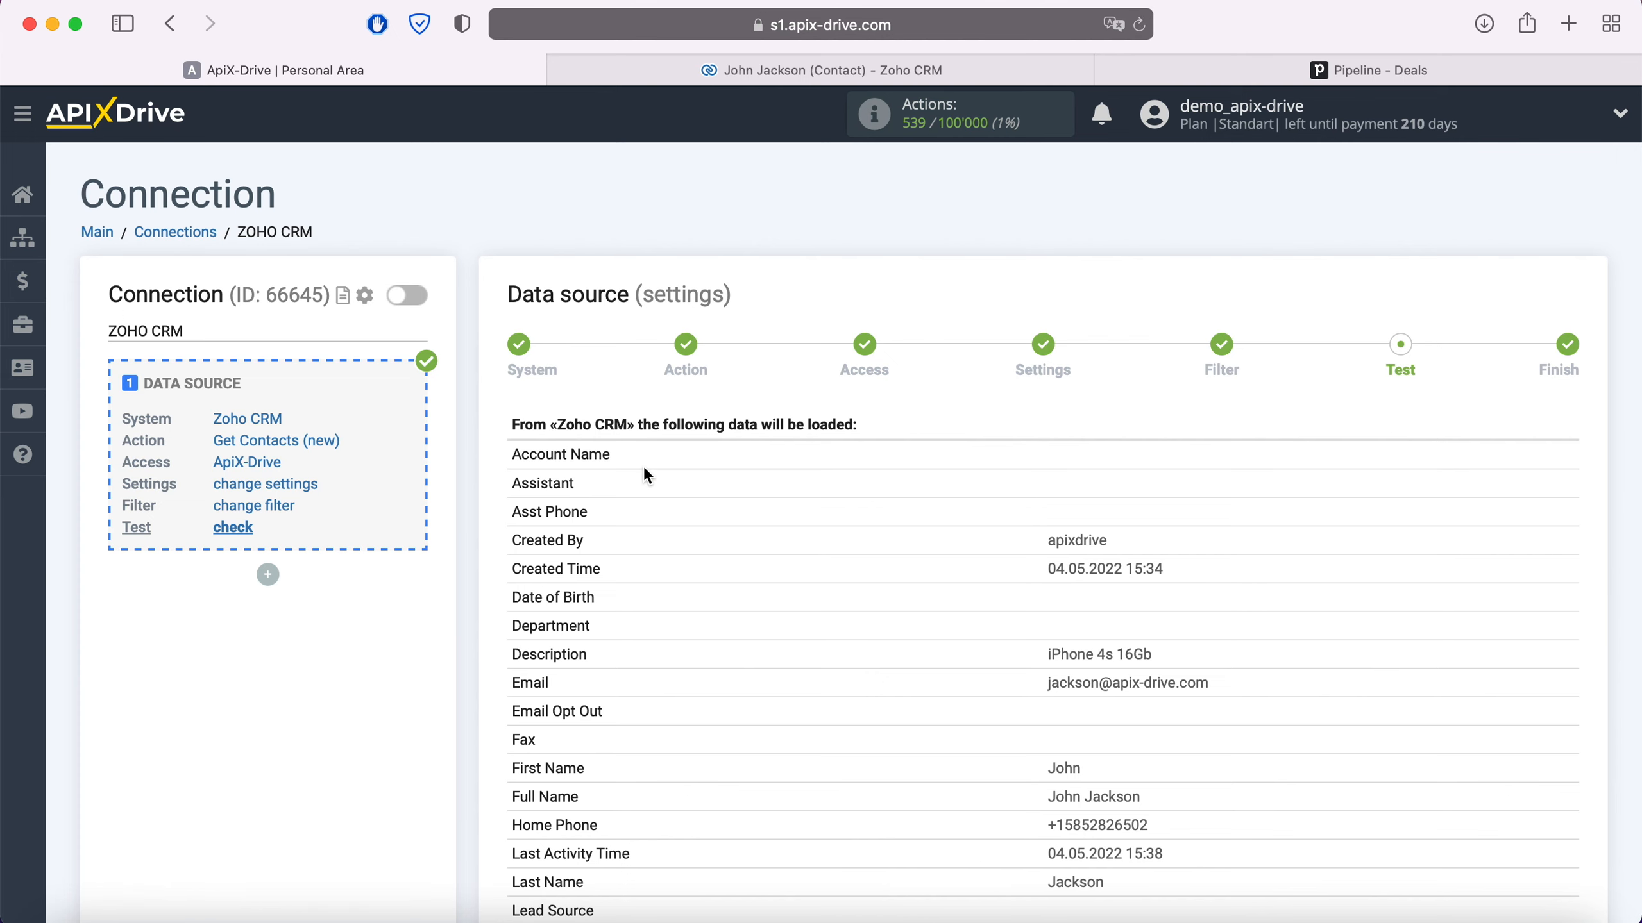
scroll(down, 3)
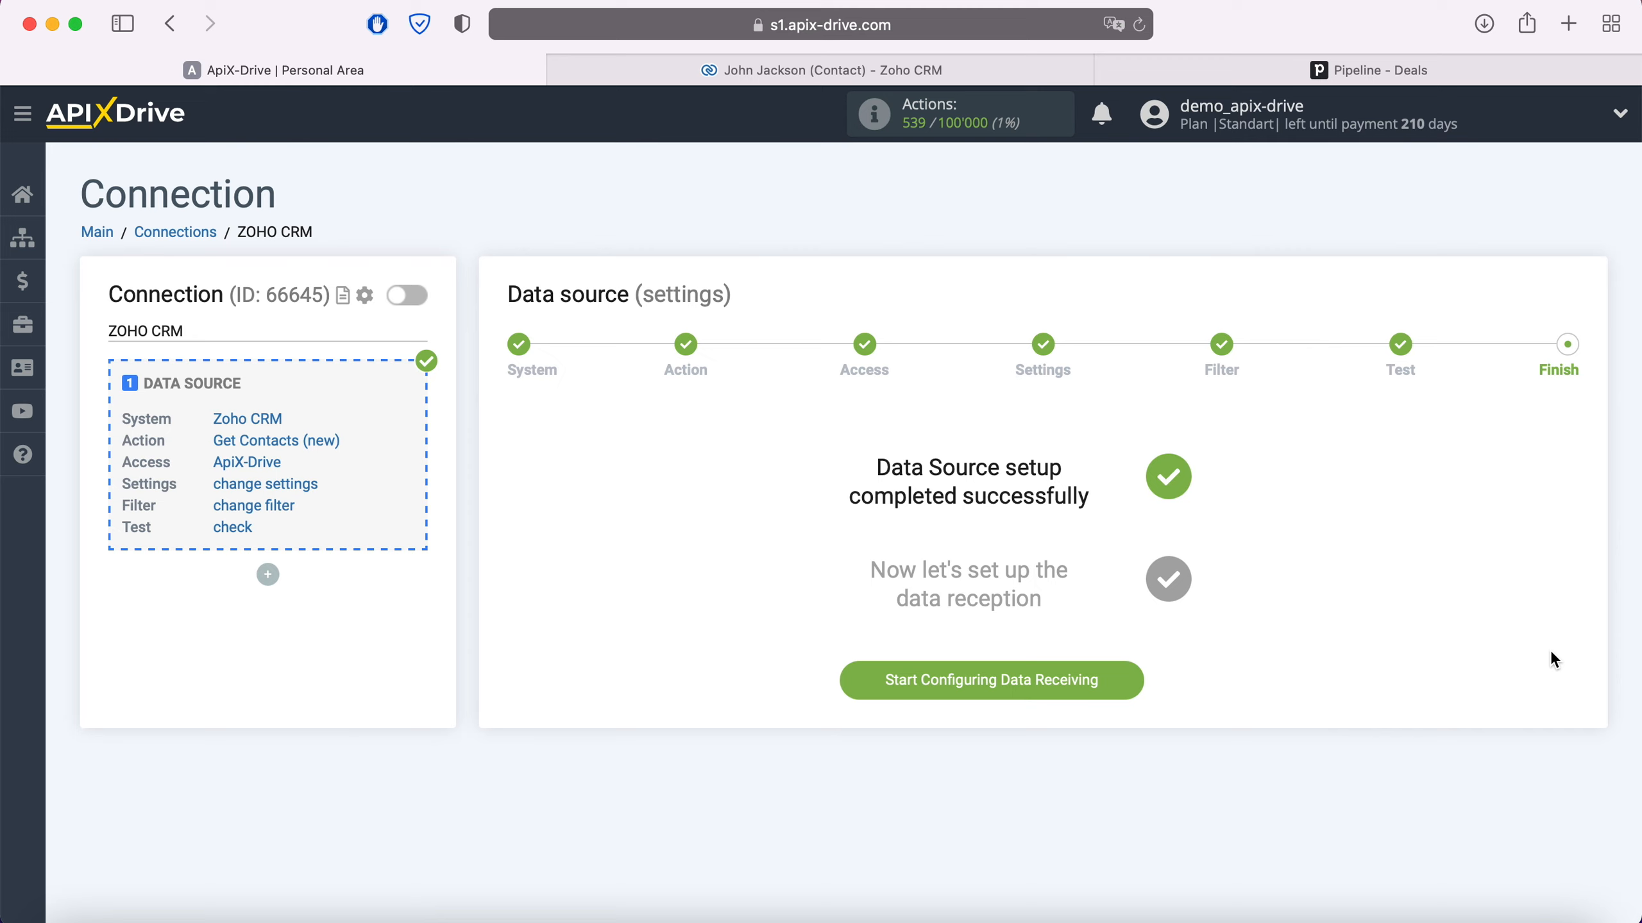
mouse_move(1351, 675)
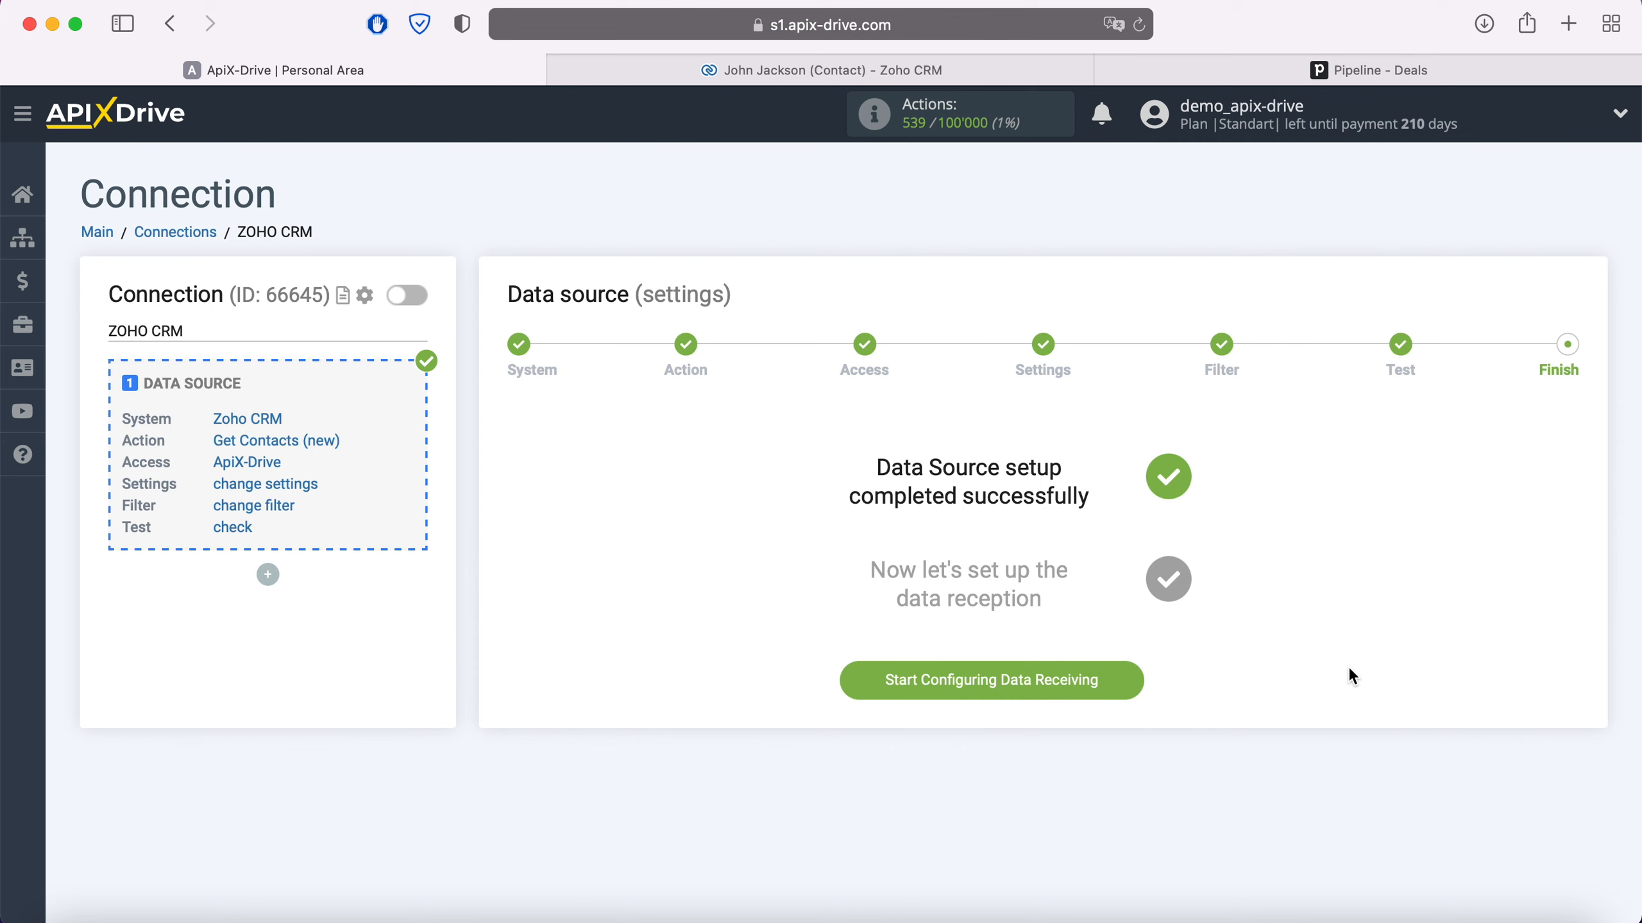
Set Pipedrive as the data destination with the Create Deal action.
click(989, 680)
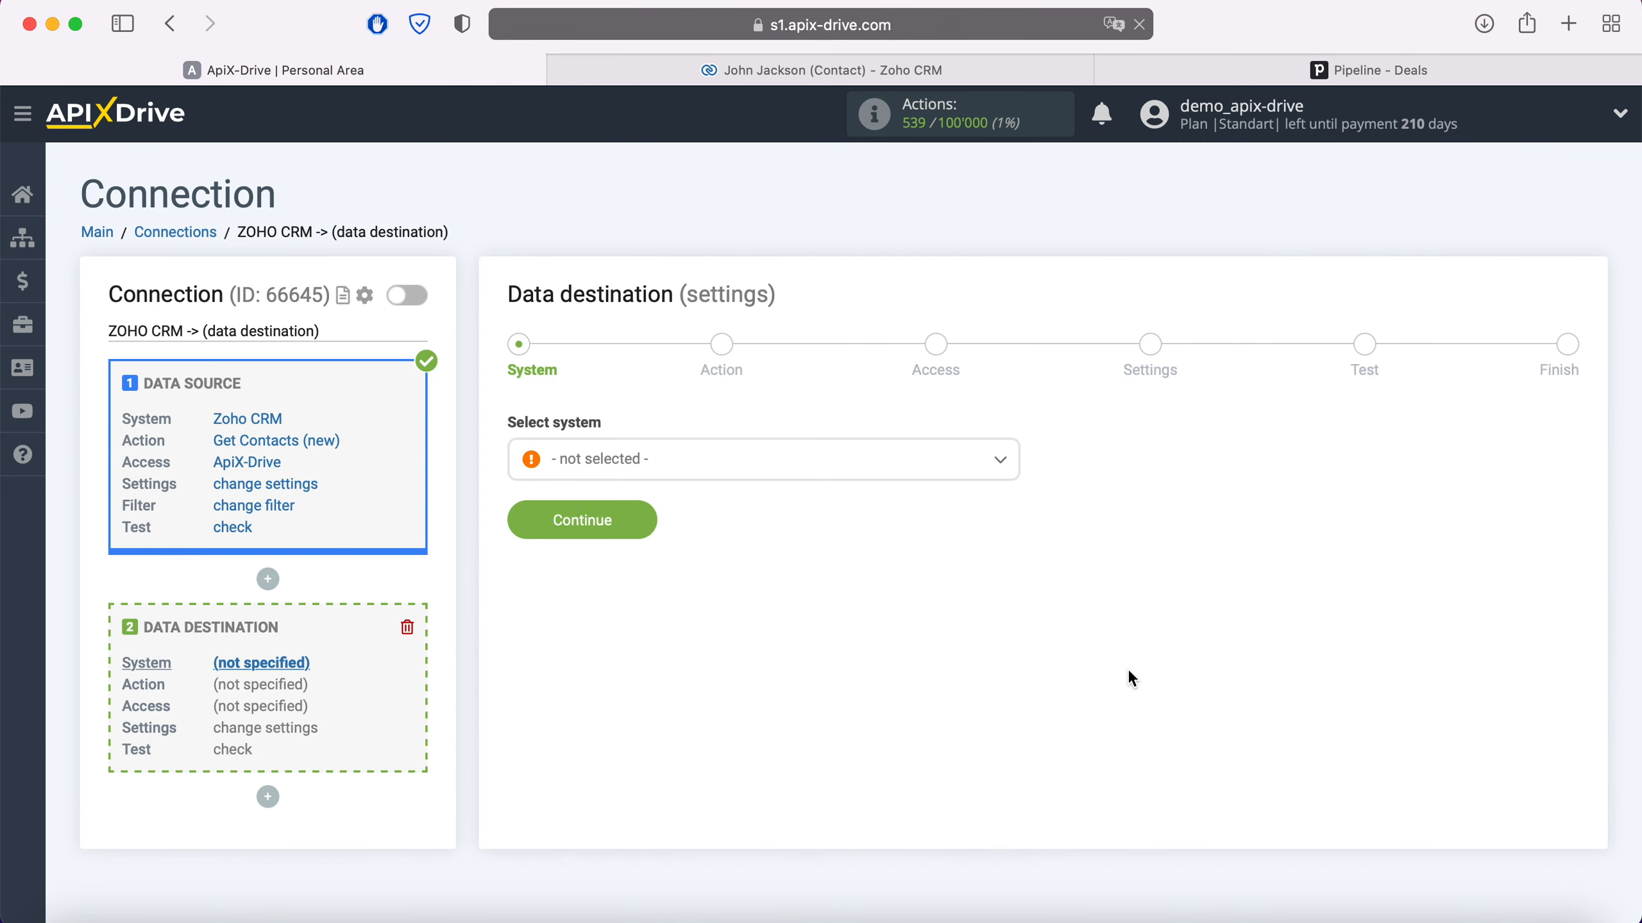
click(762, 459)
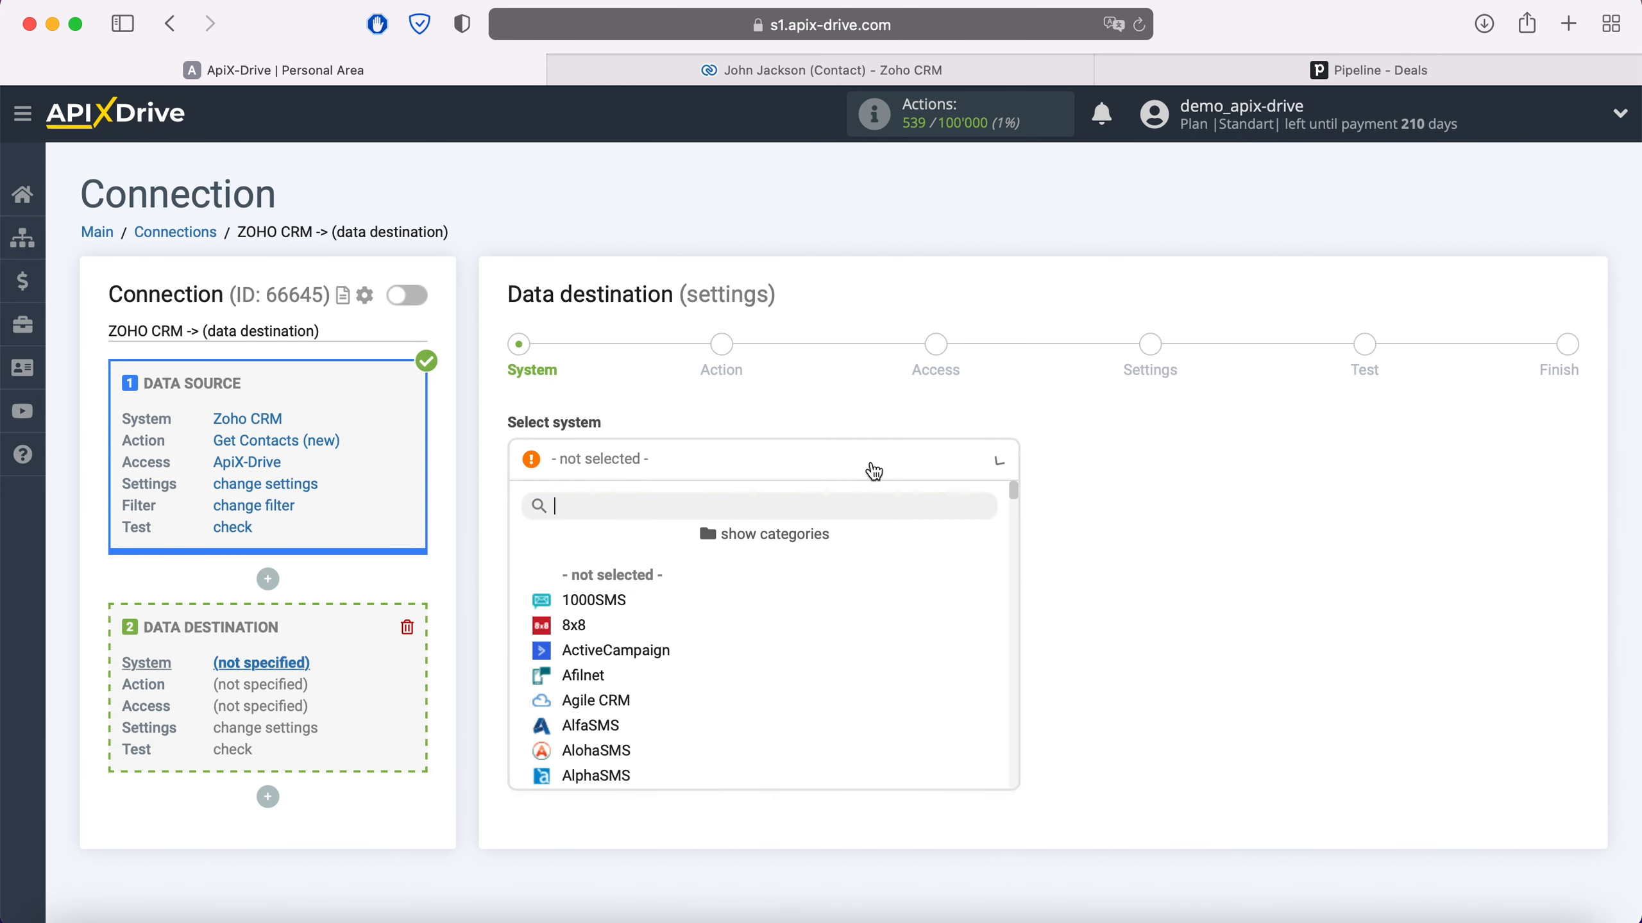
scroll(down, 3)
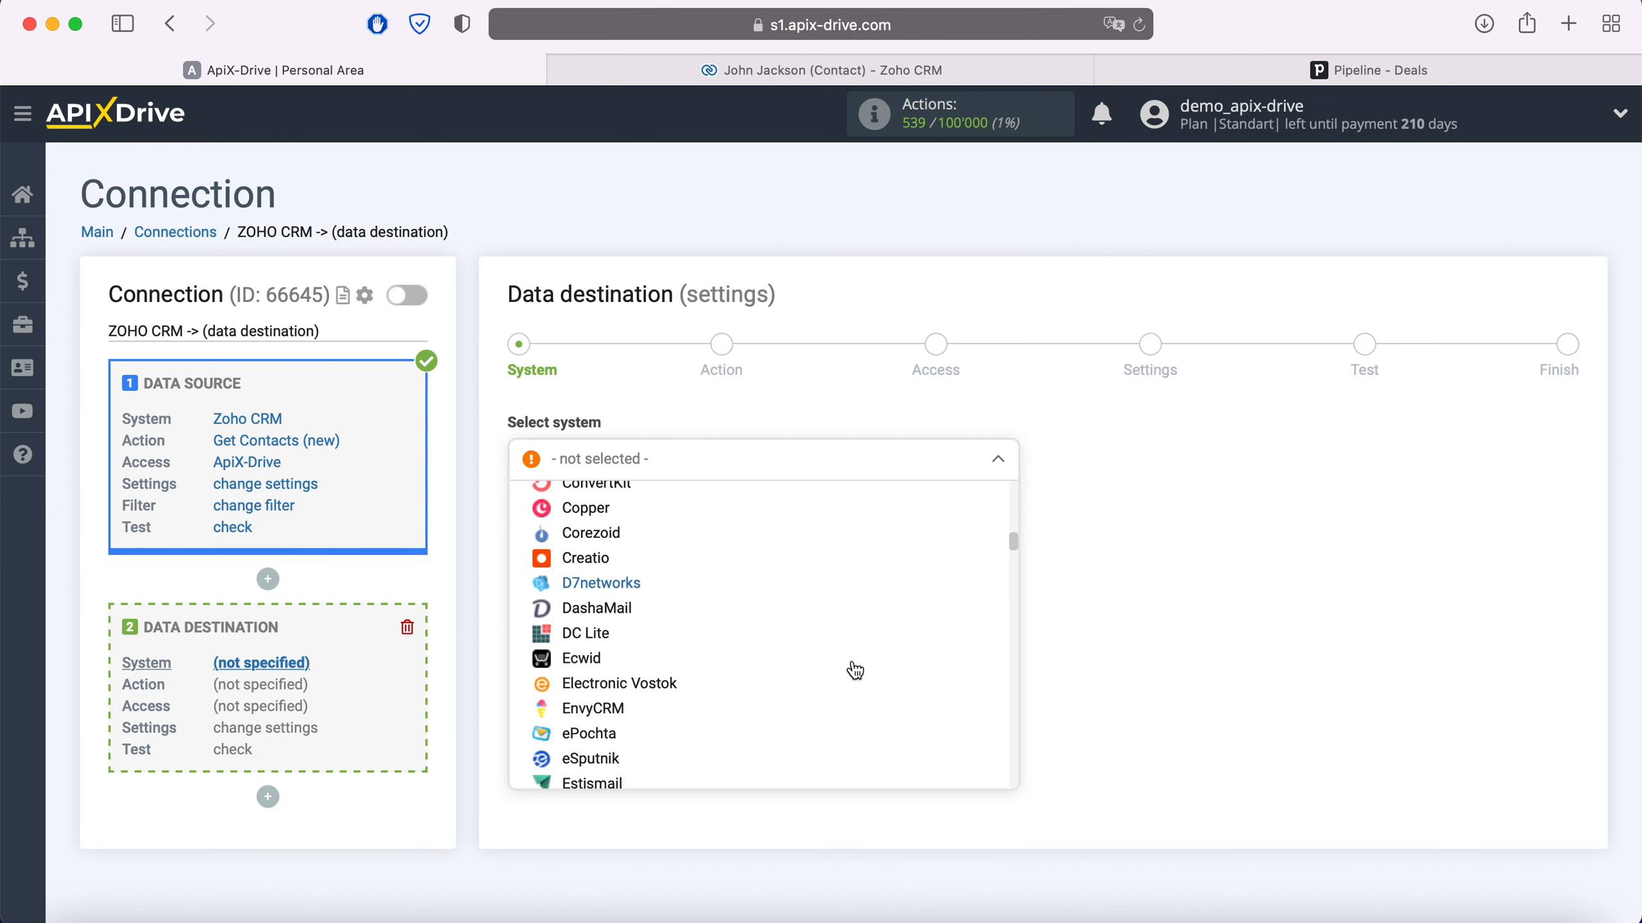
scroll(down, 3)
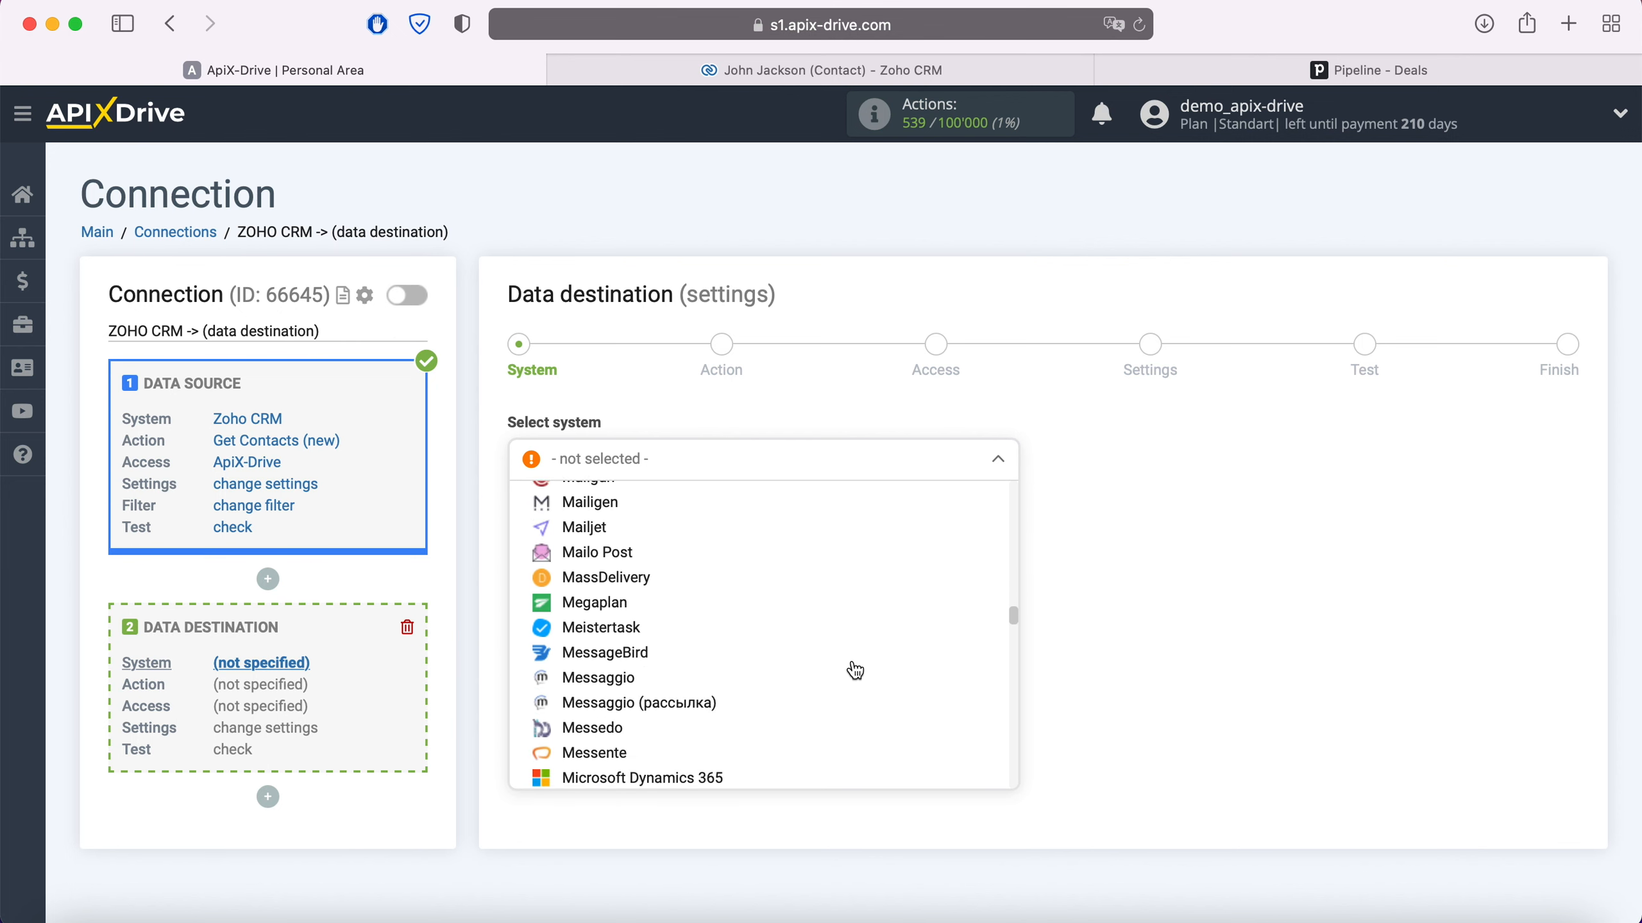
scroll(down, 3)
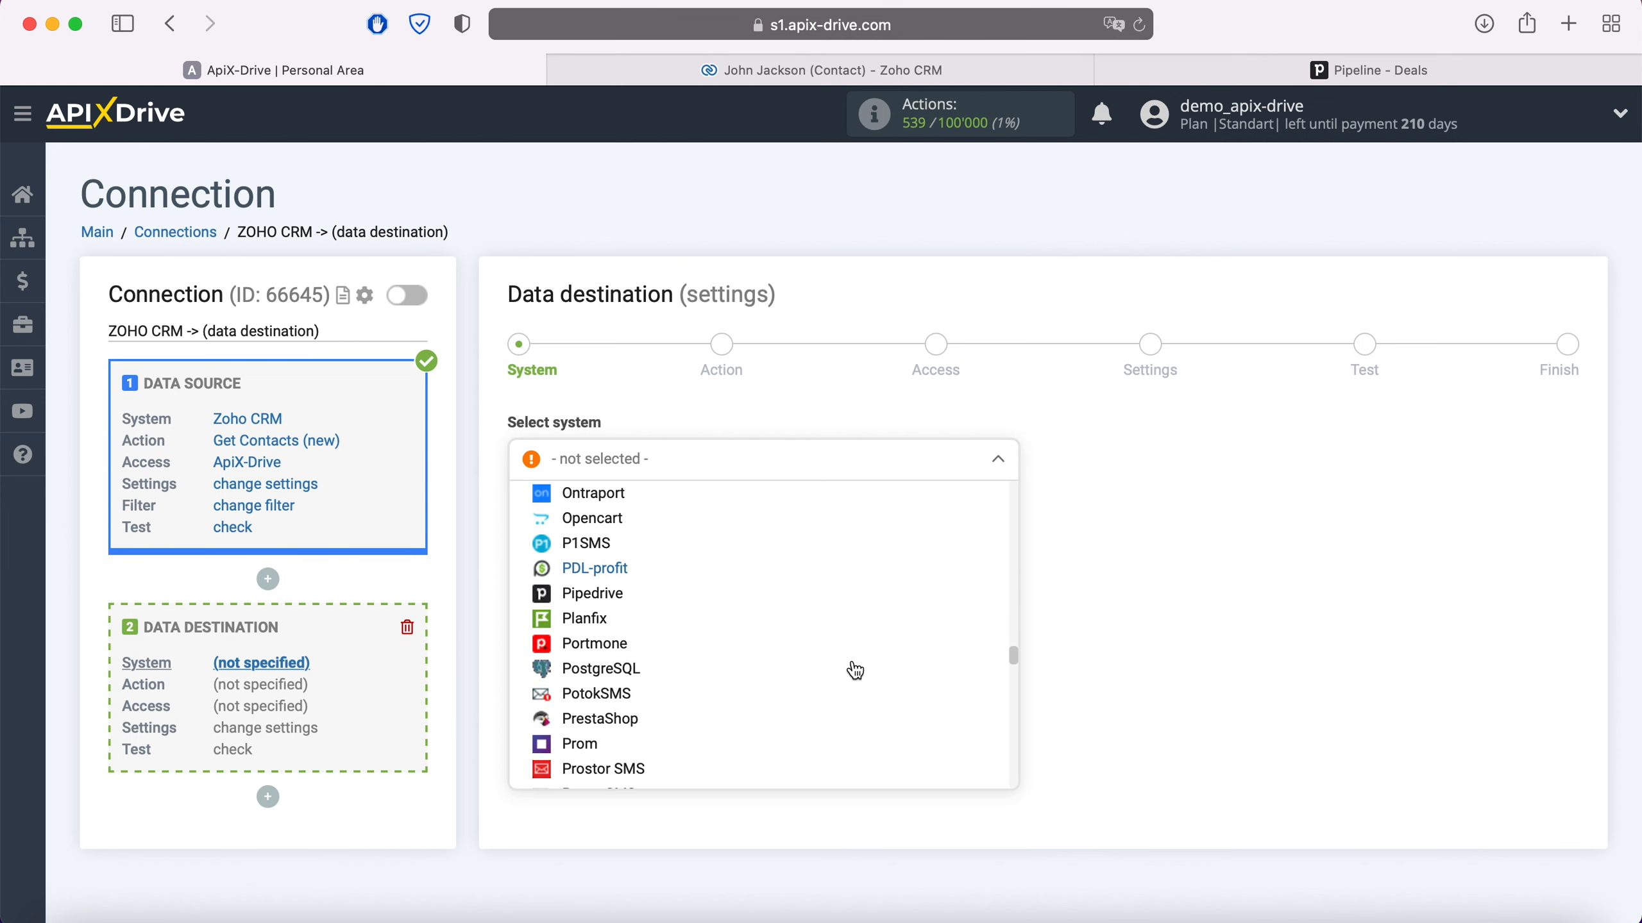
click(591, 594)
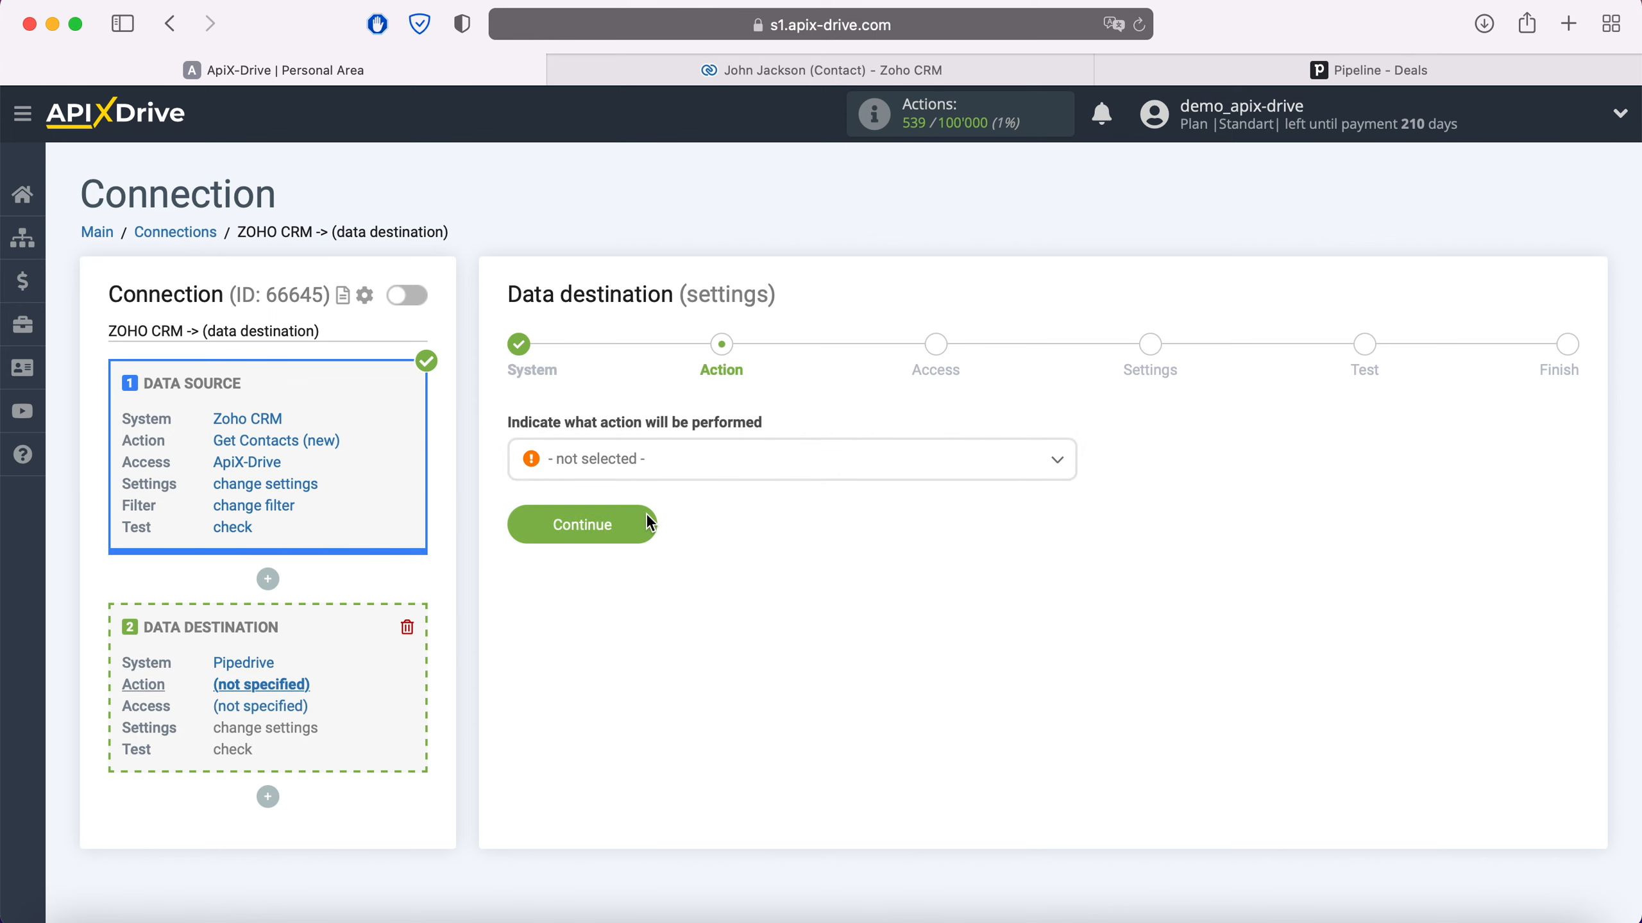
click(790, 460)
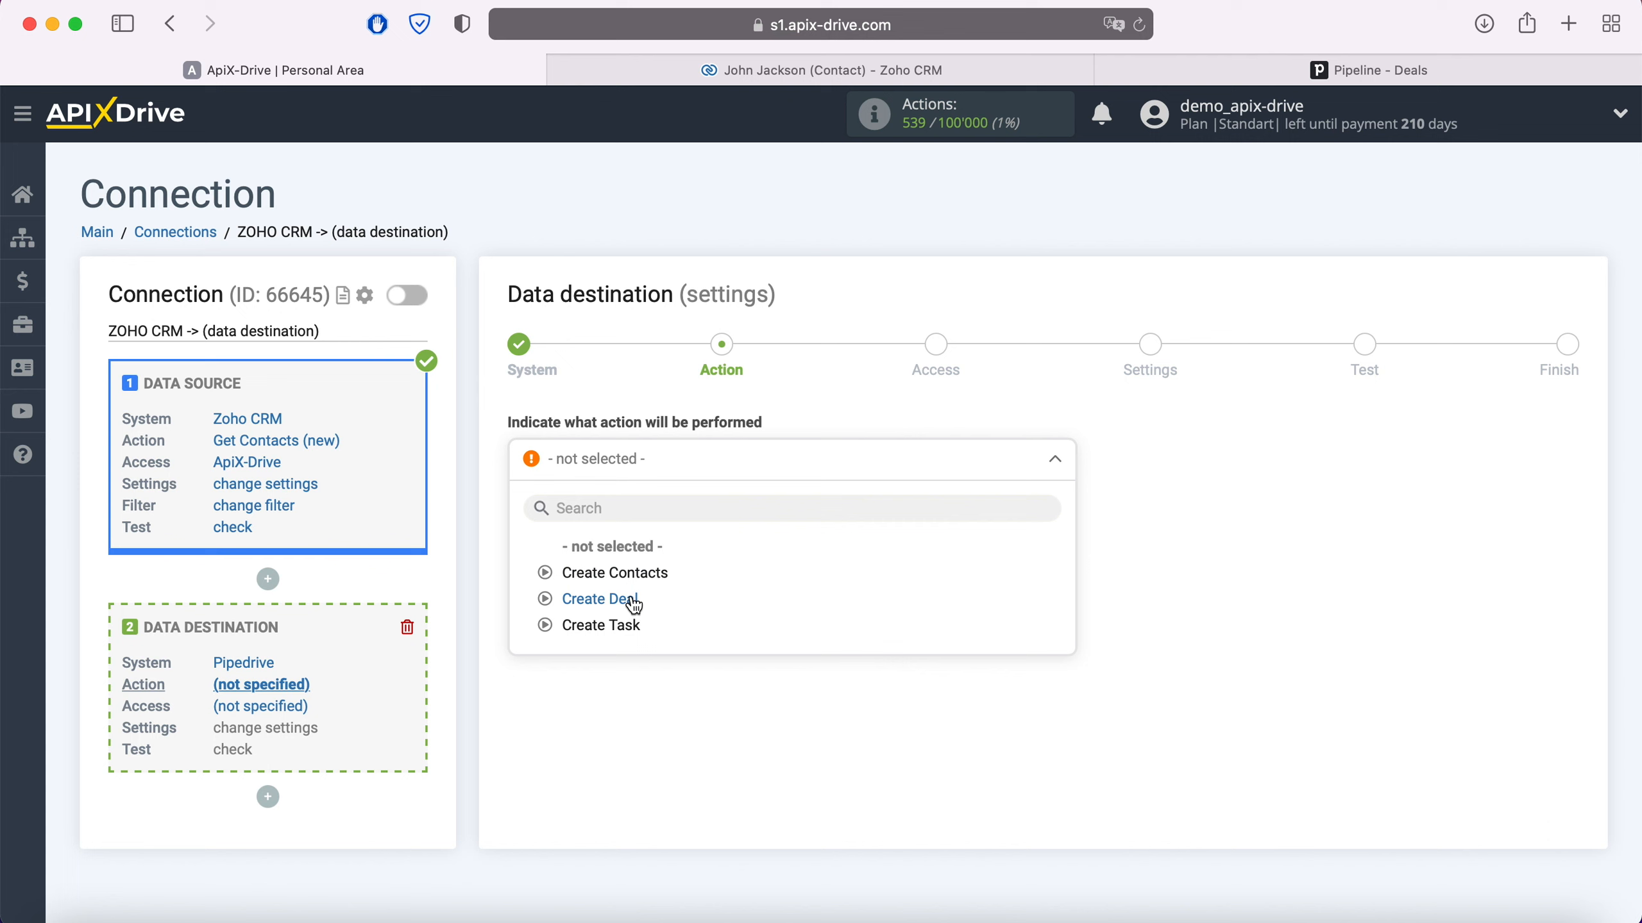
click(600, 599)
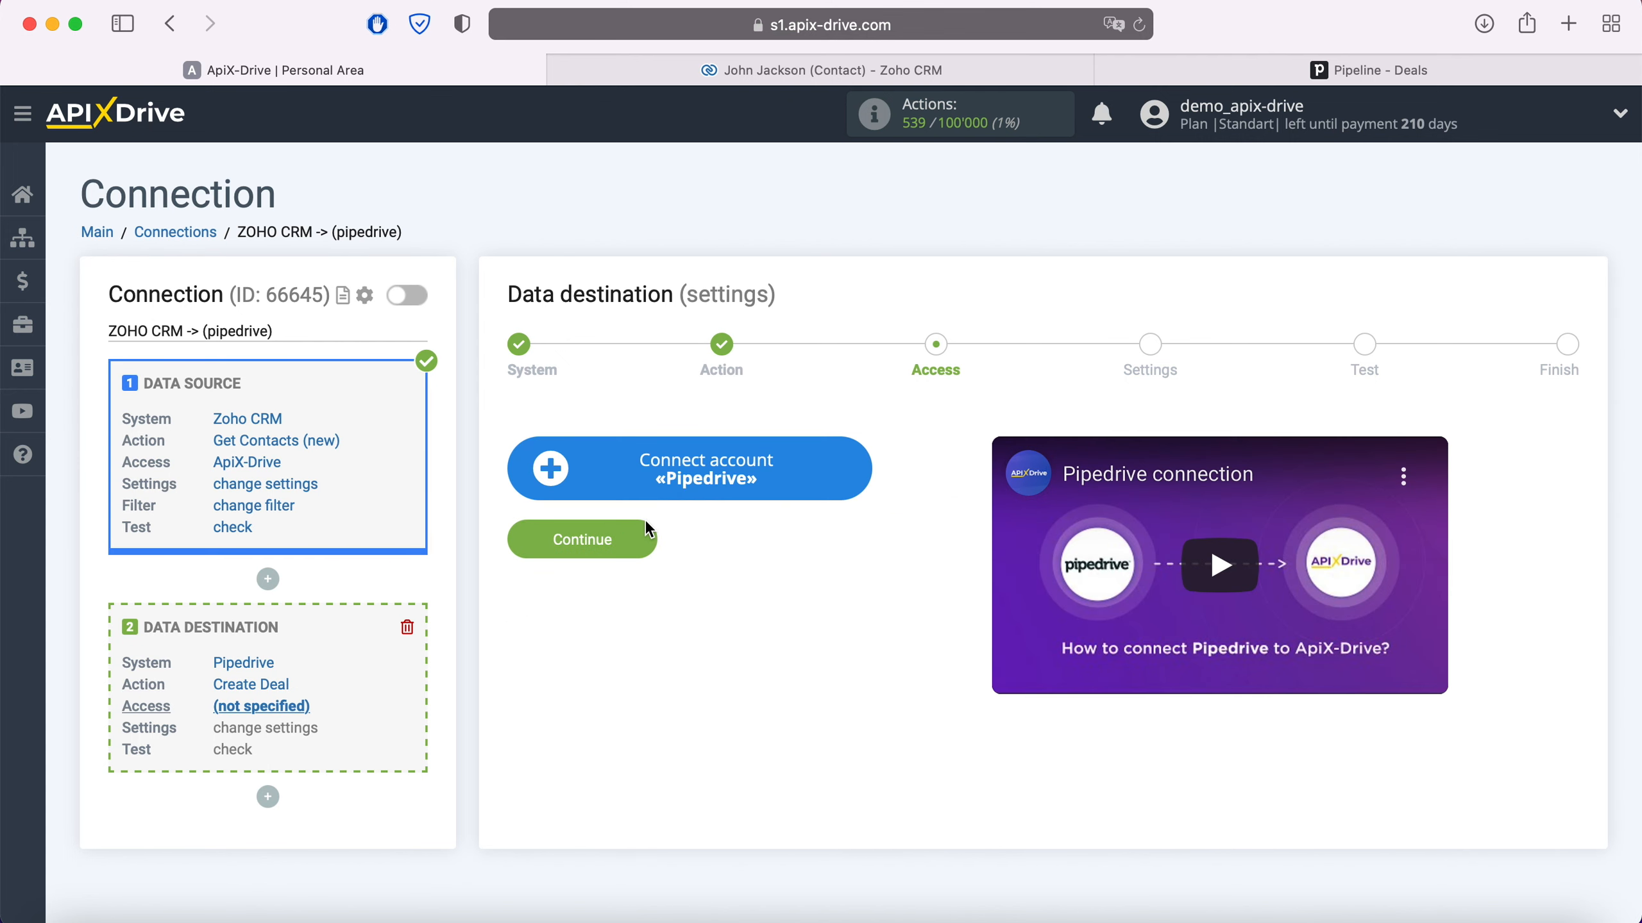
mouse_move(860, 515)
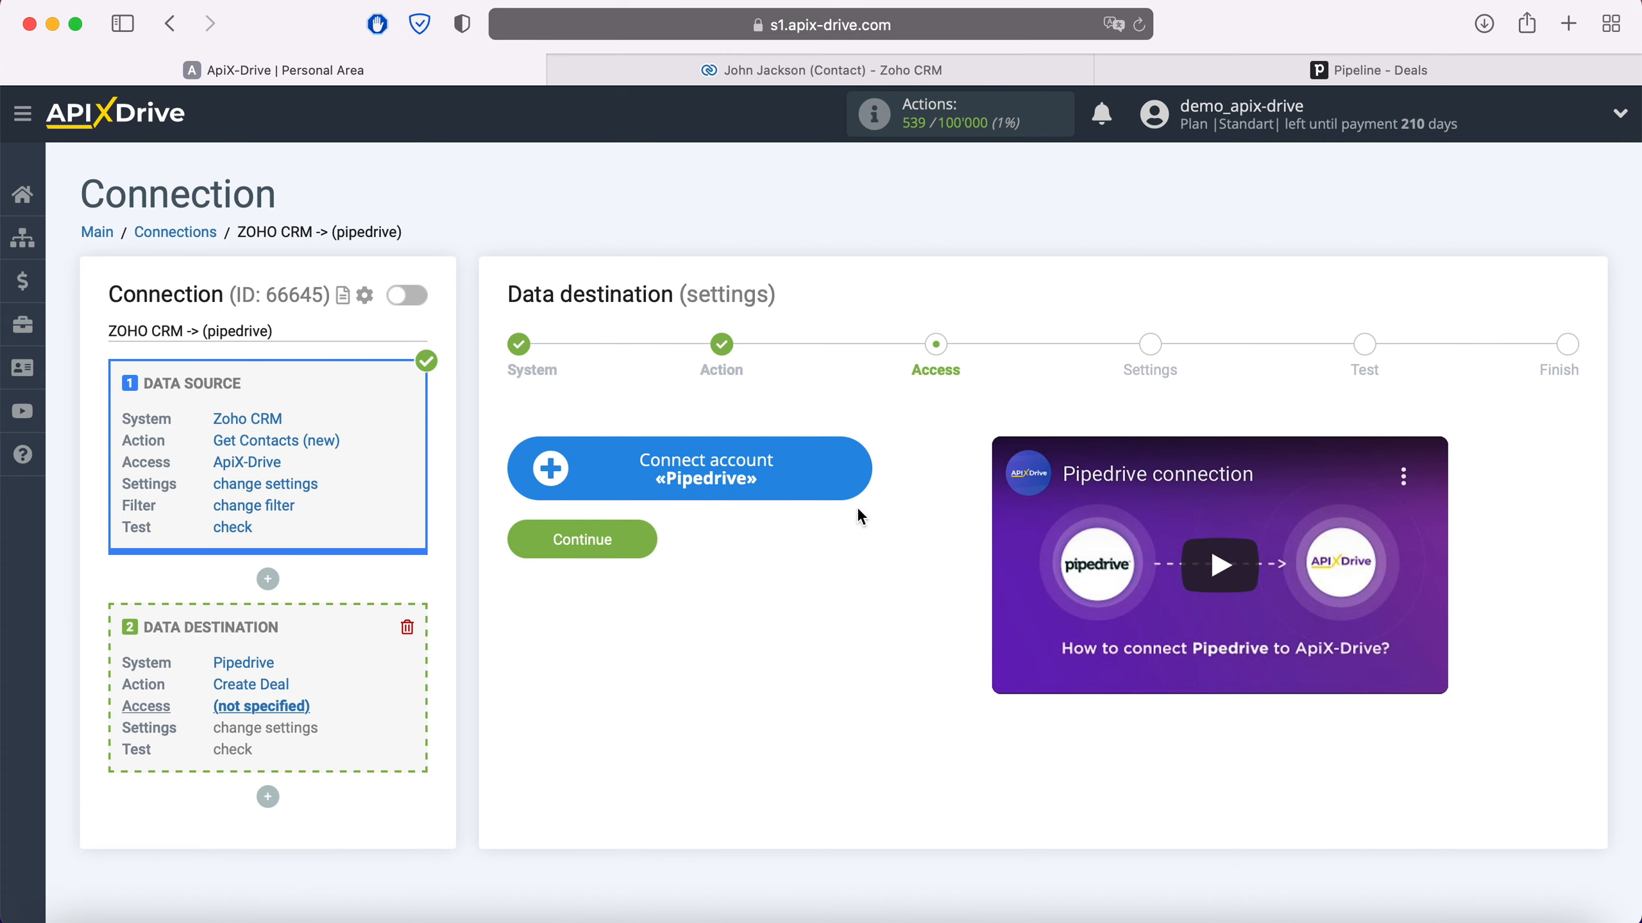
Begin connecting a Pipedrive account, bringing up the integration setup form.
click(688, 468)
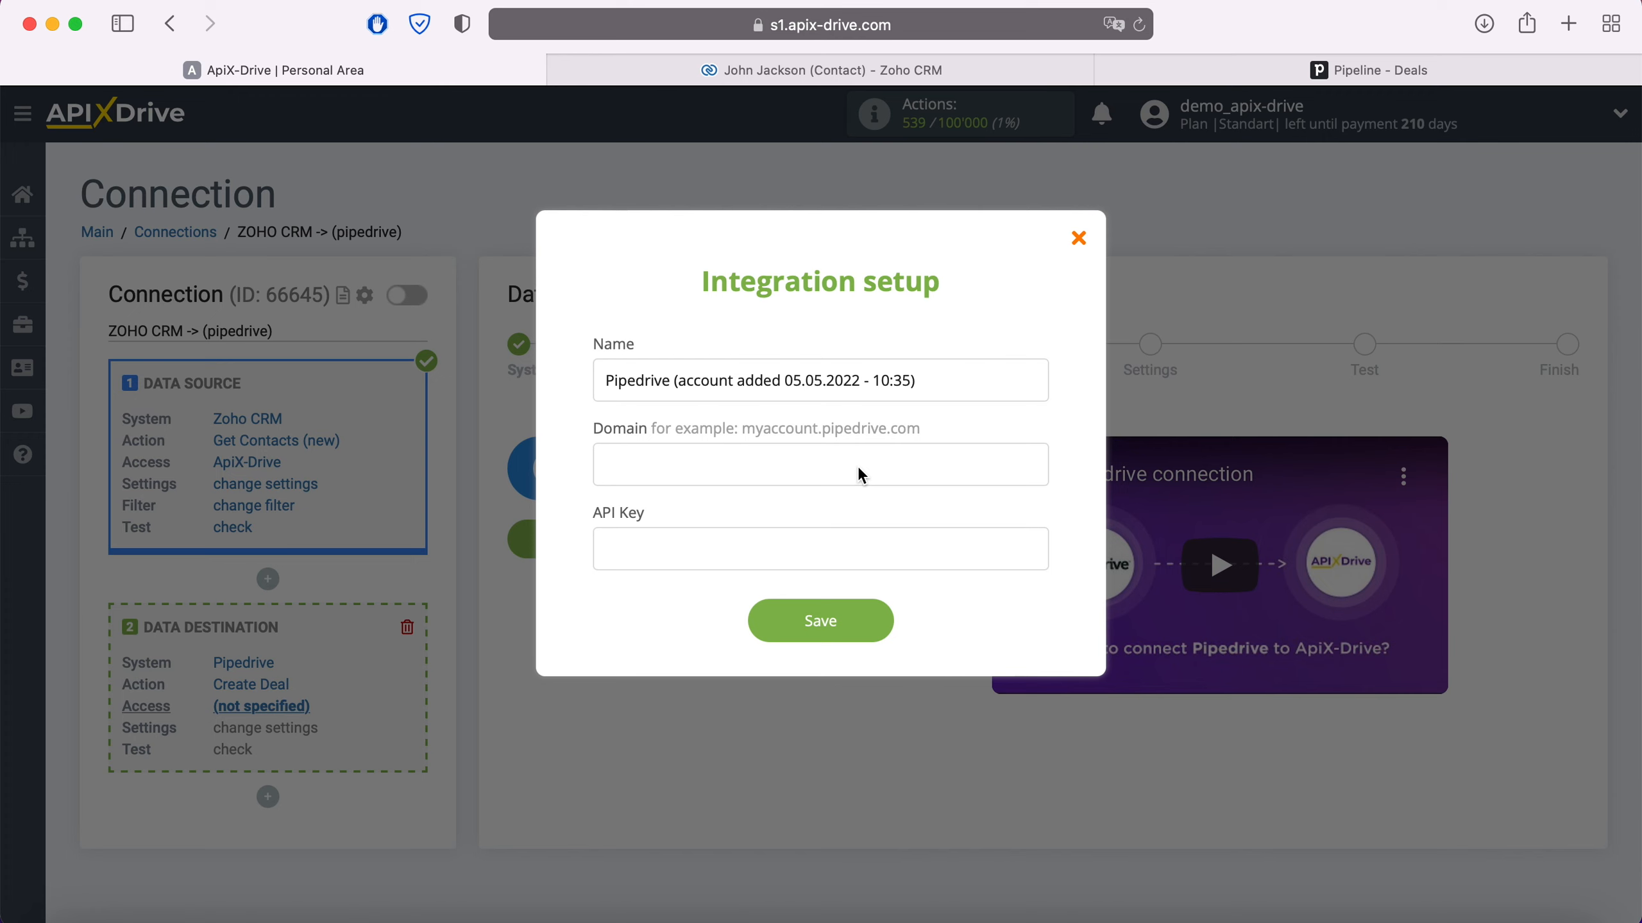
mouse_move(1154, 248)
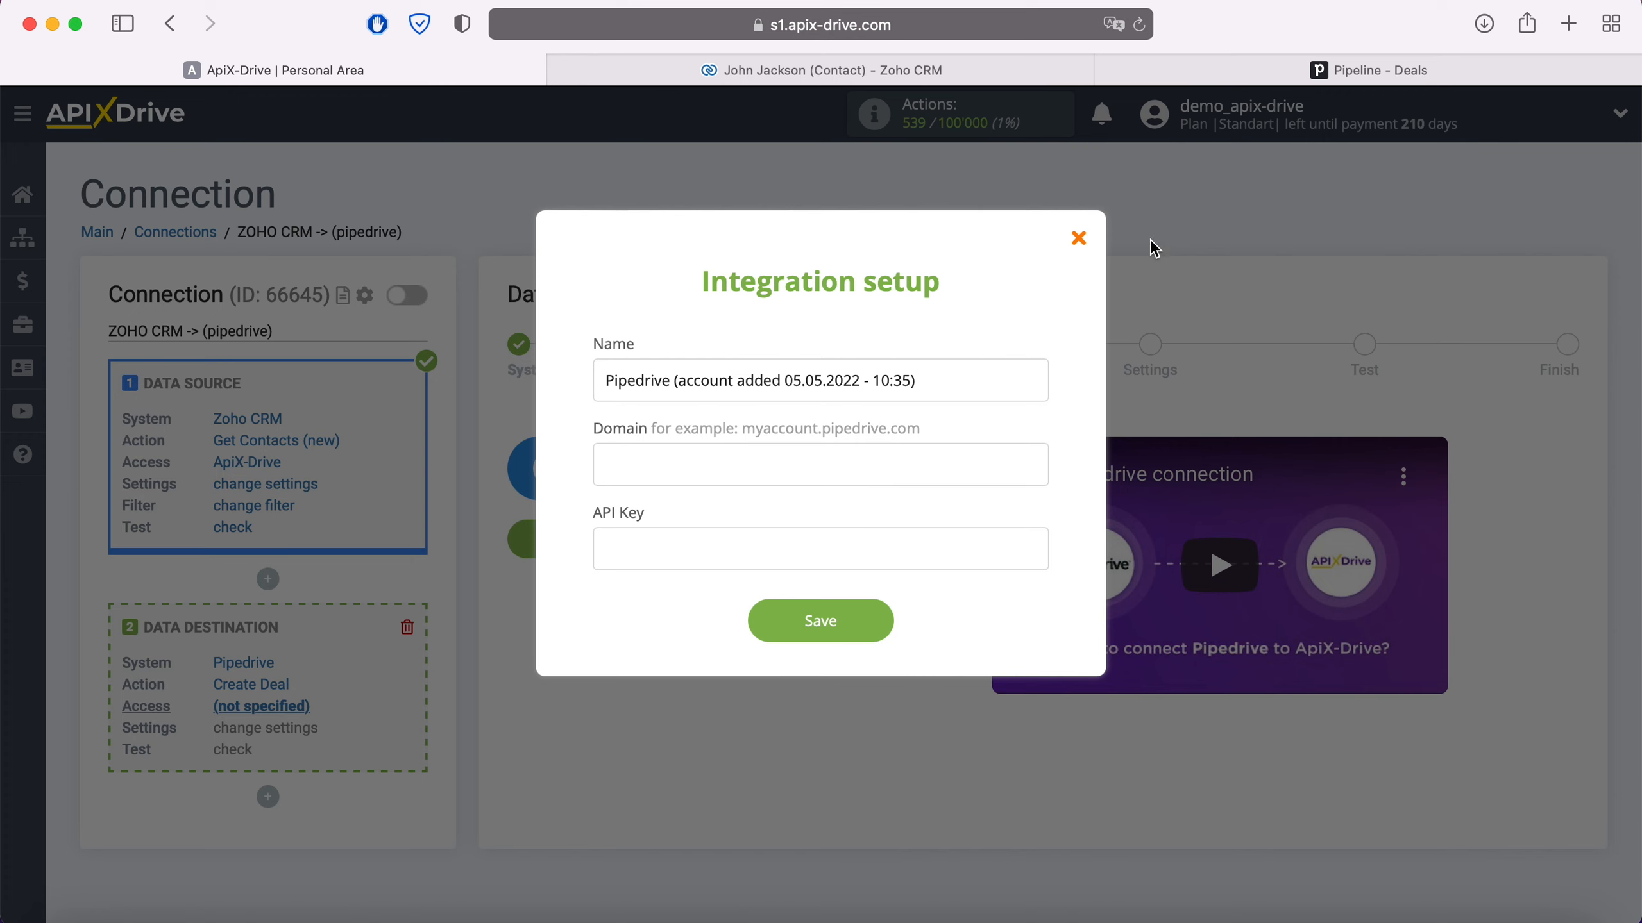
Copy the Pipedrive account URL and paste it into the Domain field.
click(1368, 70)
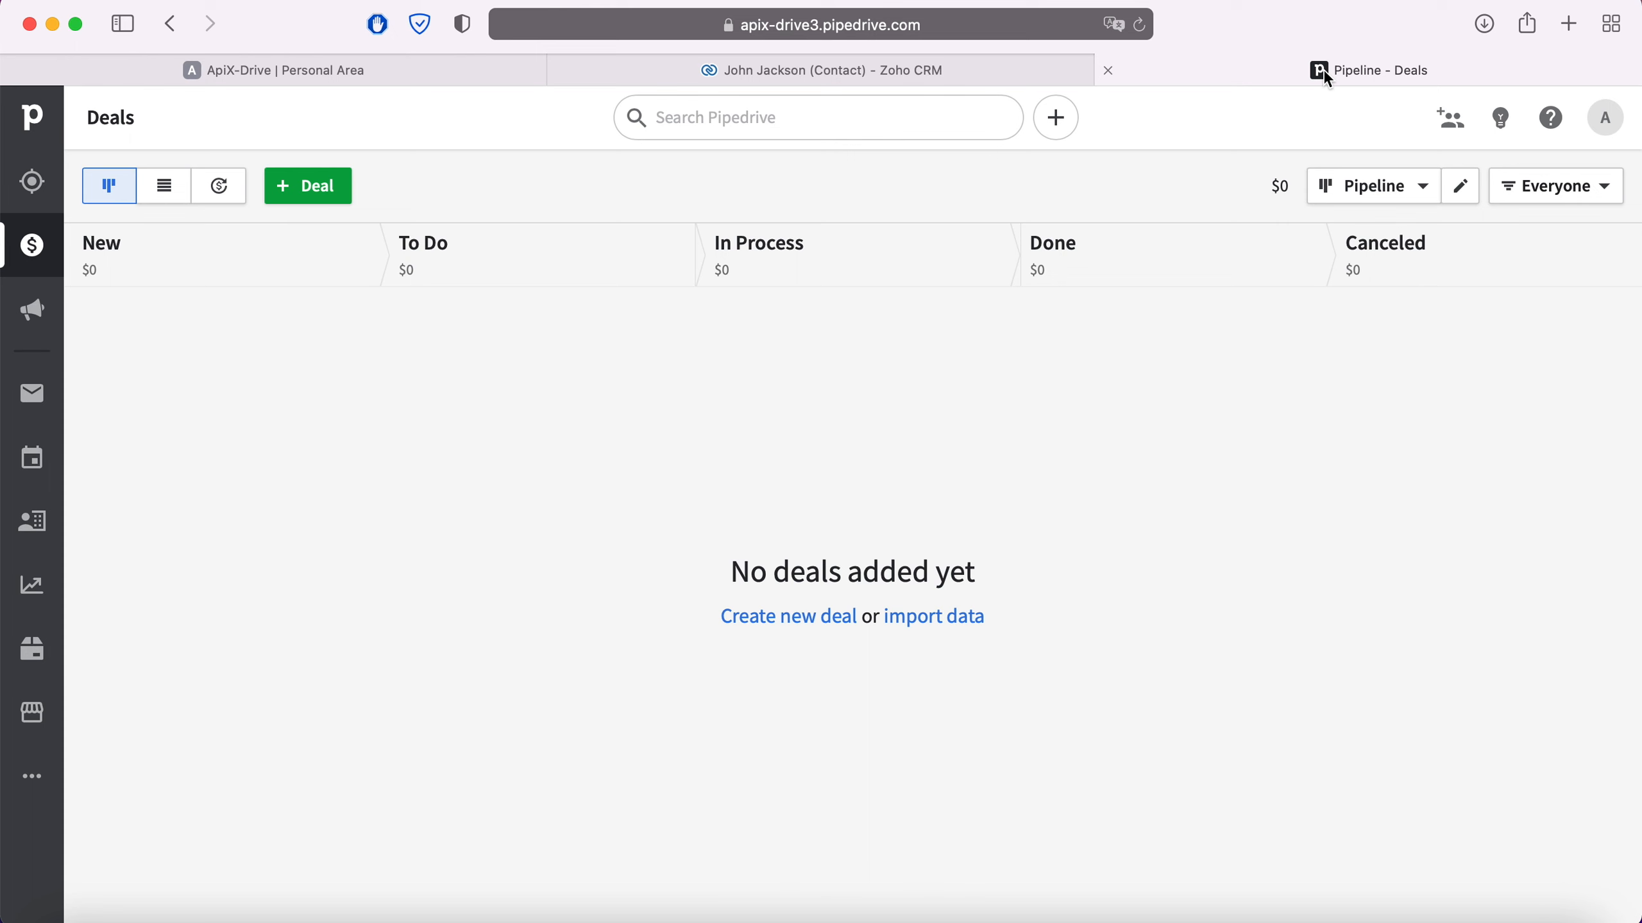
mouse_move(1281, 82)
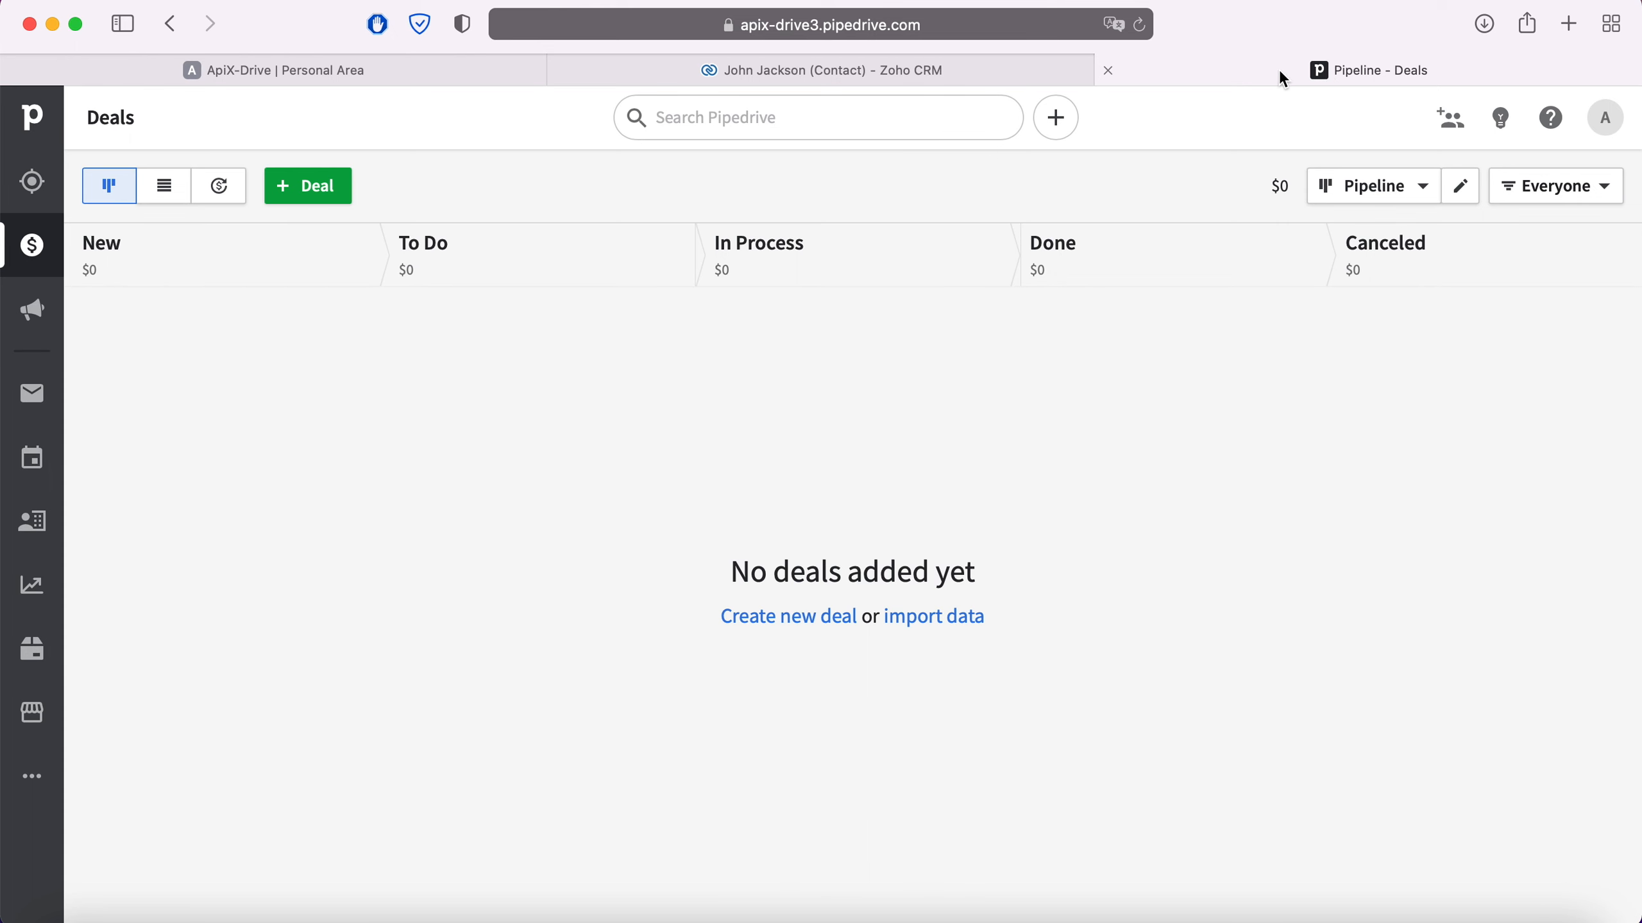
click(825, 25)
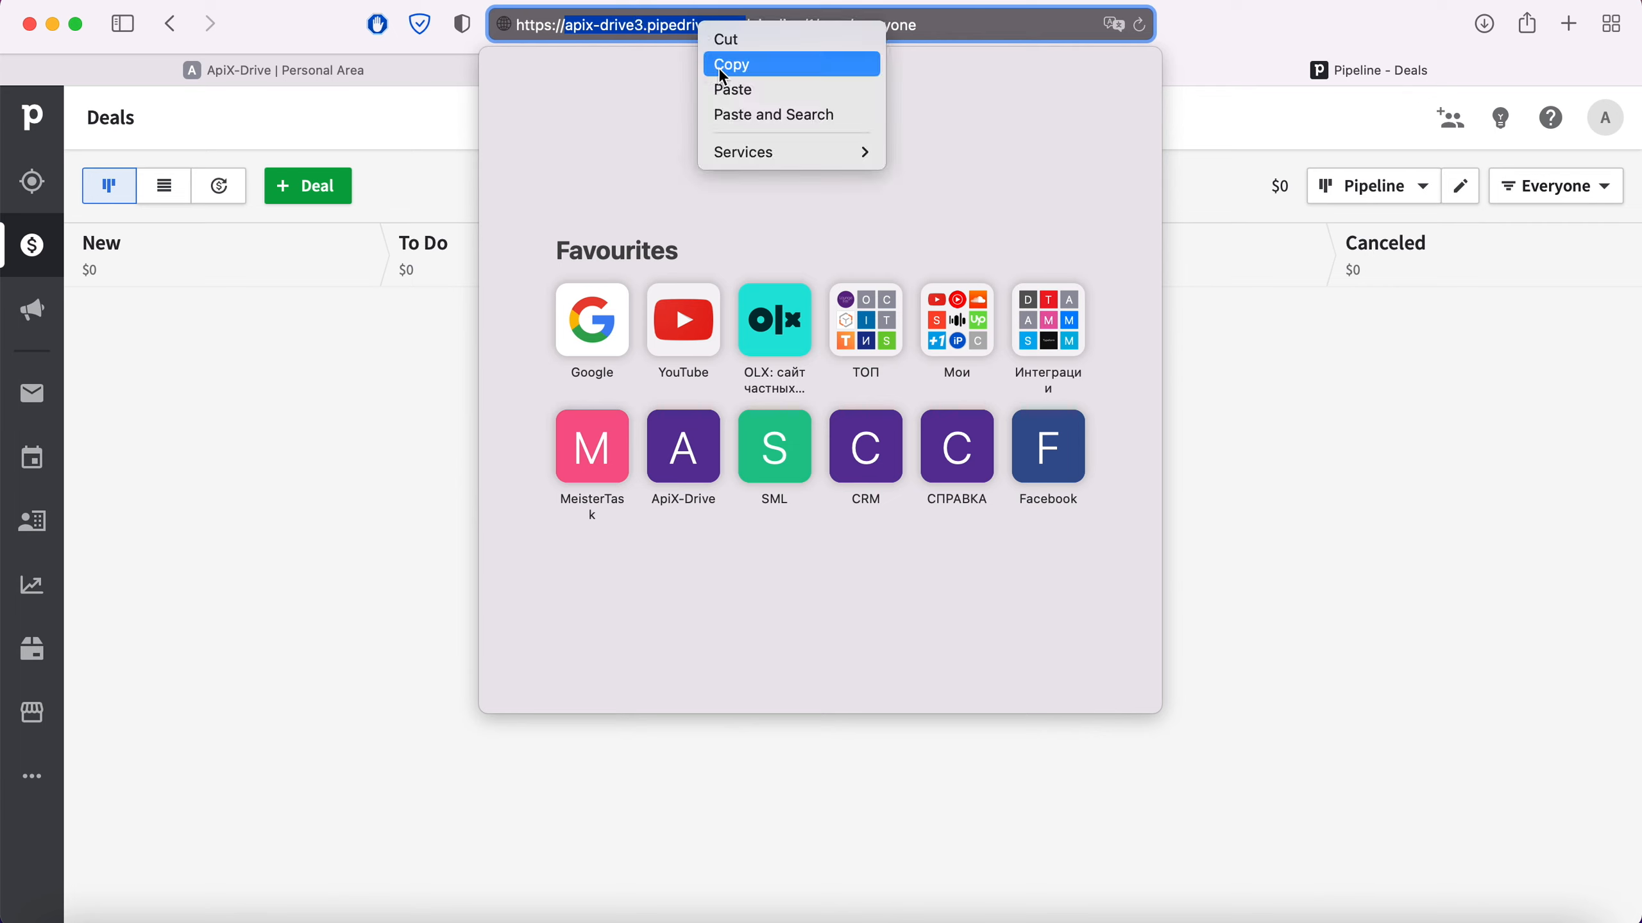
click(731, 64)
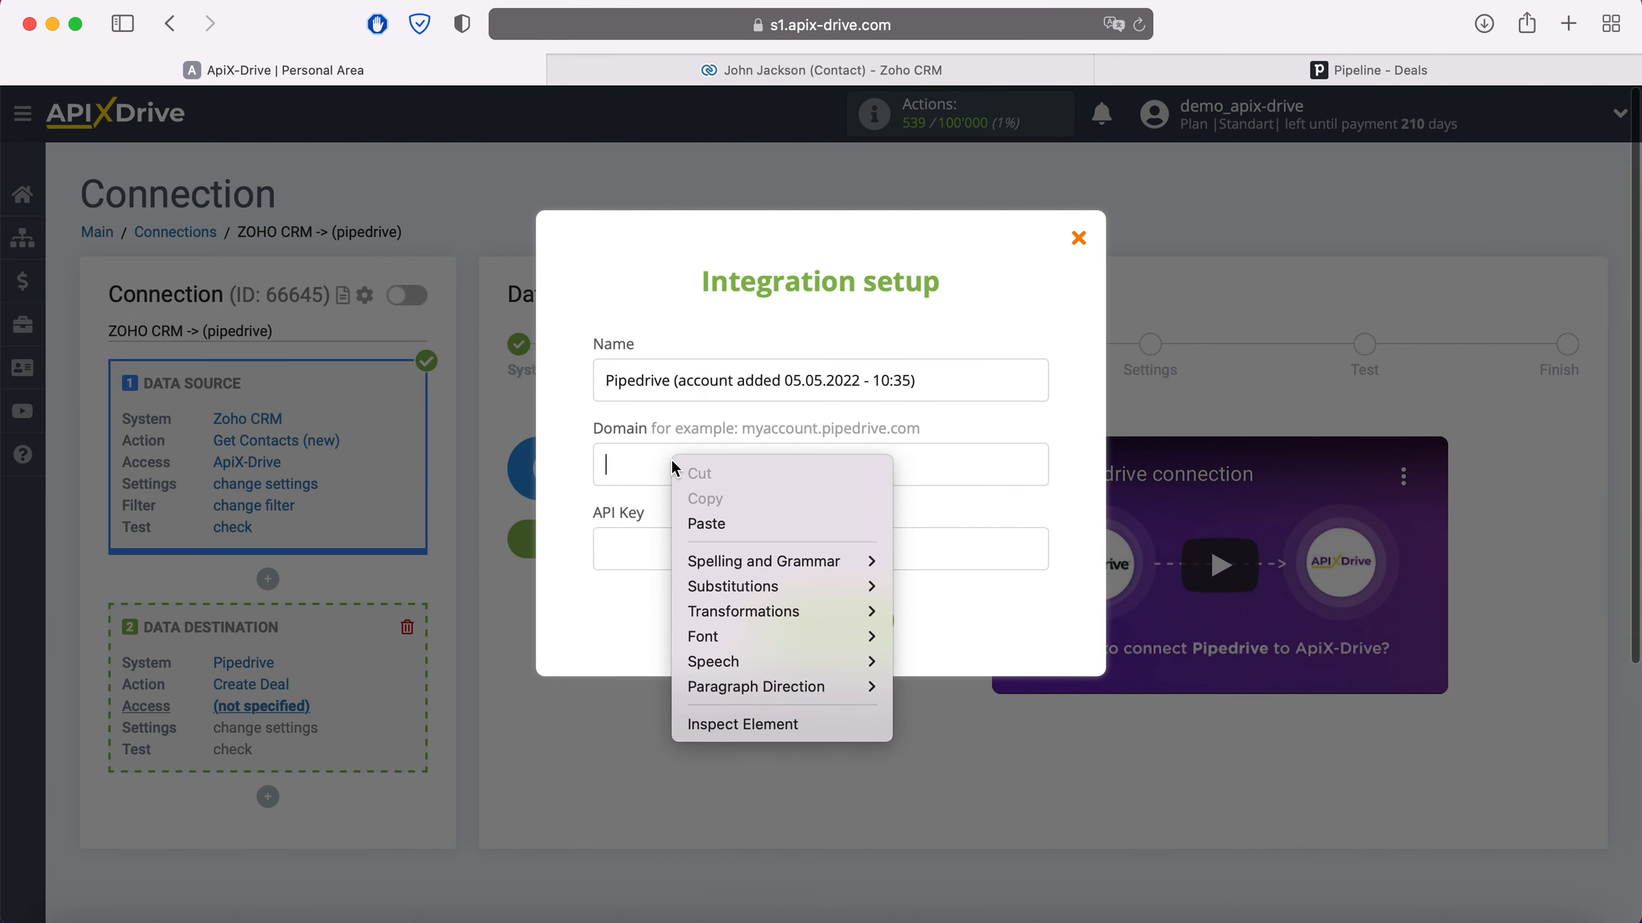
click(1374, 71)
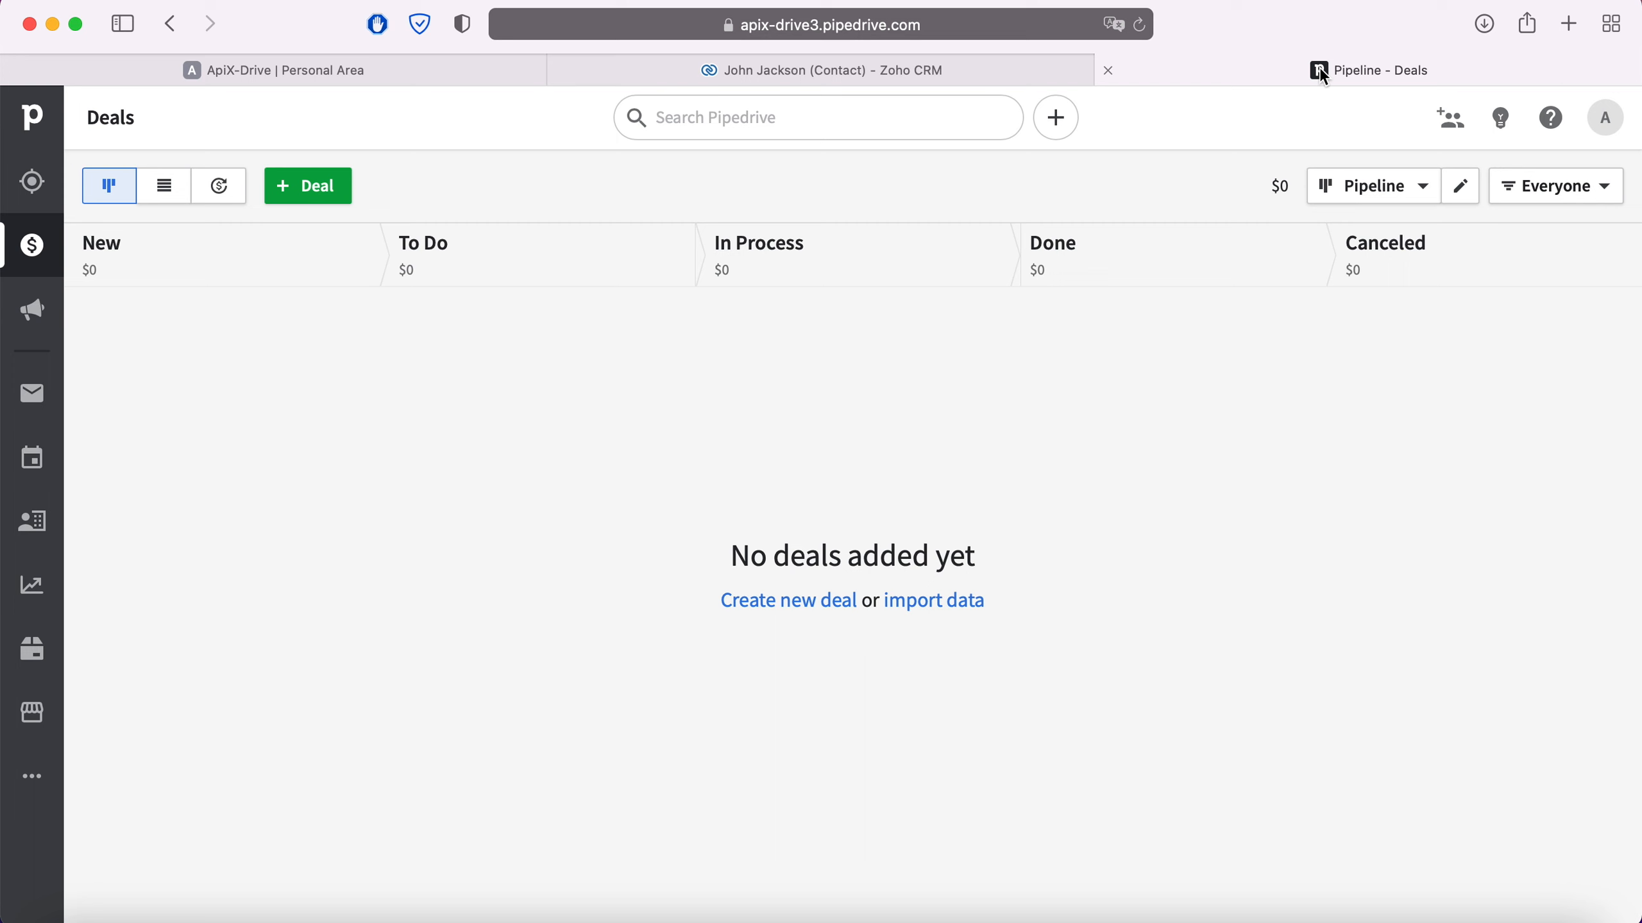
mouse_move(1351, 86)
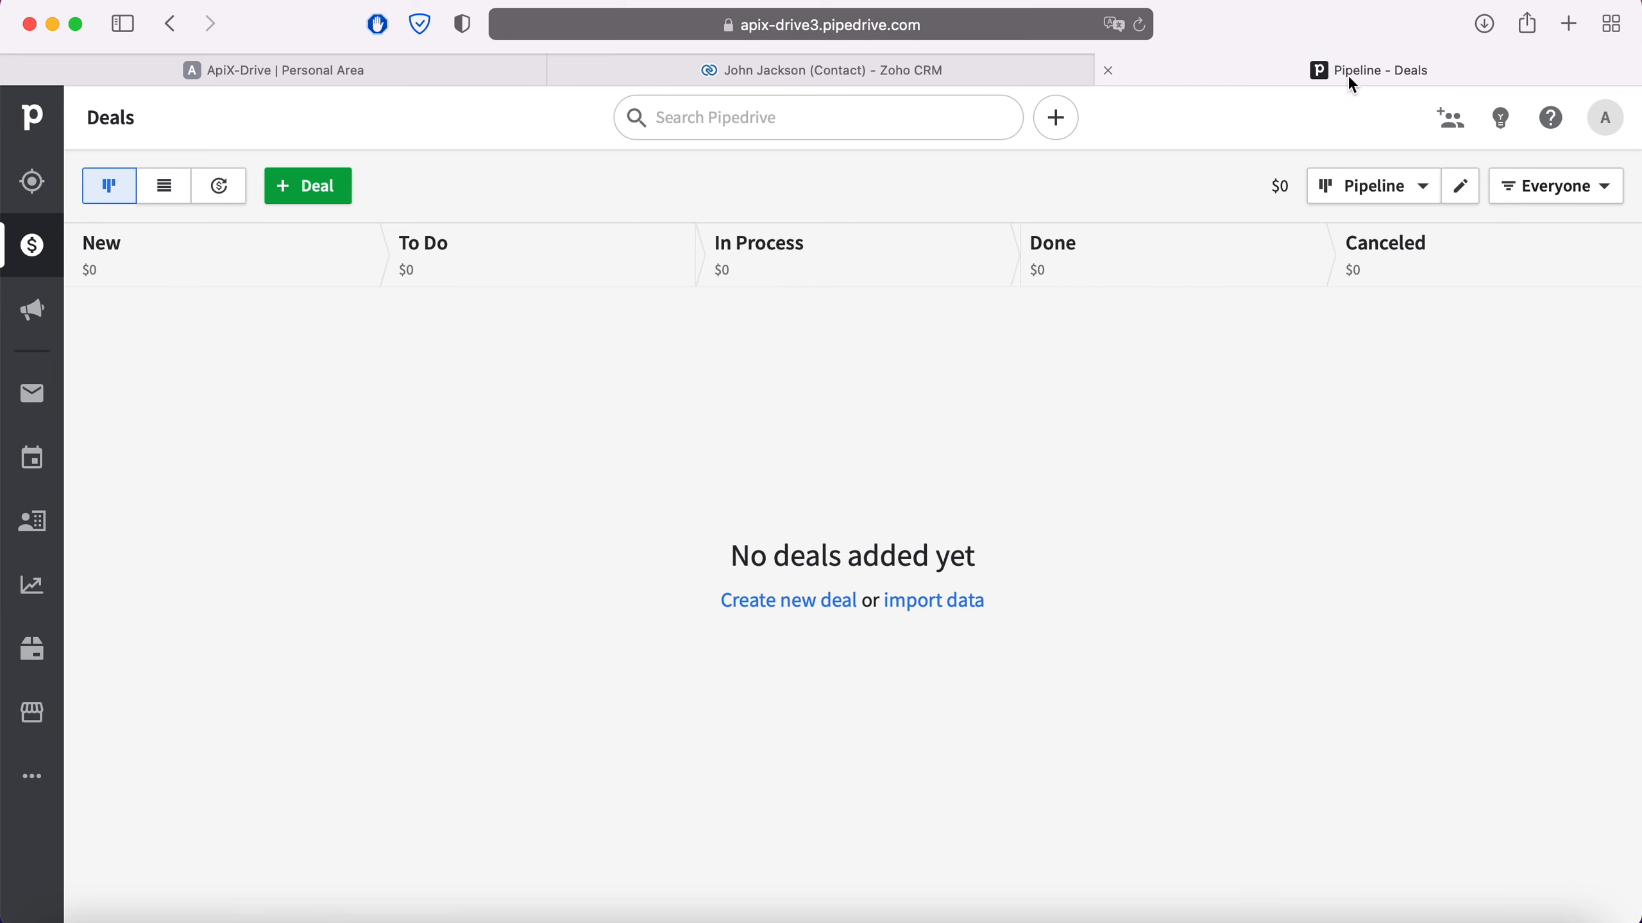
Copy the personal API token from Pipedrive's Personal preferences.
click(1605, 116)
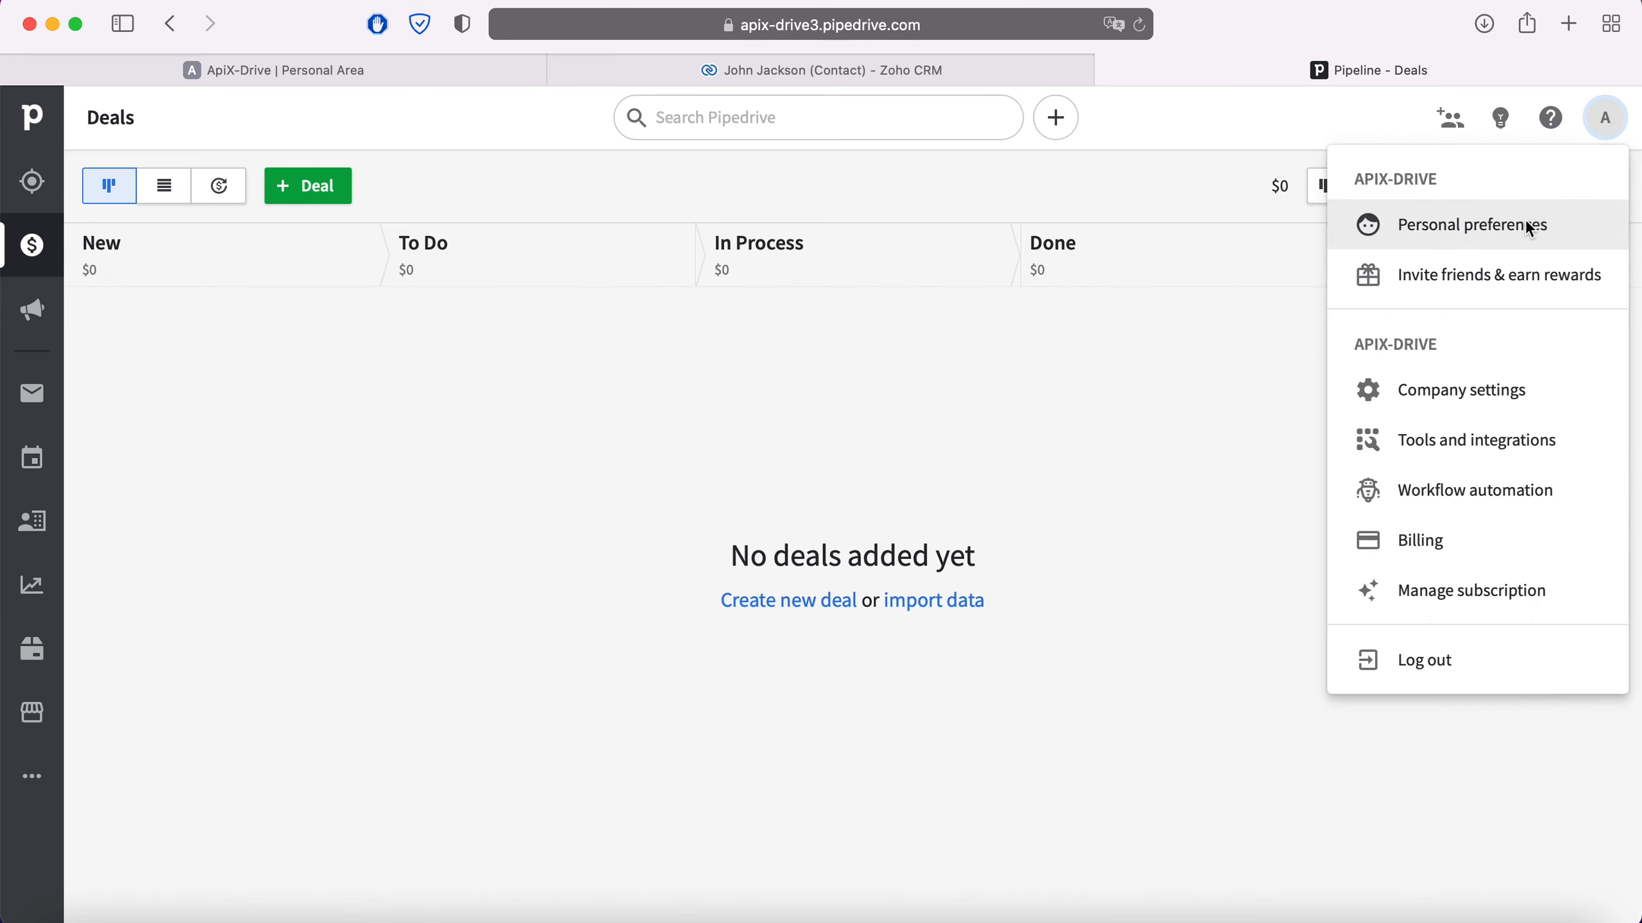
click(1468, 224)
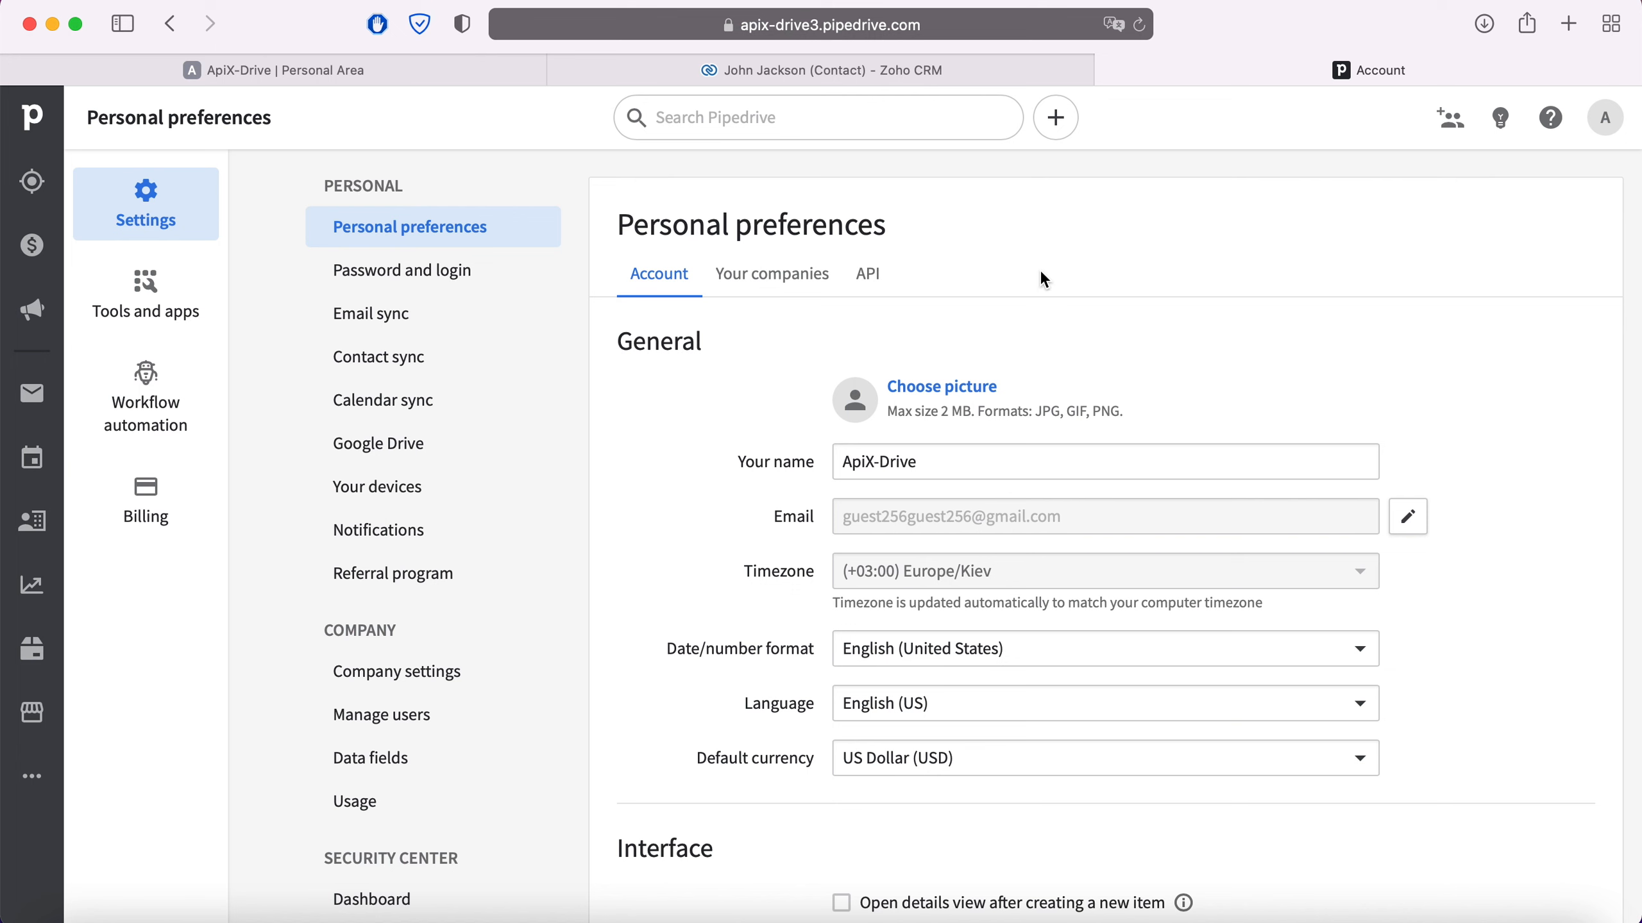
click(865, 273)
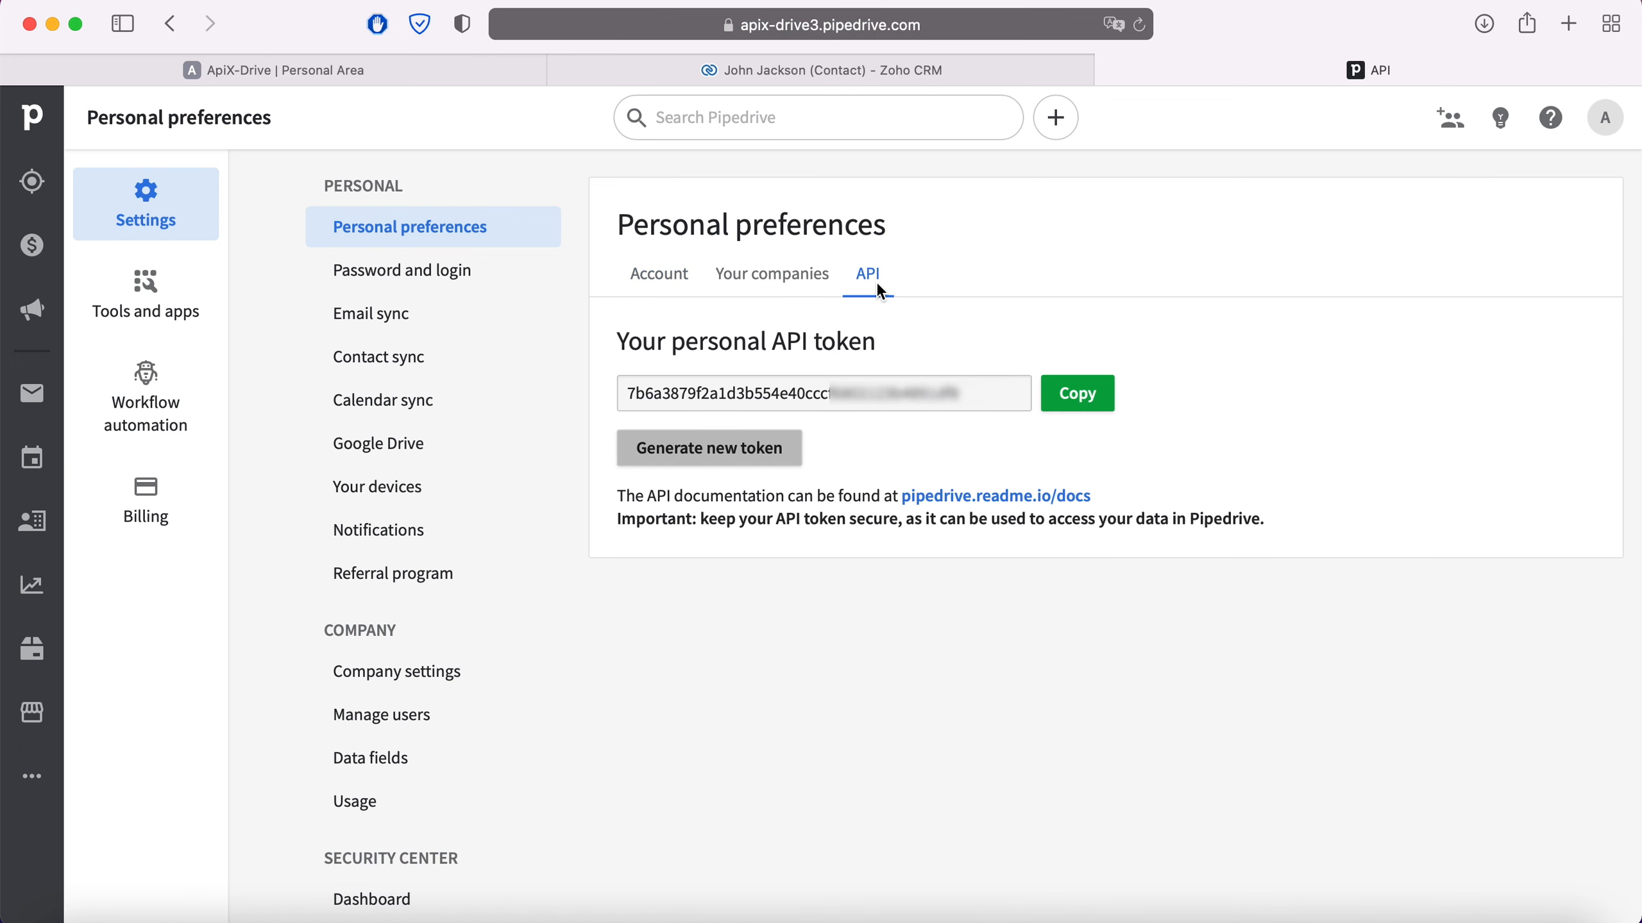
right_click(732, 393)
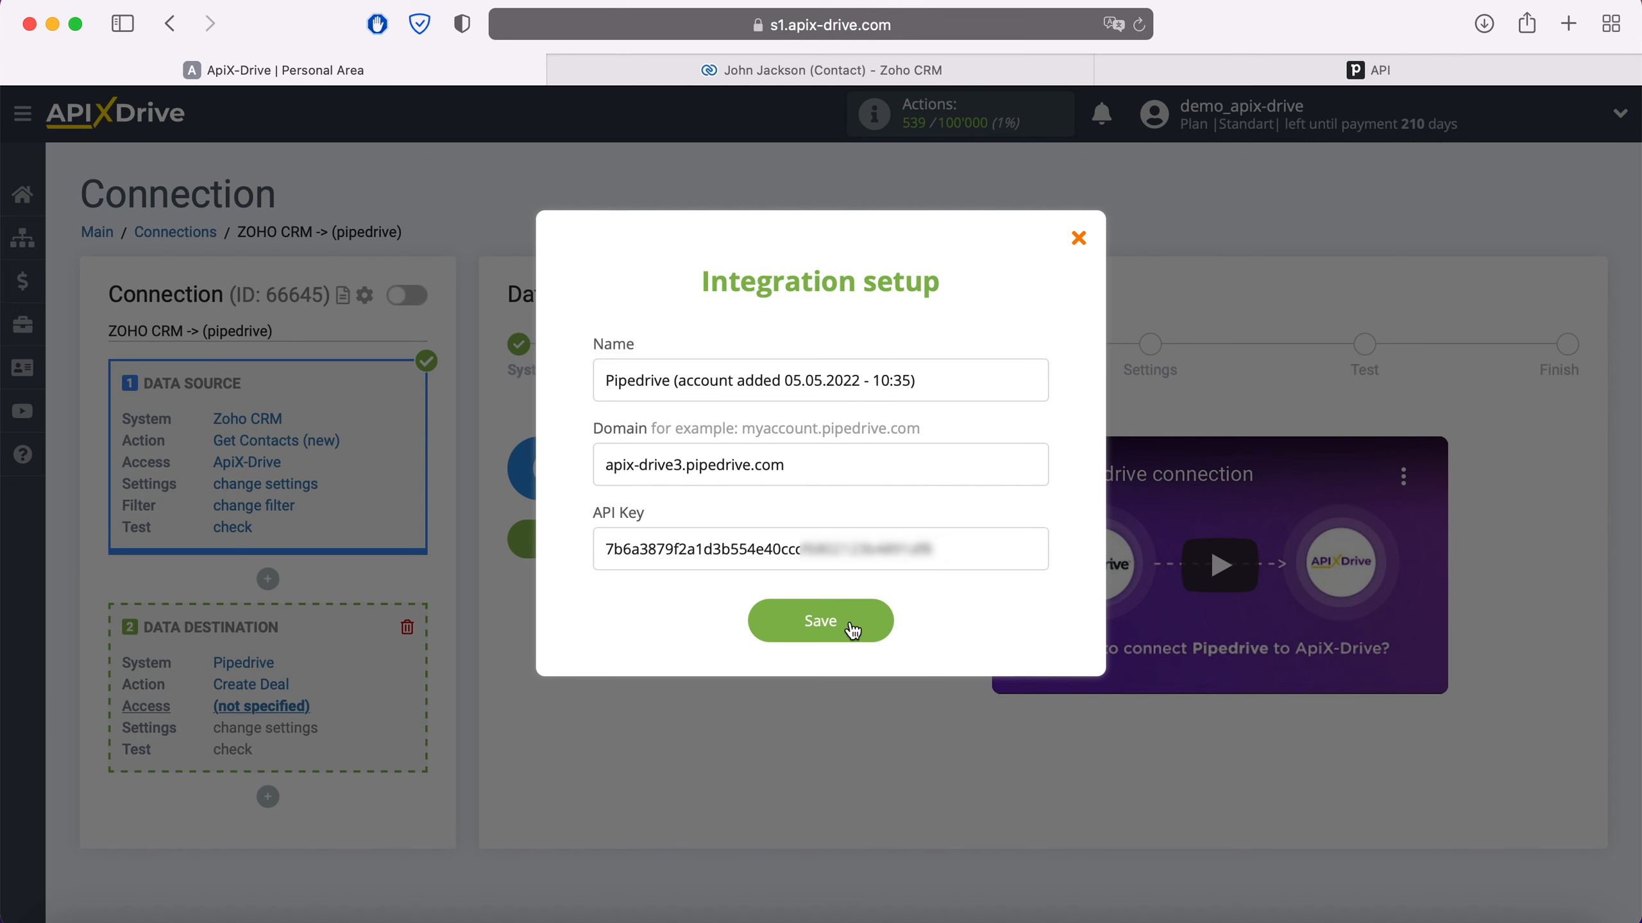
Save the Pipedrive account and select the new login for this connection.
click(819, 621)
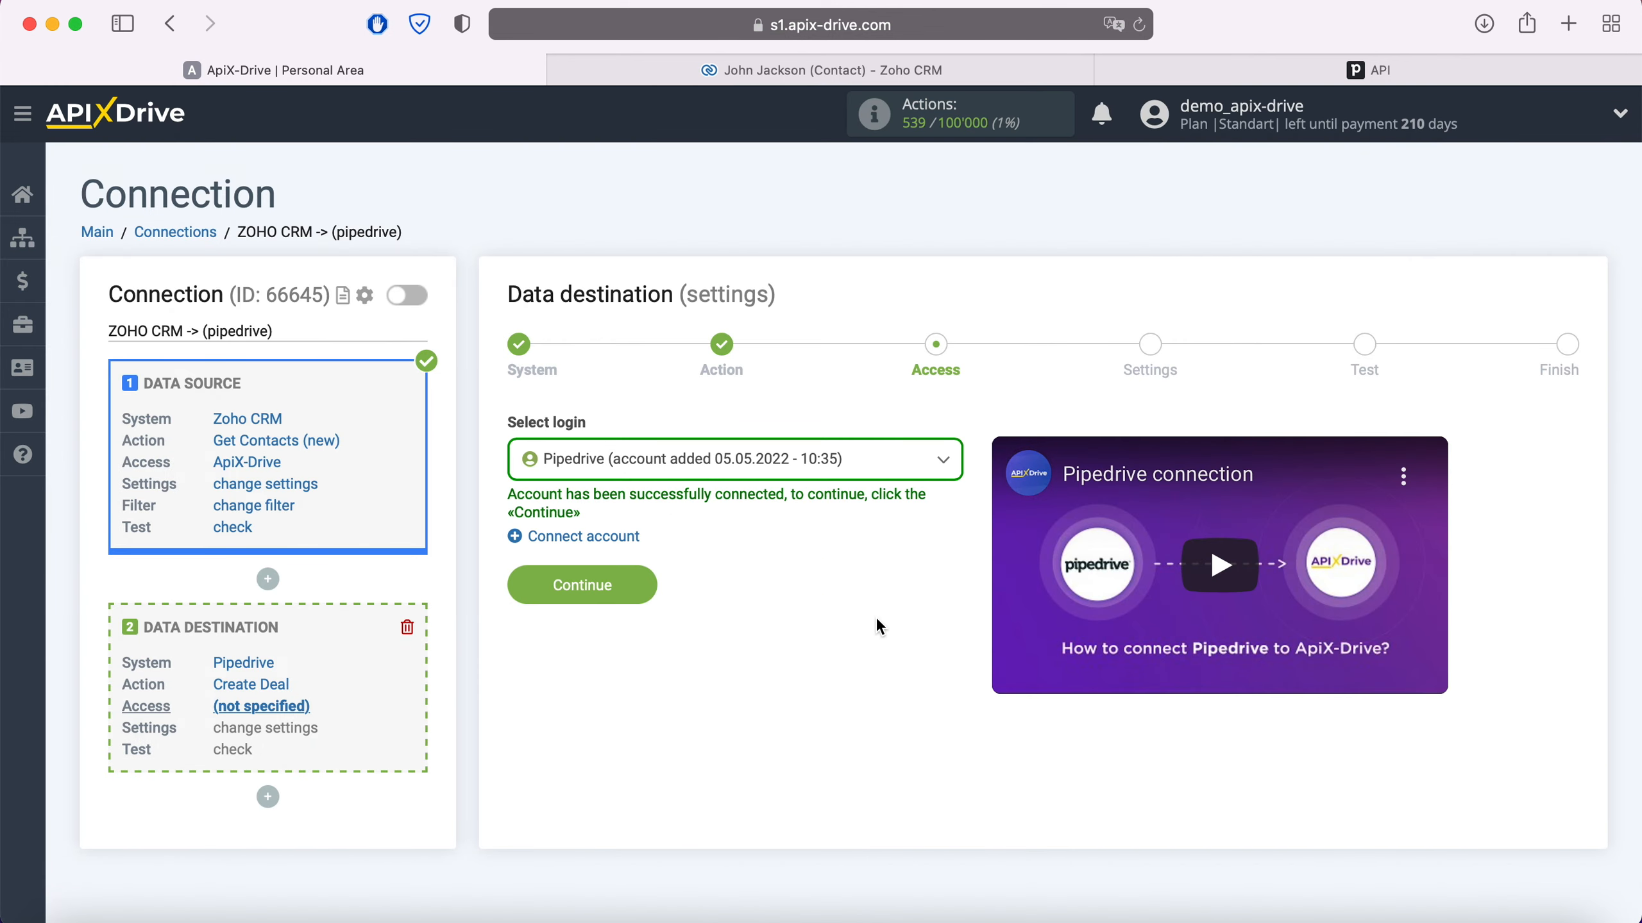
click(732, 459)
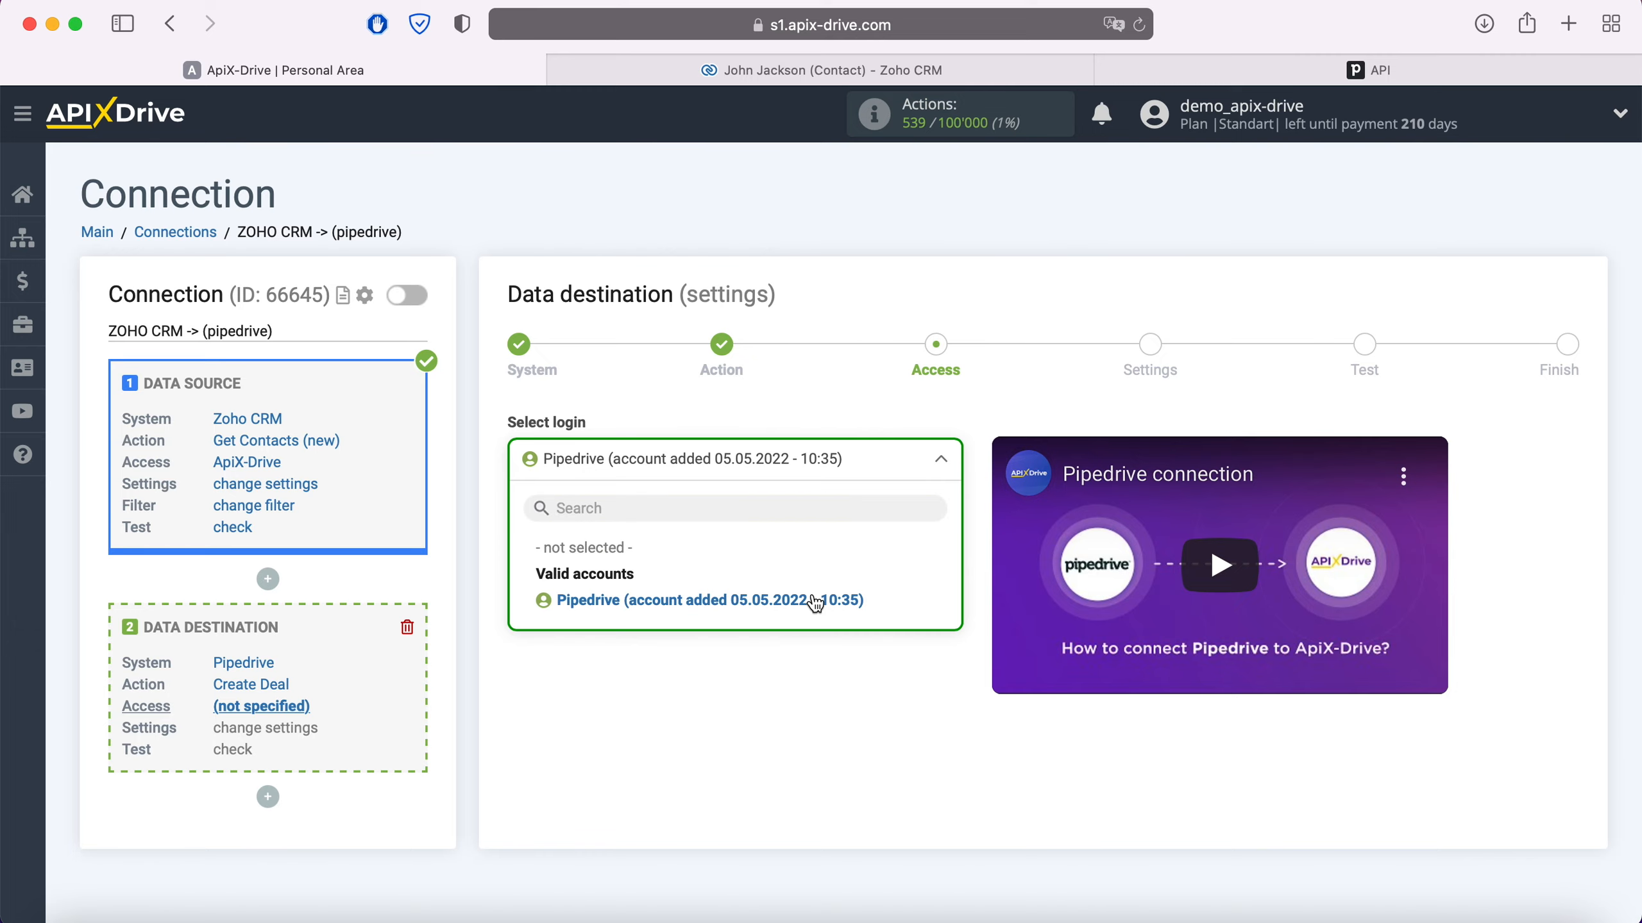
click(701, 600)
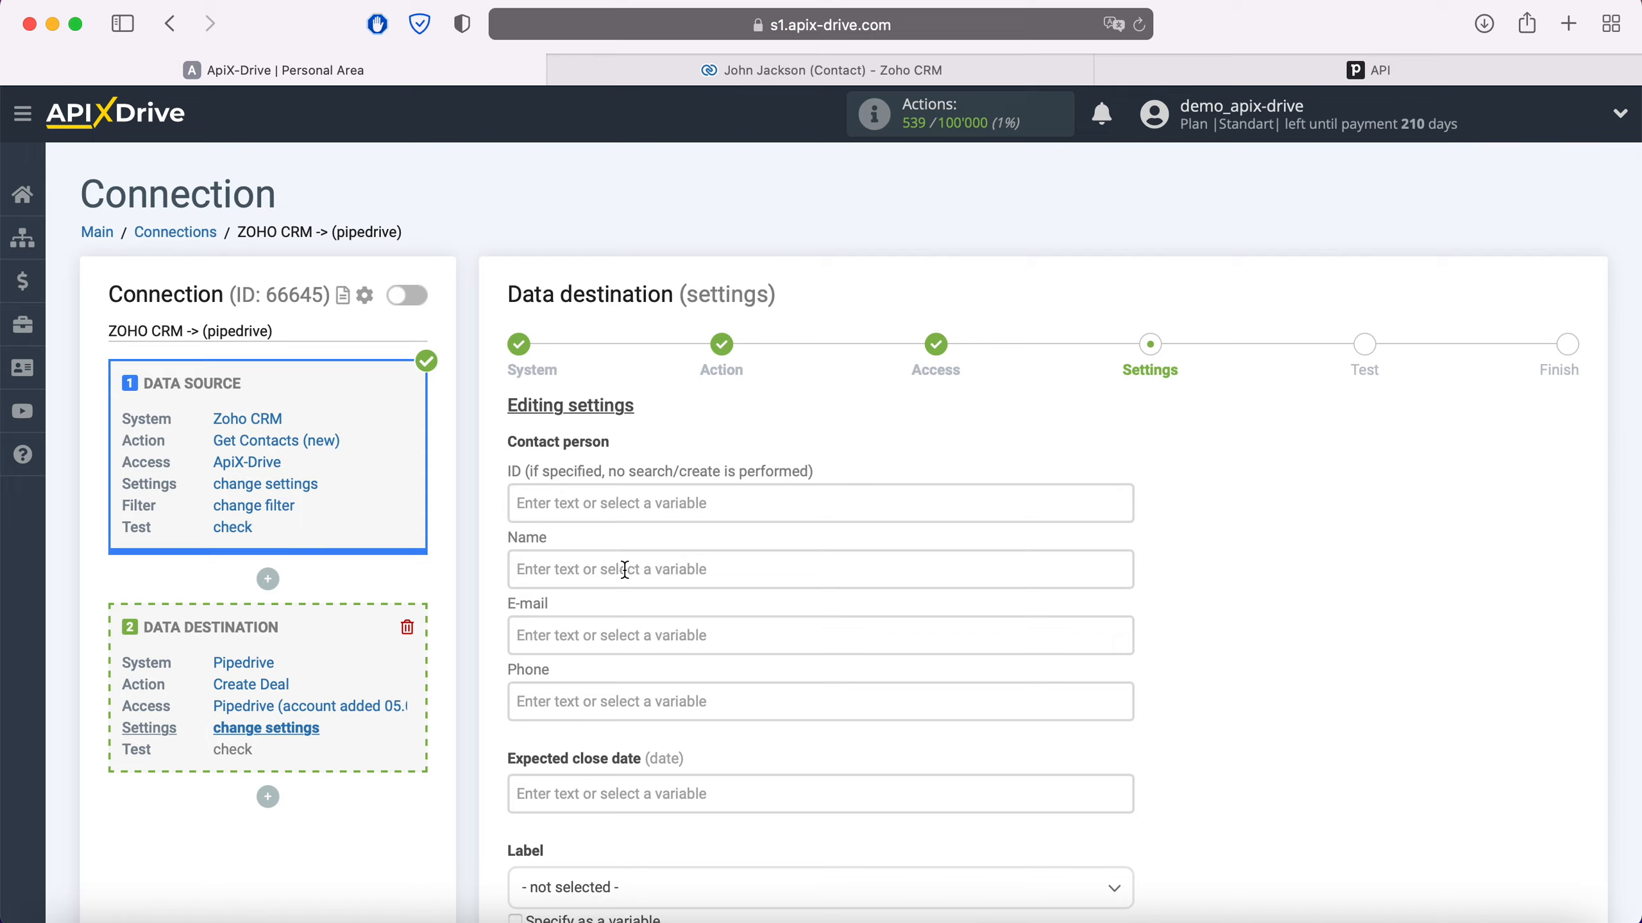
Map Zoho First Name and Last Name to Name and Zoho Email to E-mail.
click(819, 568)
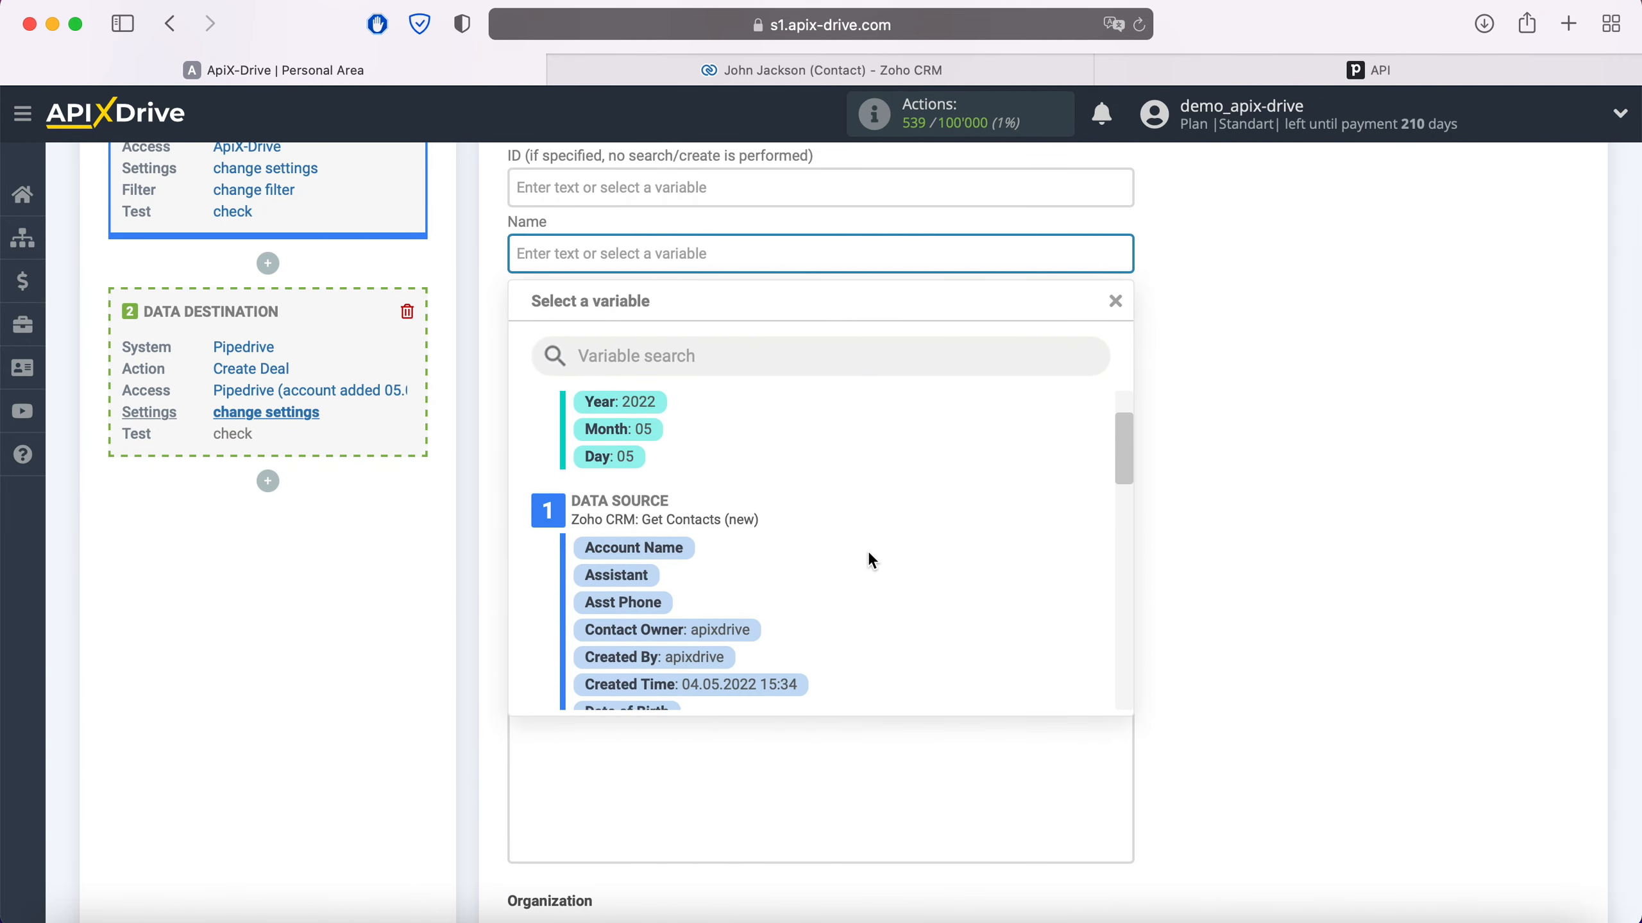
scroll(down, 3)
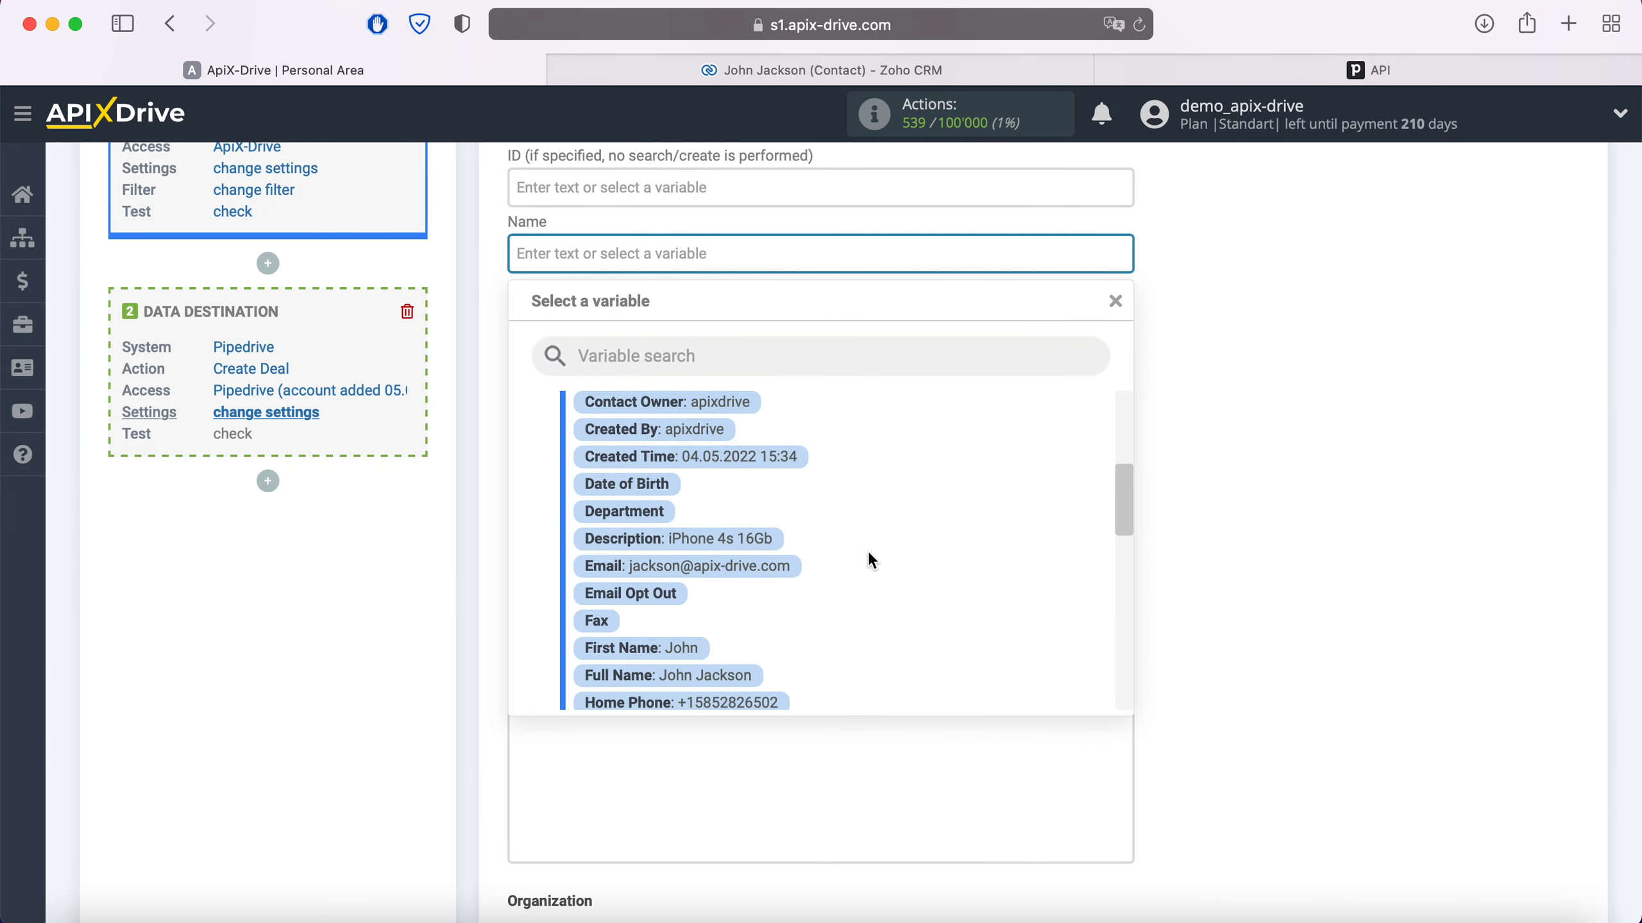
click(641, 647)
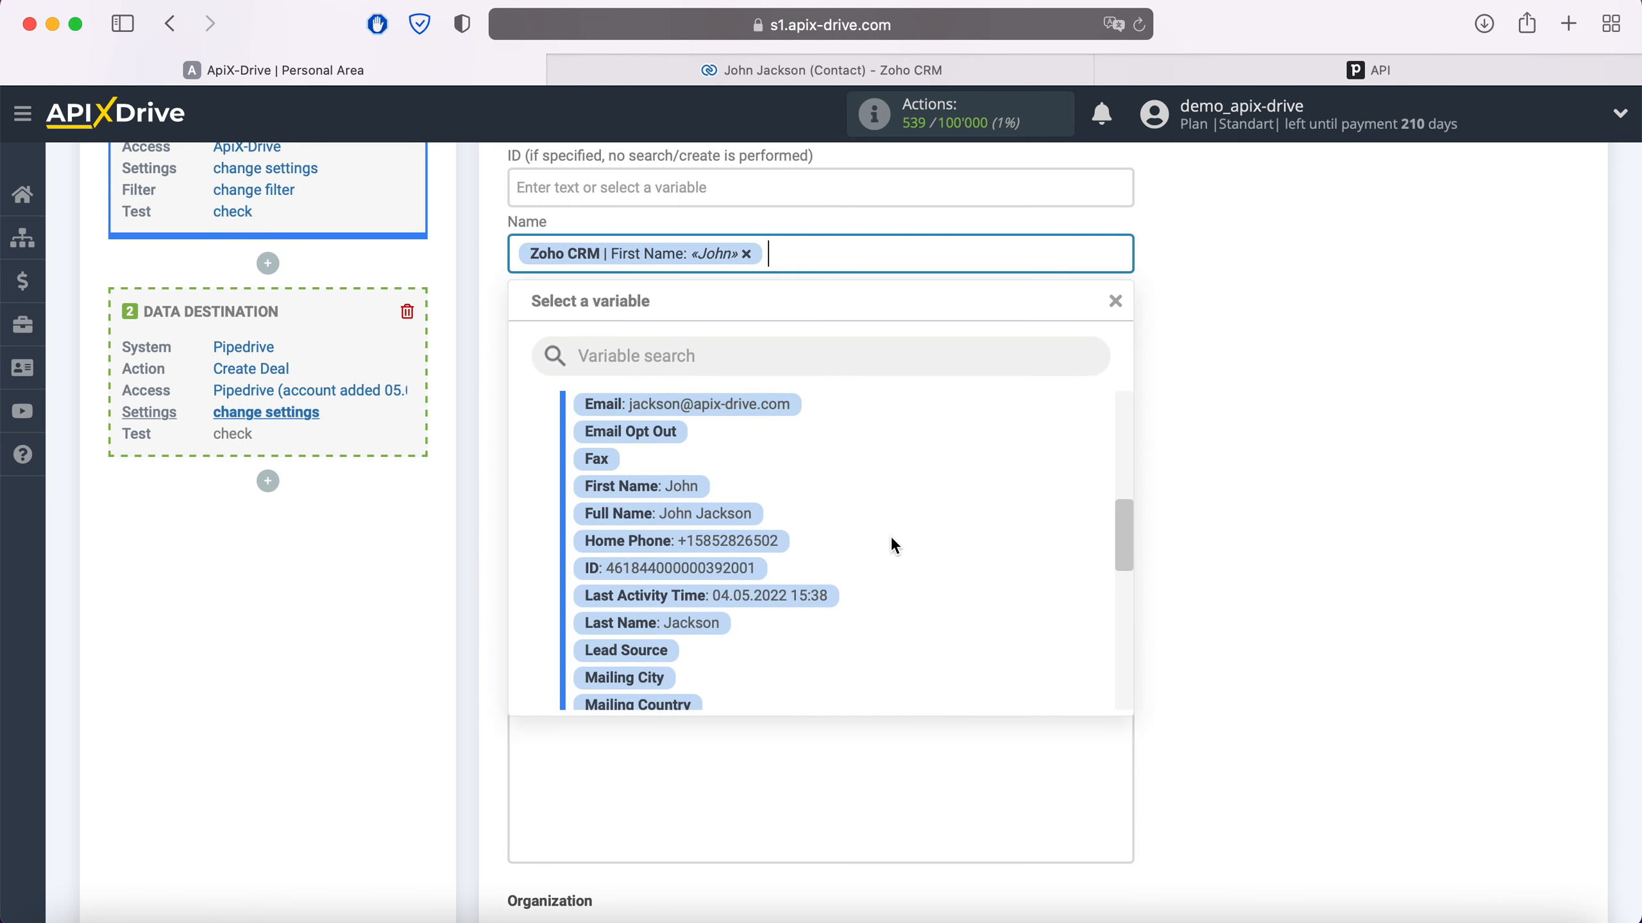
click(650, 623)
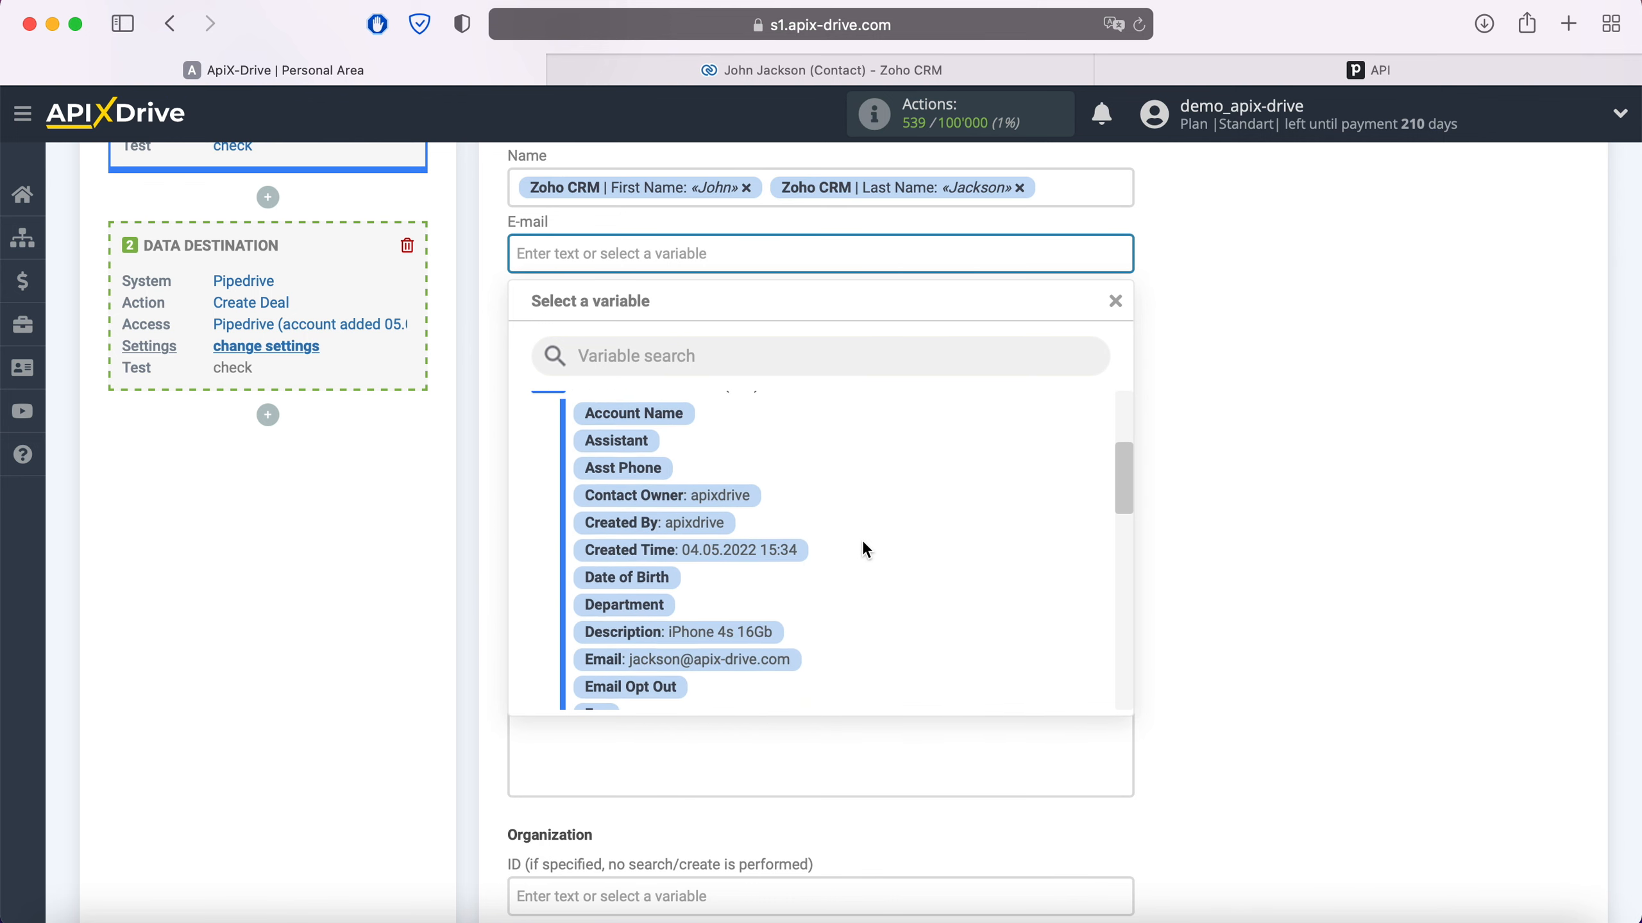
click(687, 659)
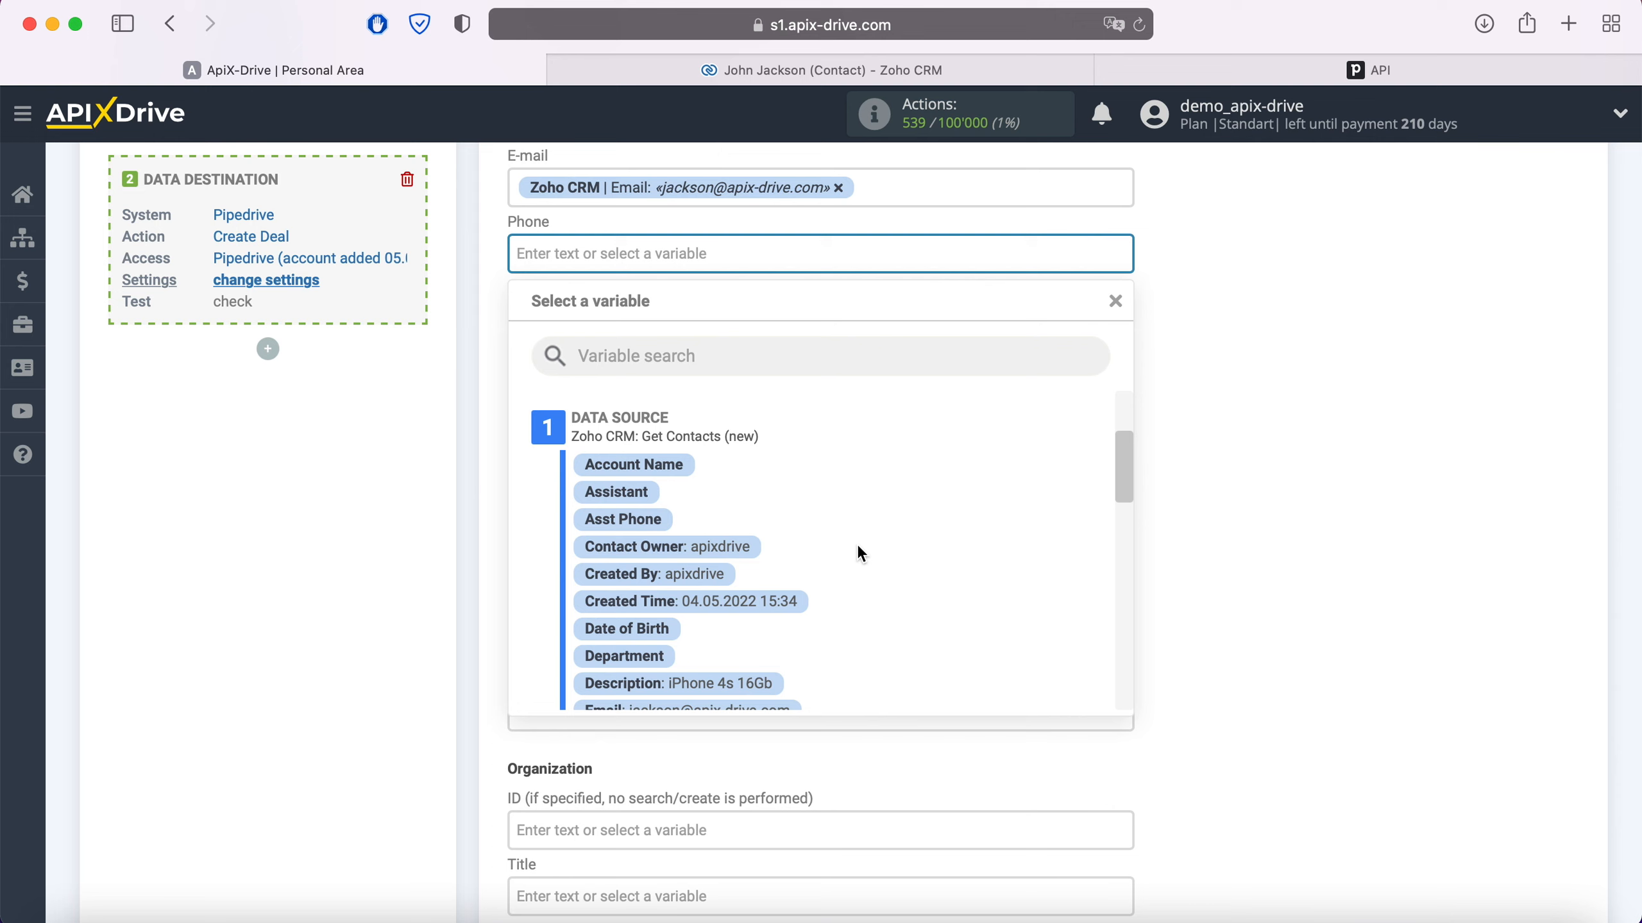
Fill the phone and a note with the Created Time and 'Web', then reach the organization title.
scroll(down, 3)
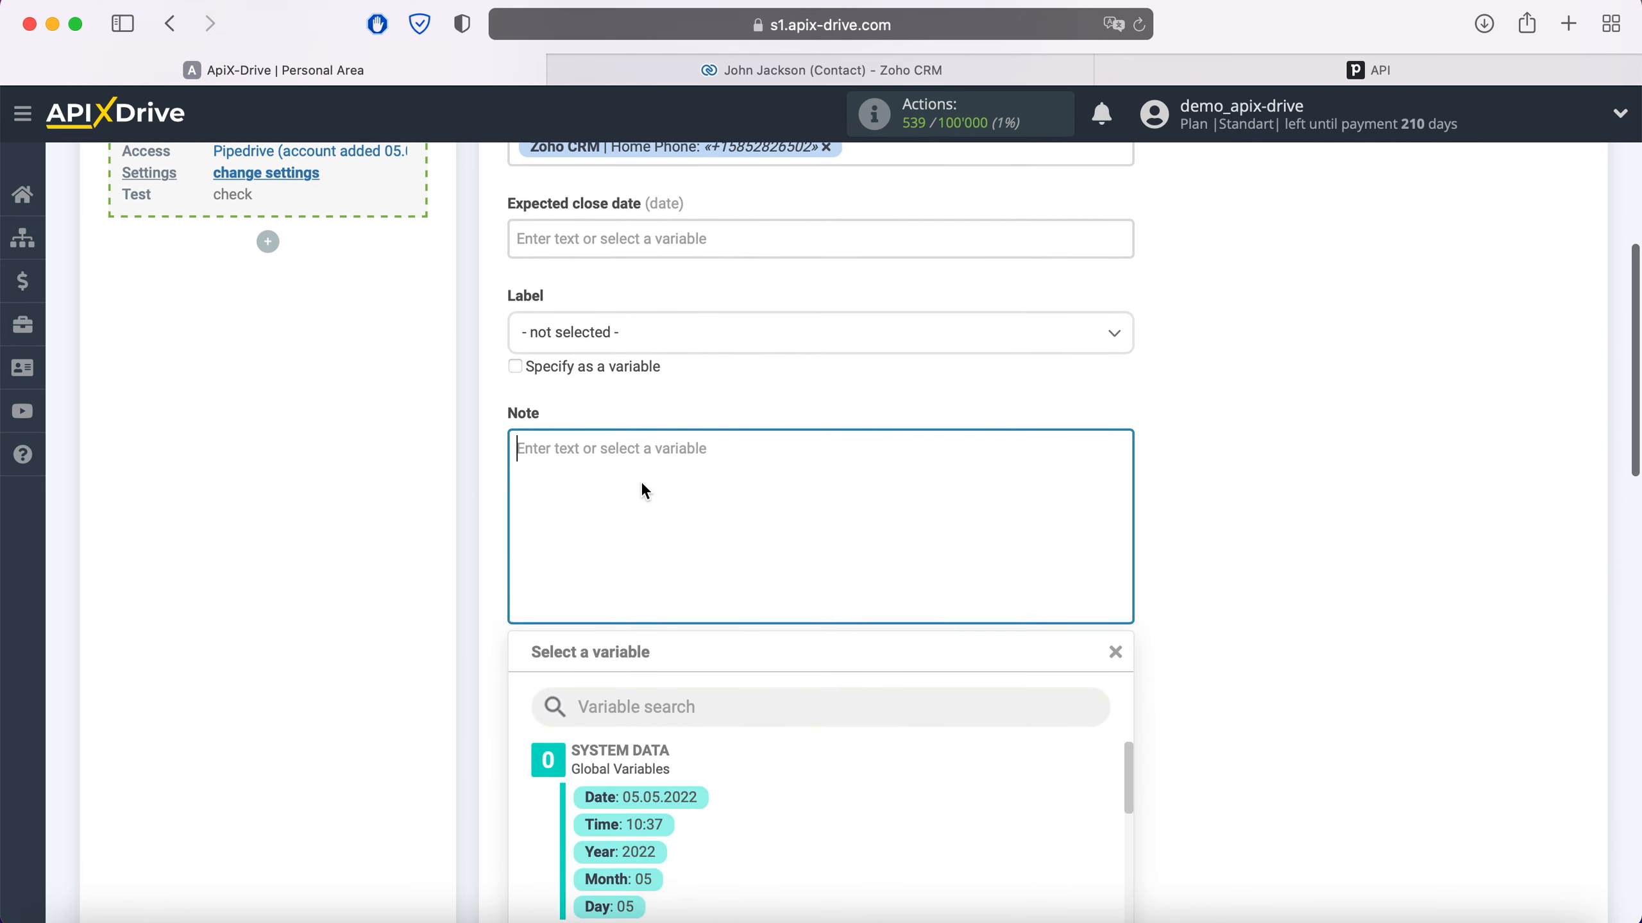
scroll(down, 3)
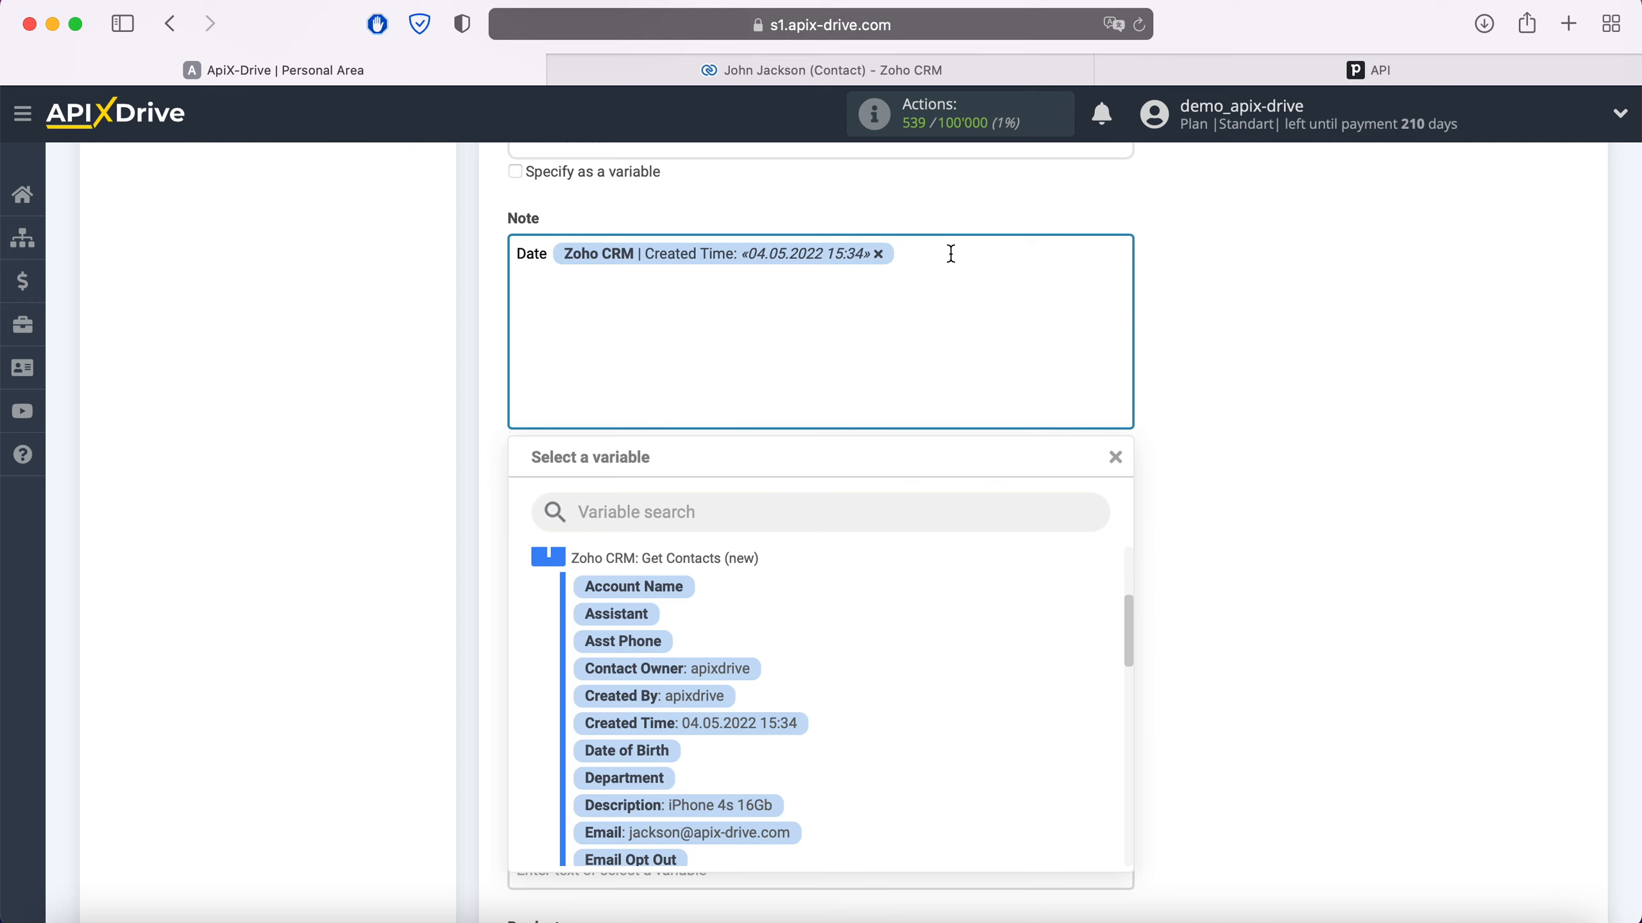
text(Web)
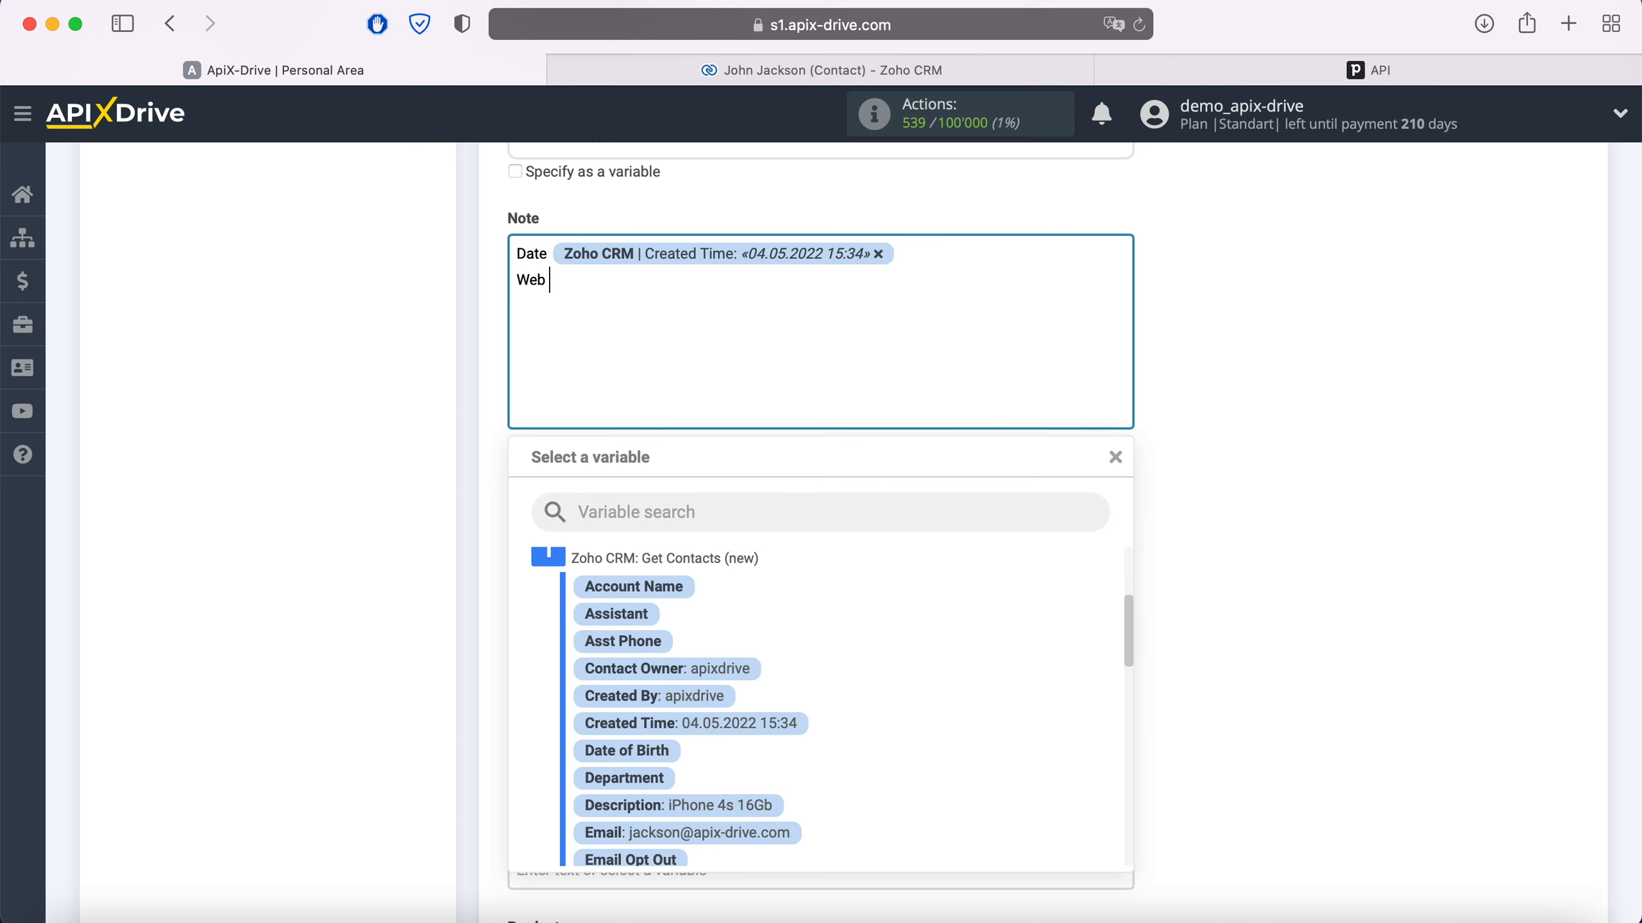
scroll(down, 3)
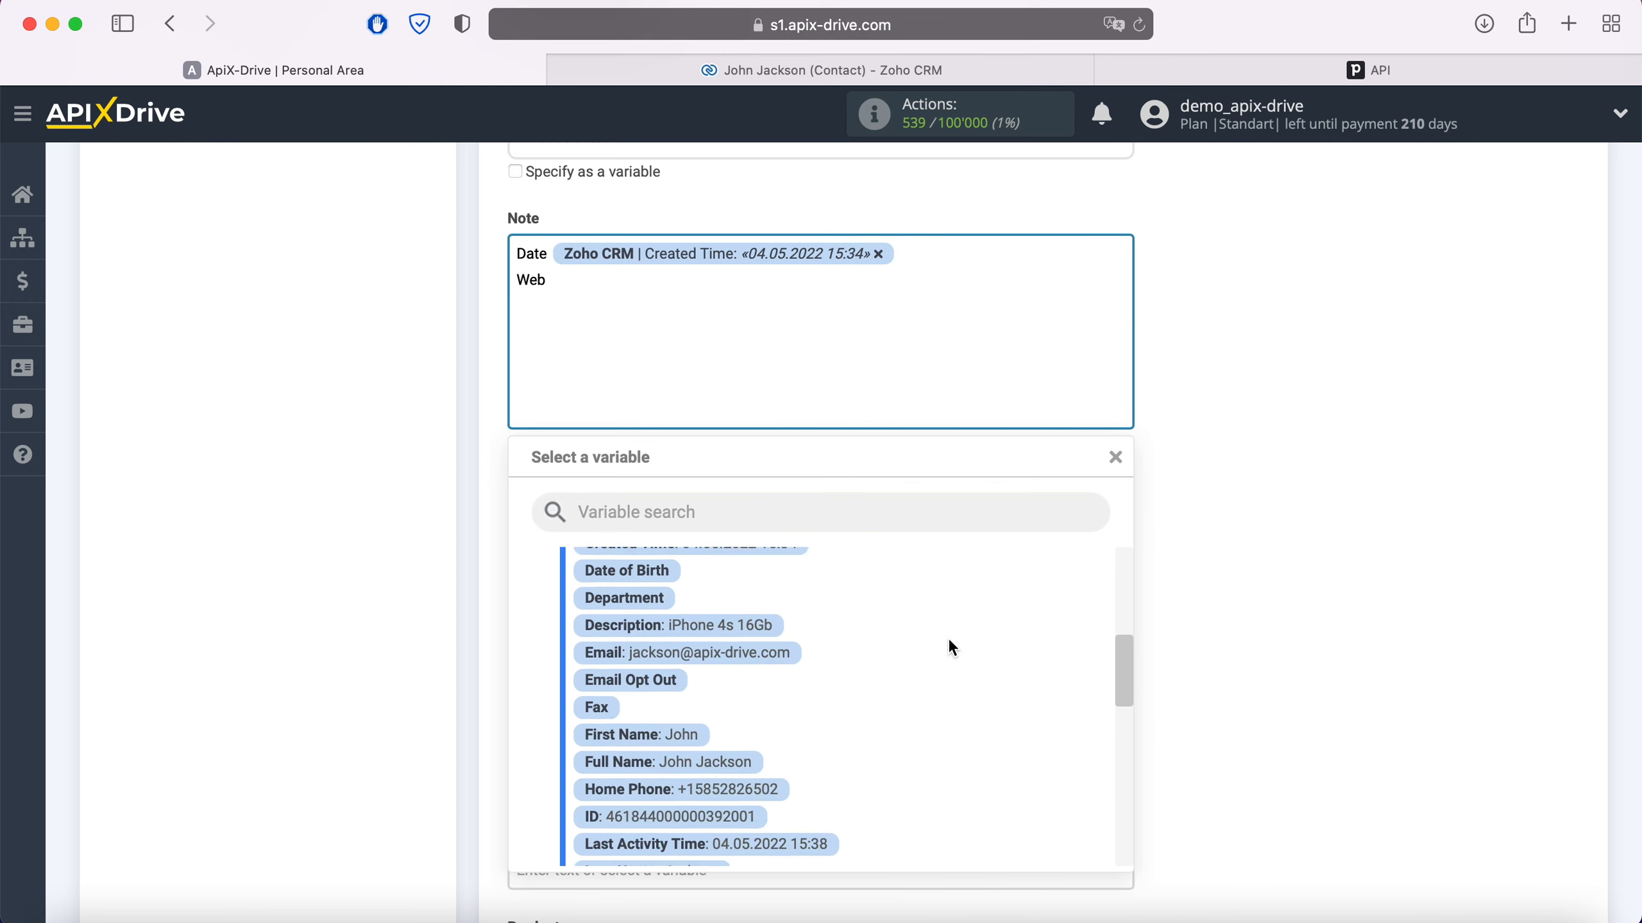
scroll(down, 3)
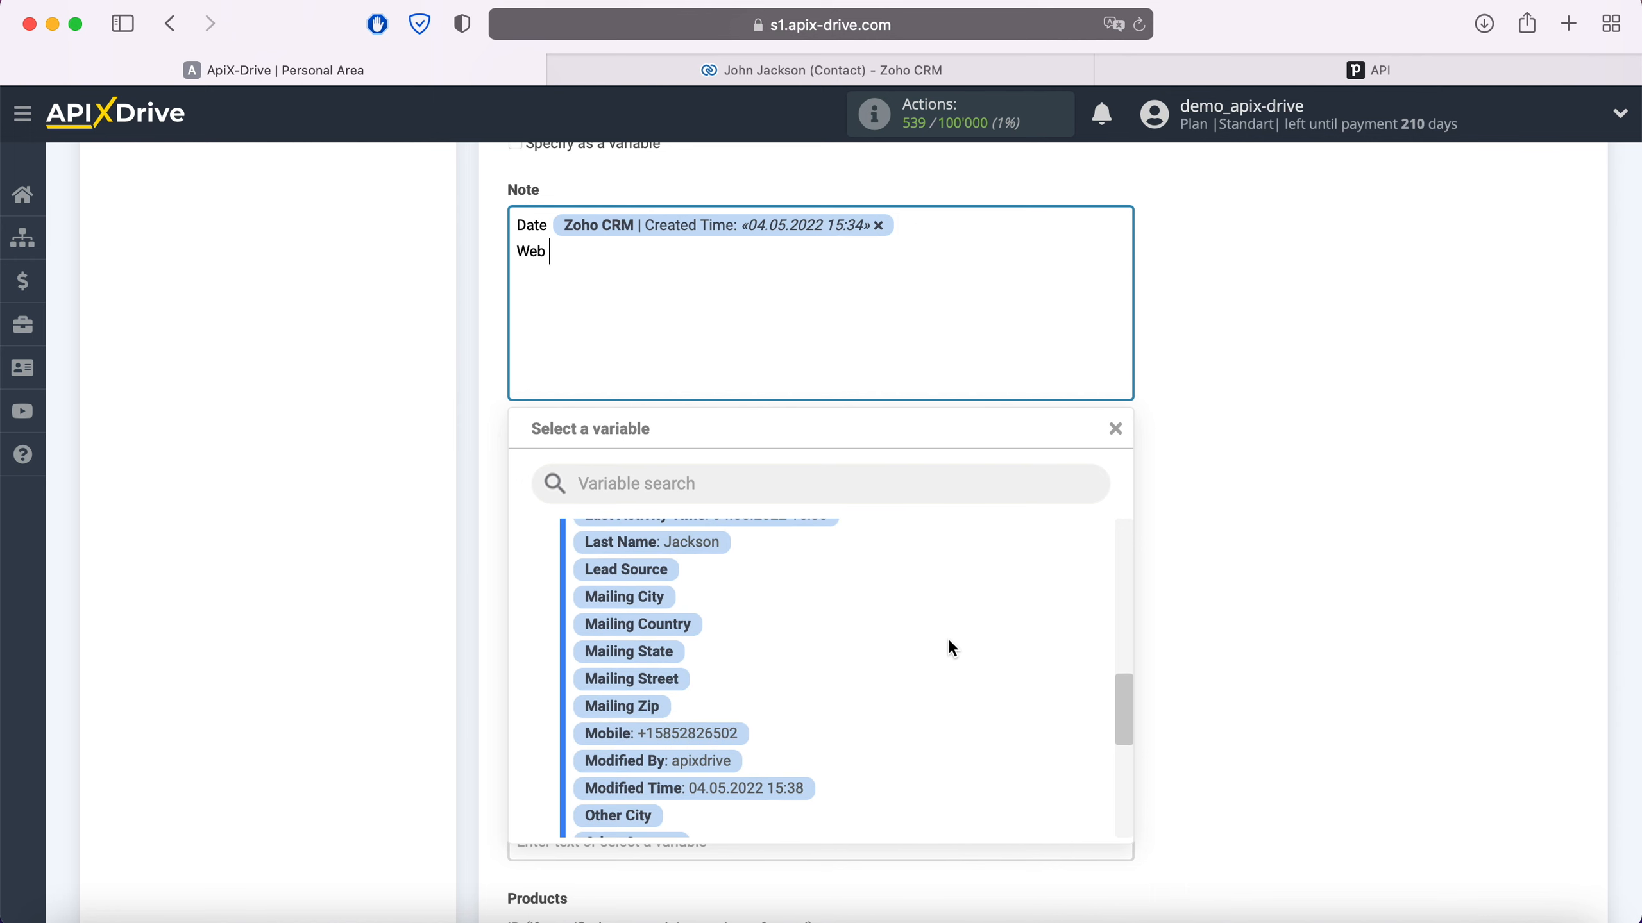
click(657, 760)
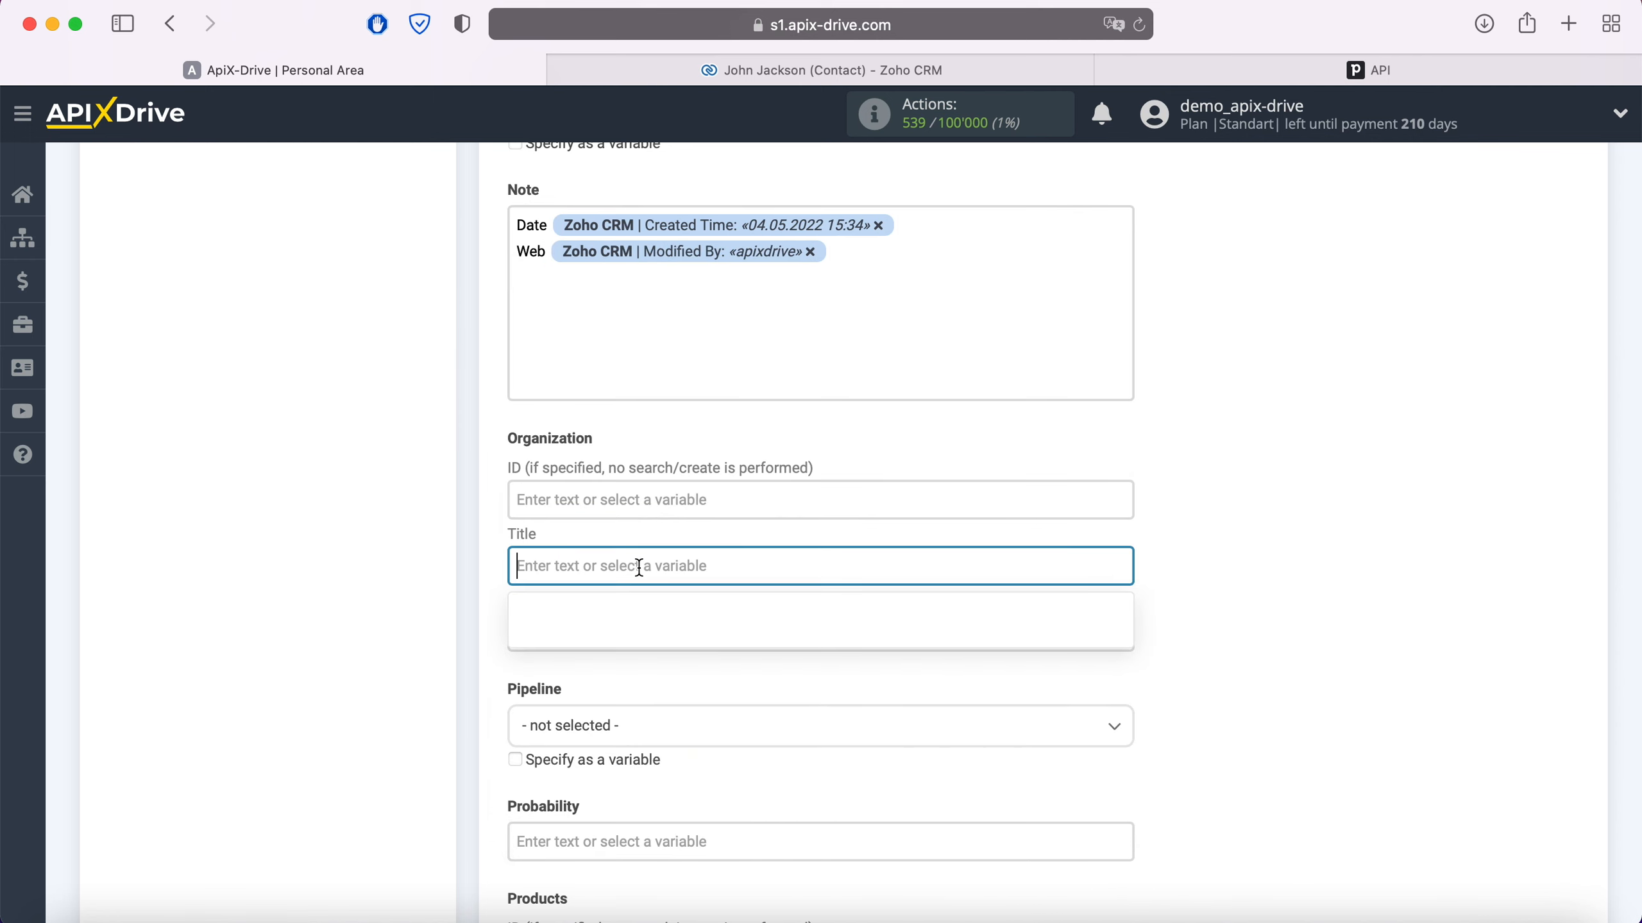
Set Full Name as organization title, choose Pipeline, quantity 1 and price 100.
click(819, 566)
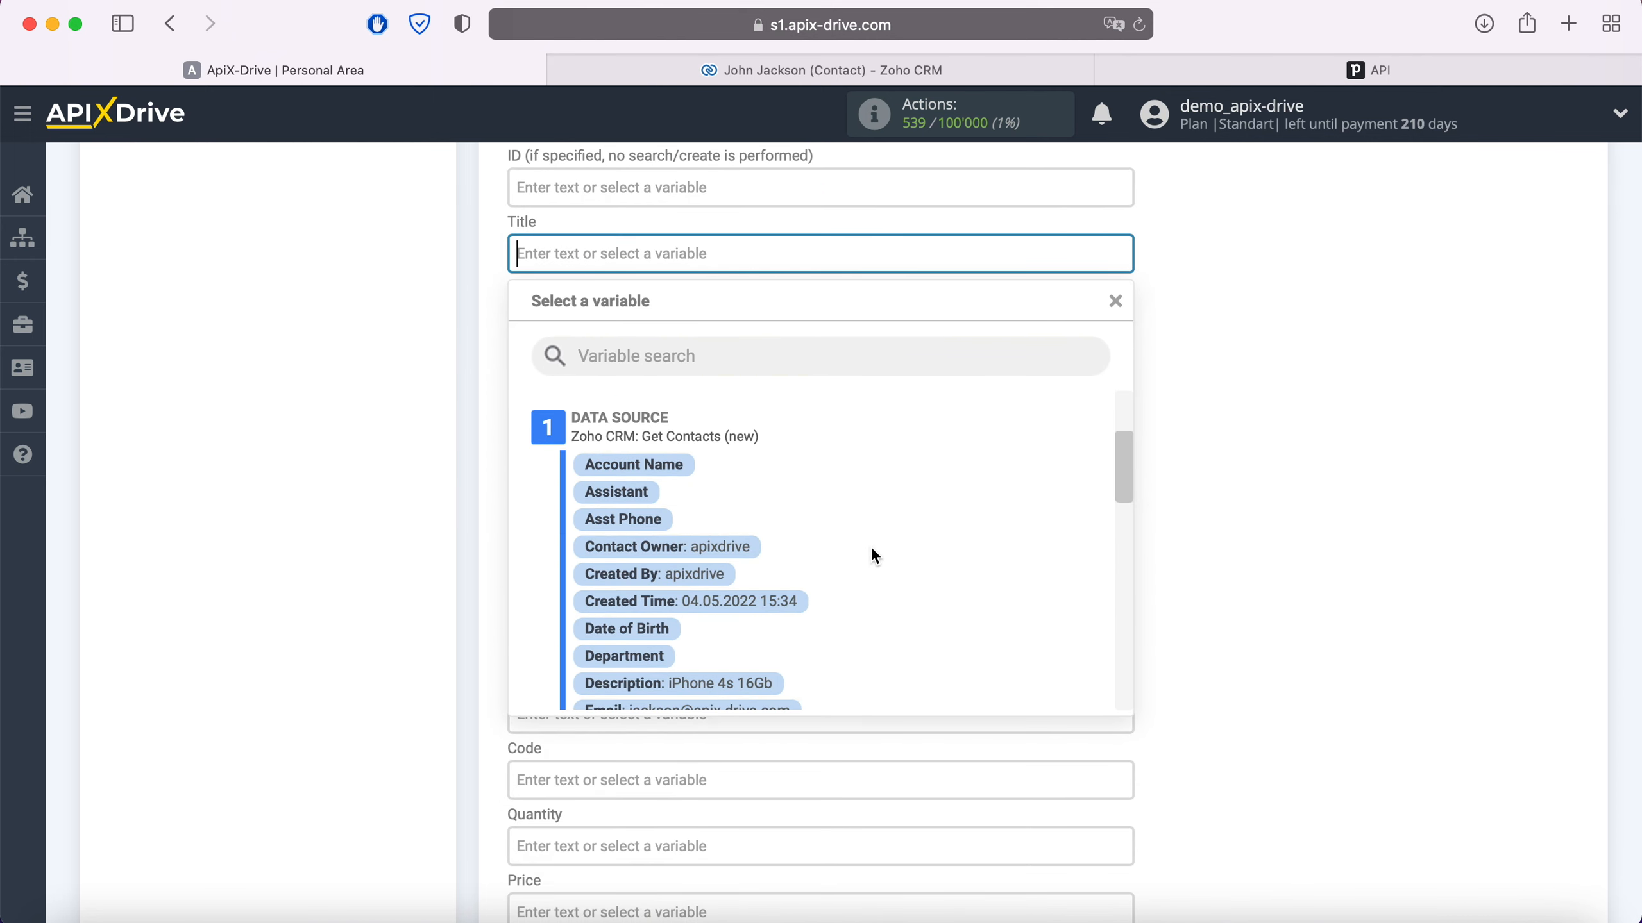
scroll(down, 3)
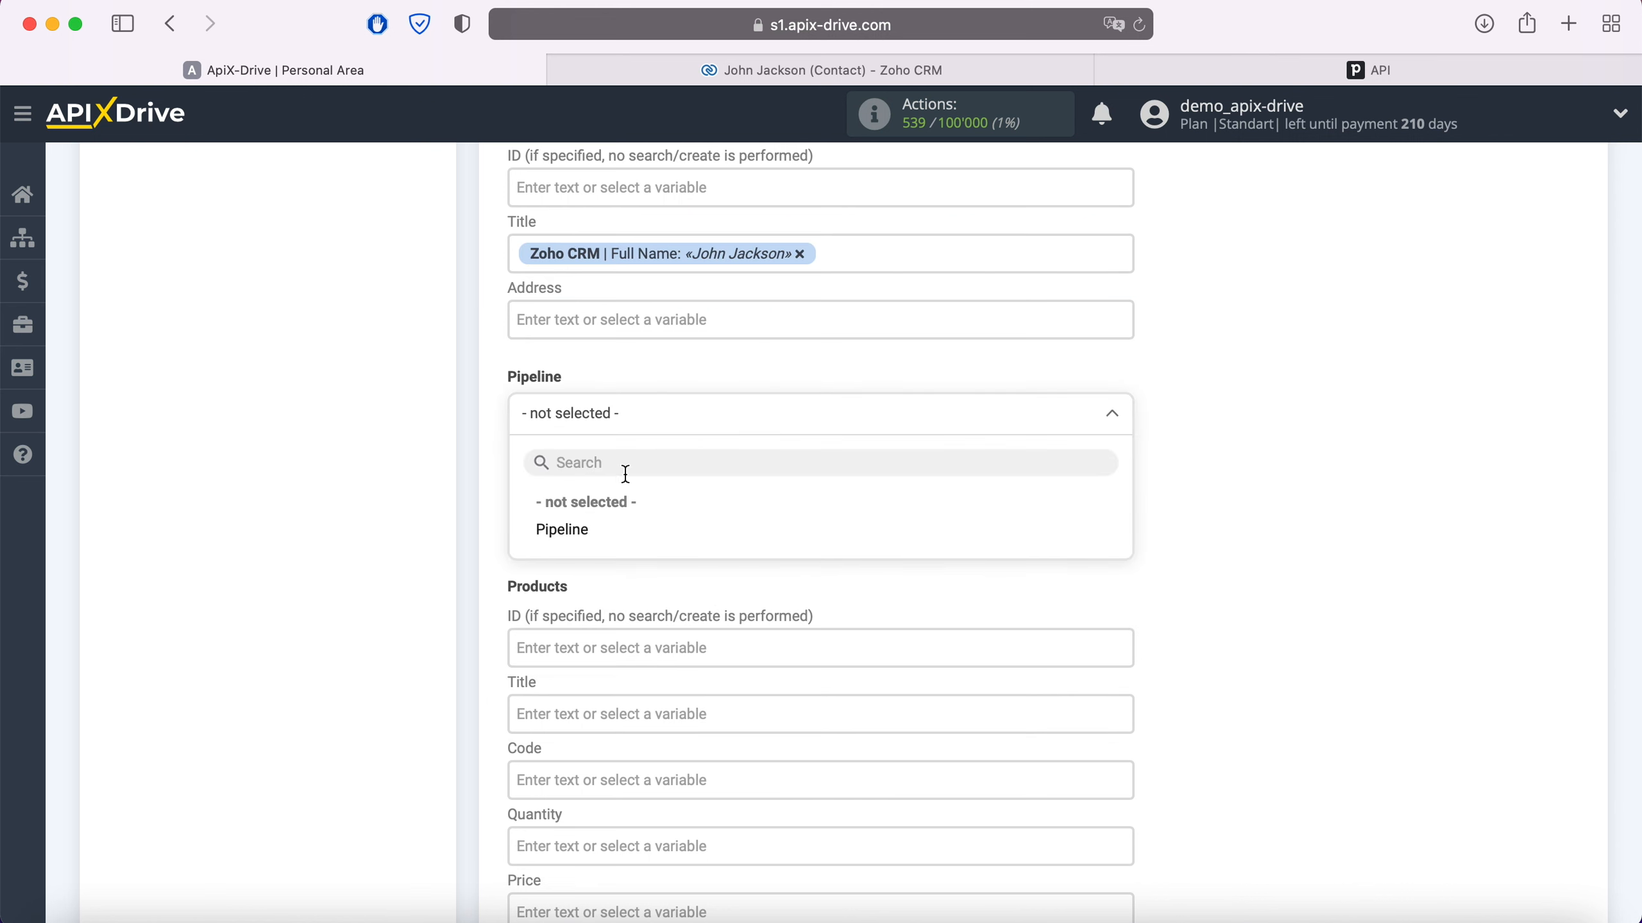
click(561, 528)
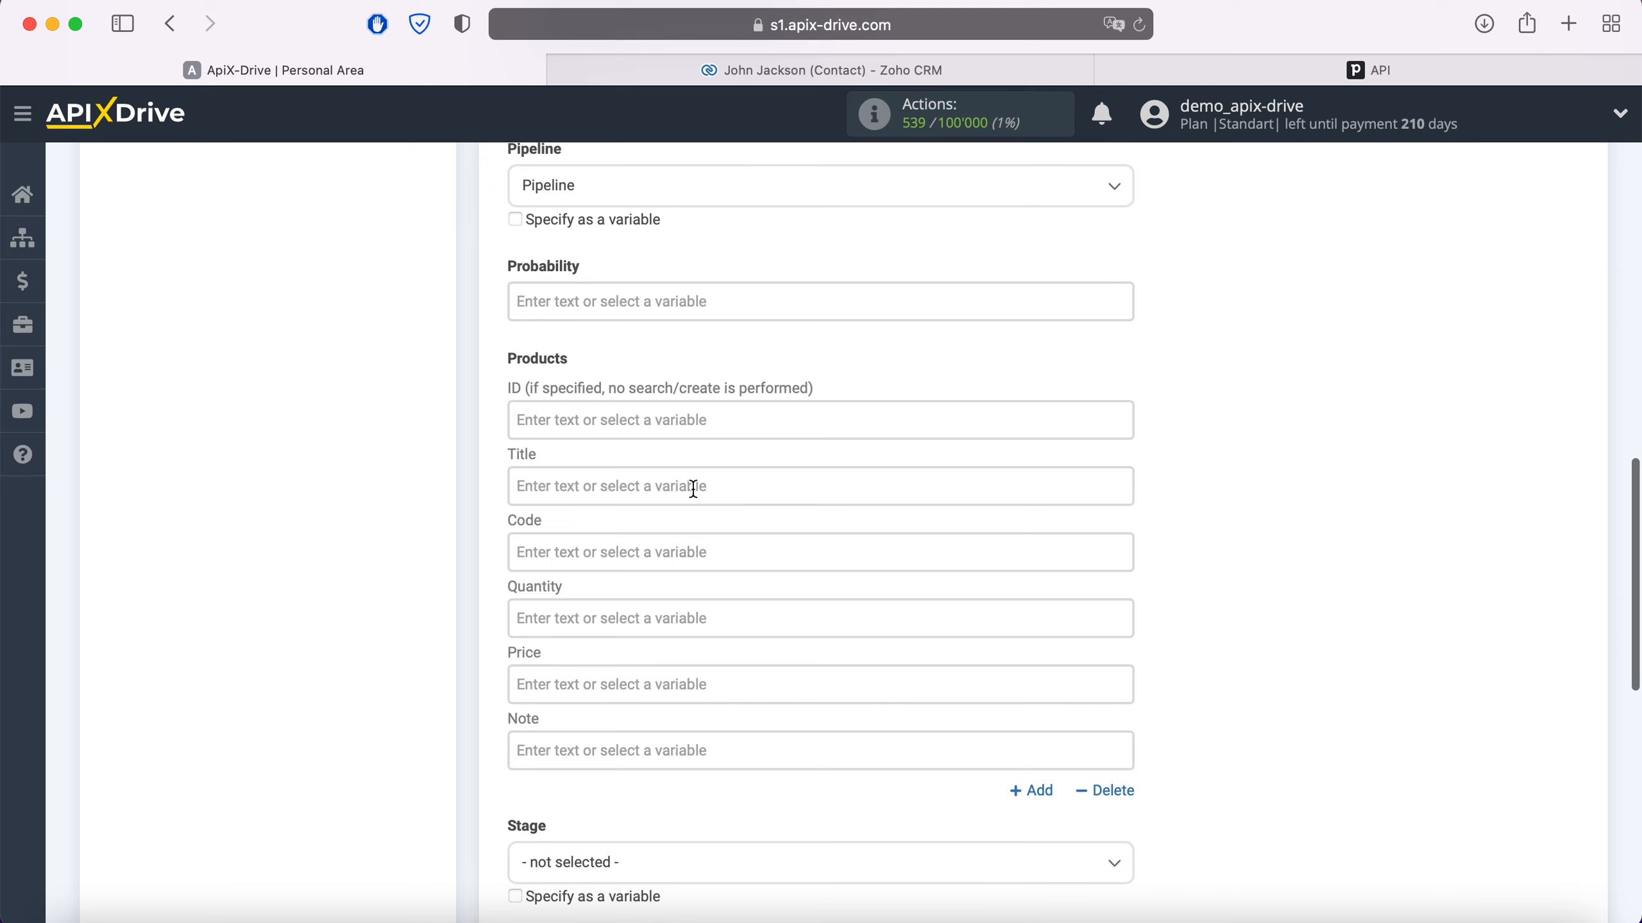
click(820, 486)
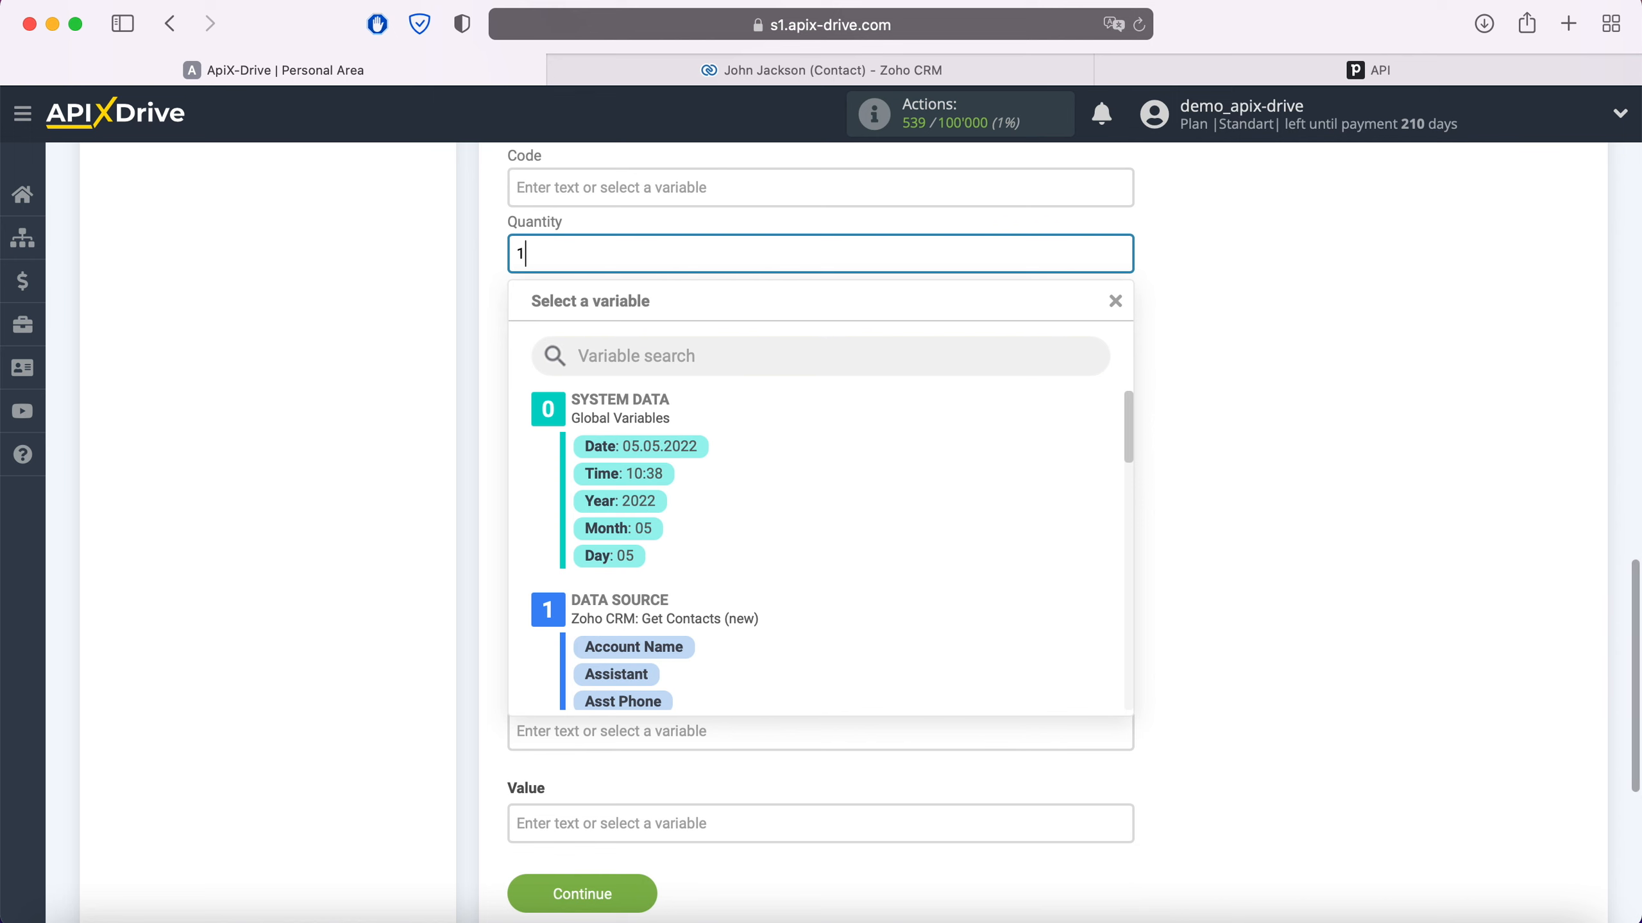
scroll(down, 3)
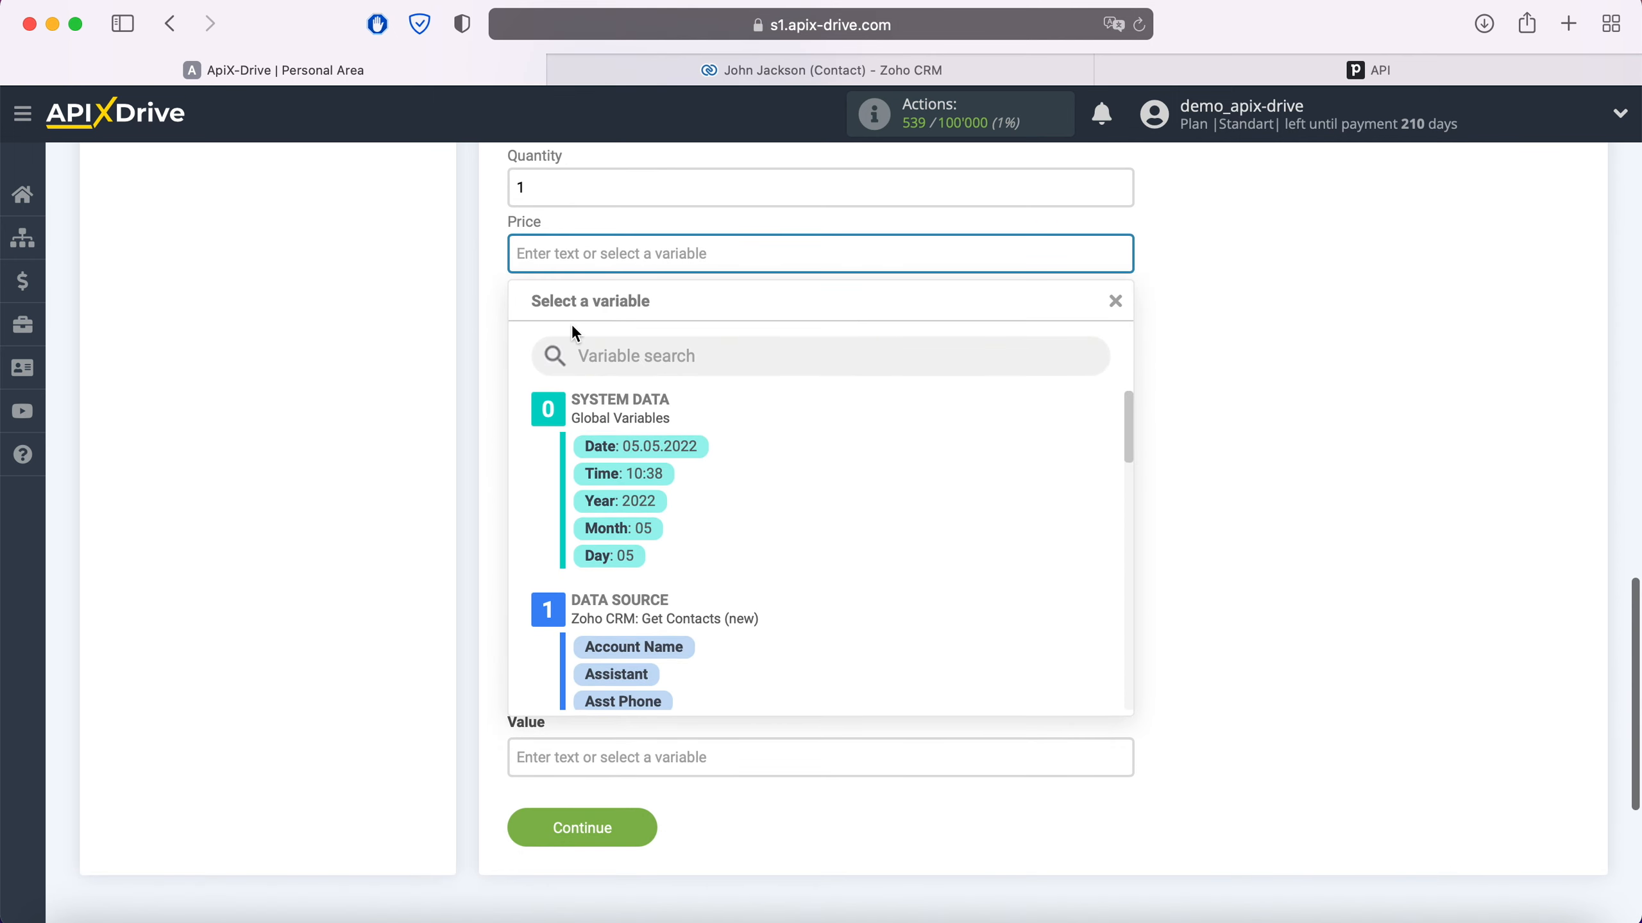
text(100)
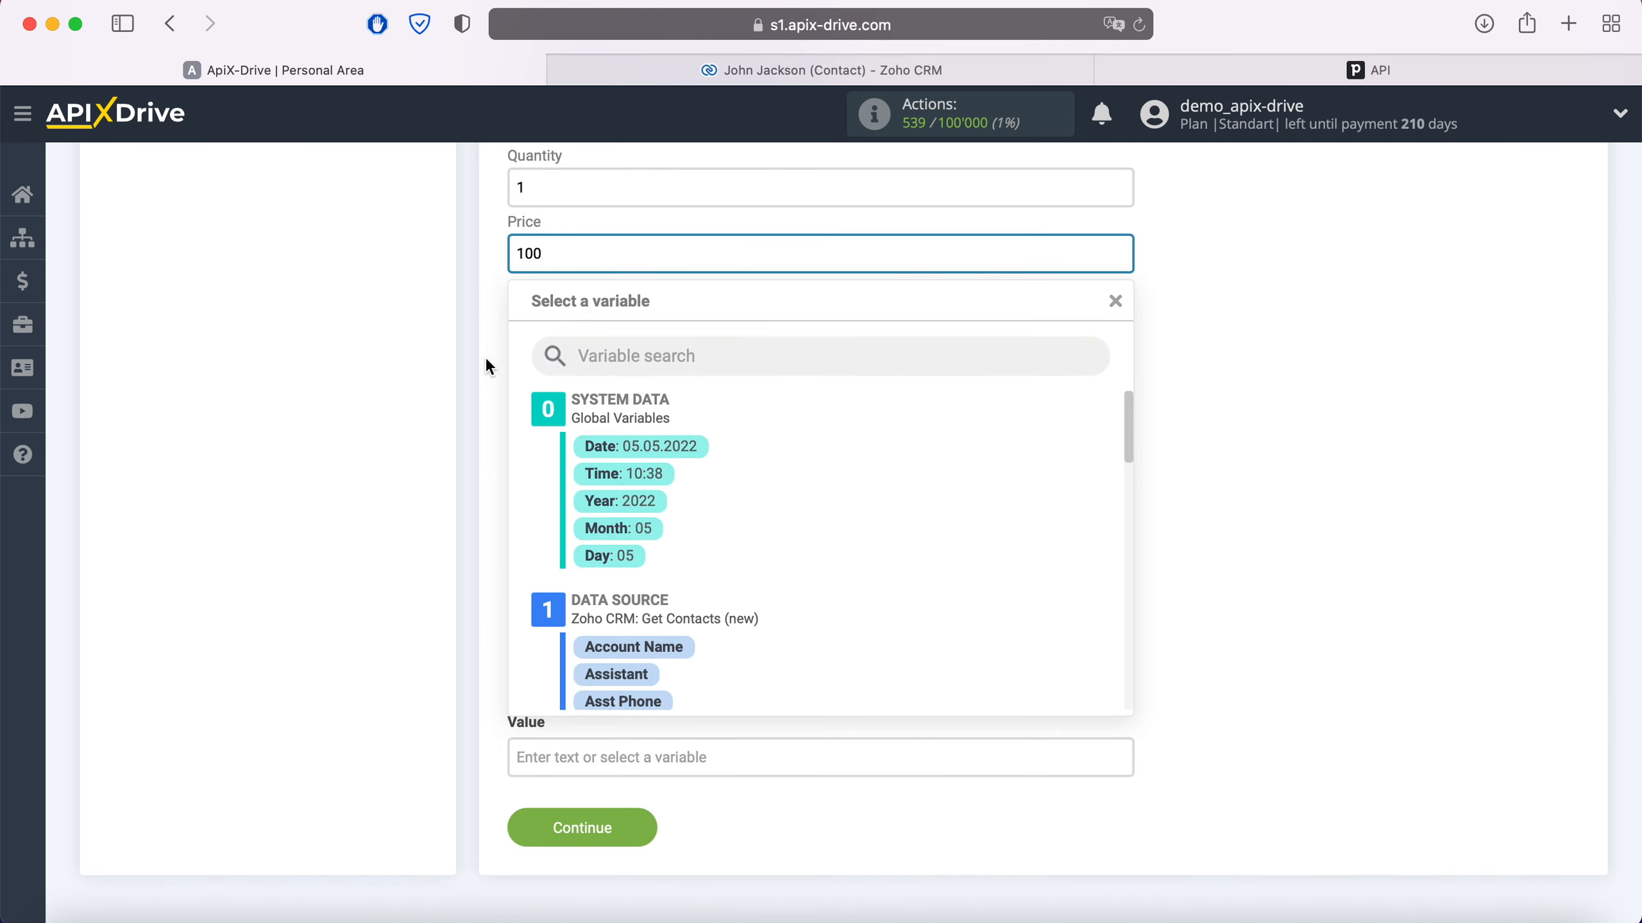
click(1114, 300)
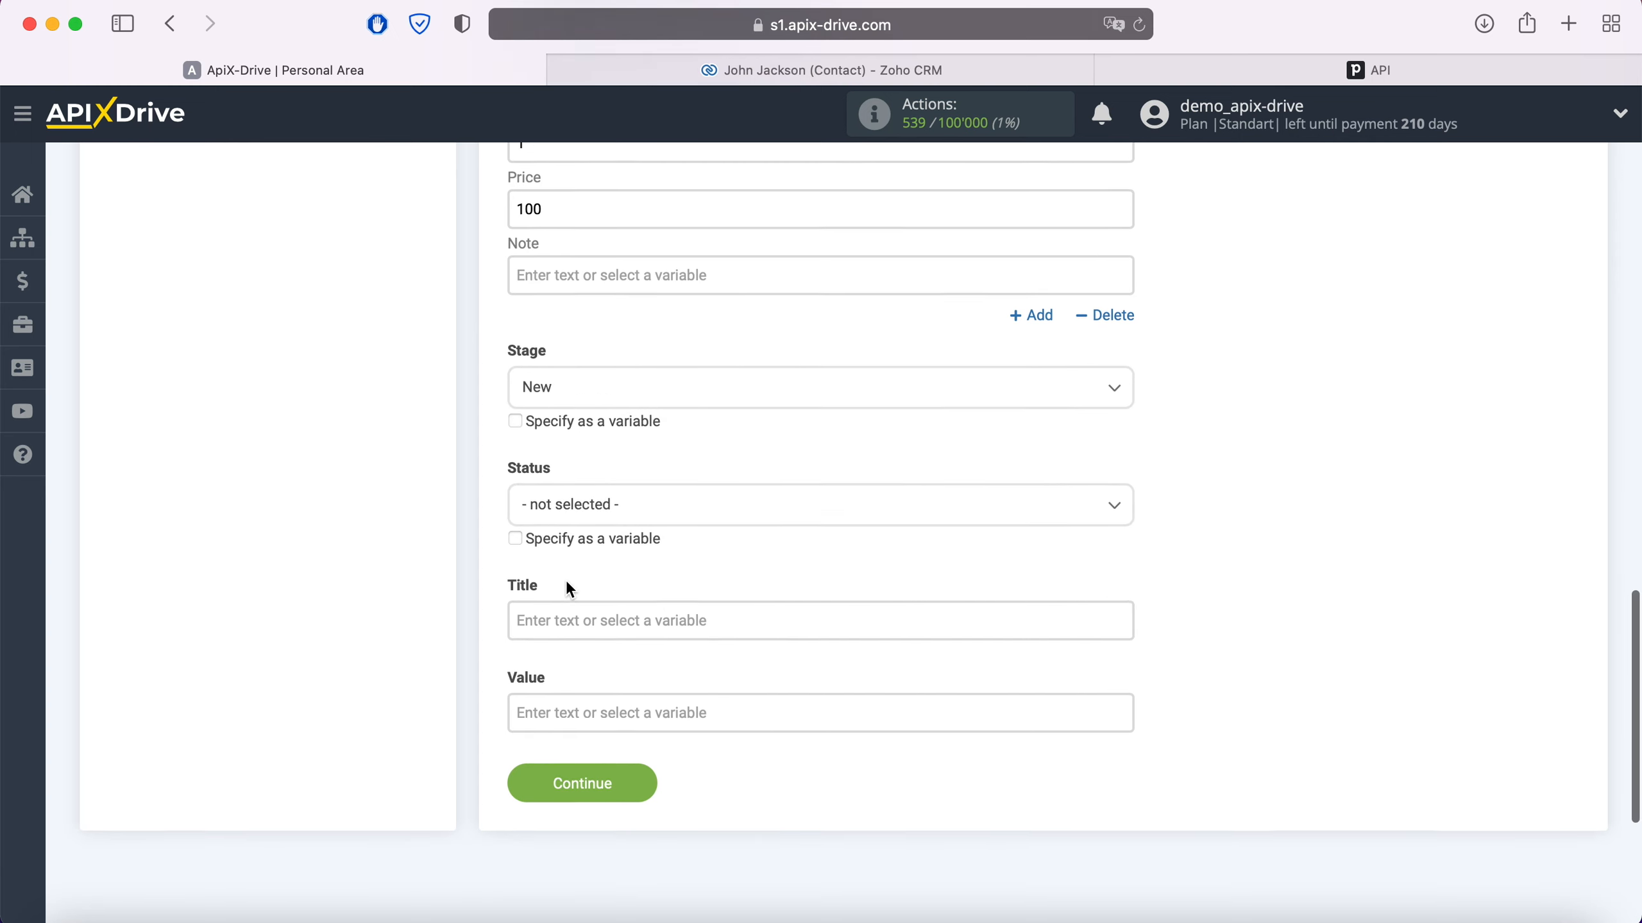
Set the deal title to 'New Contact from ZohoCRM'.
click(819, 619)
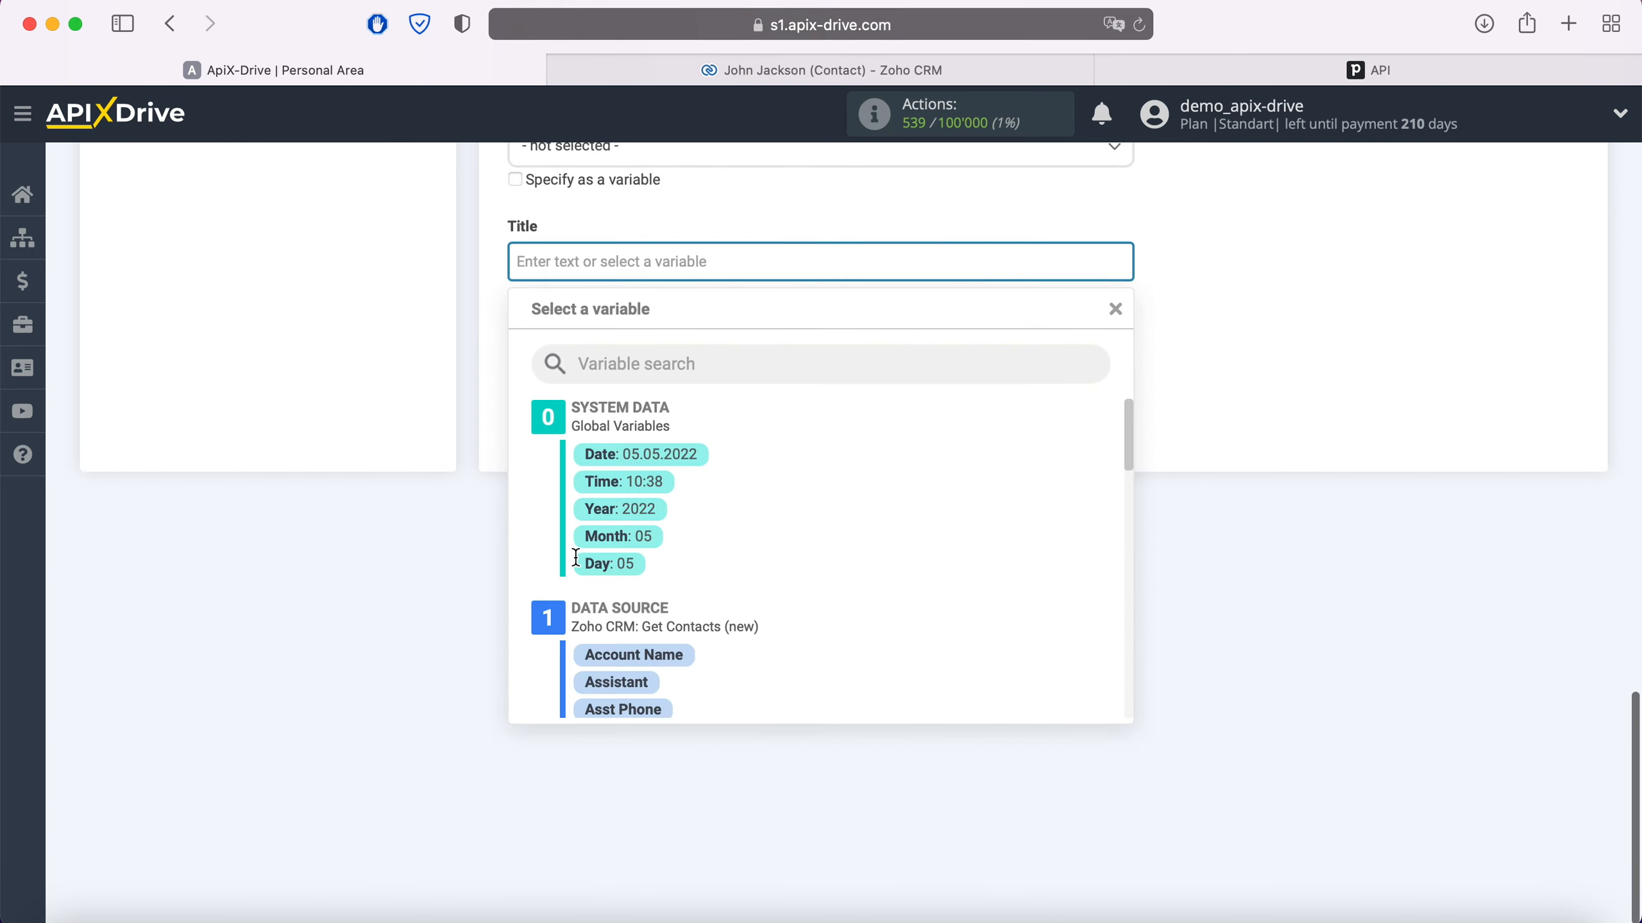
text(New Contact from)
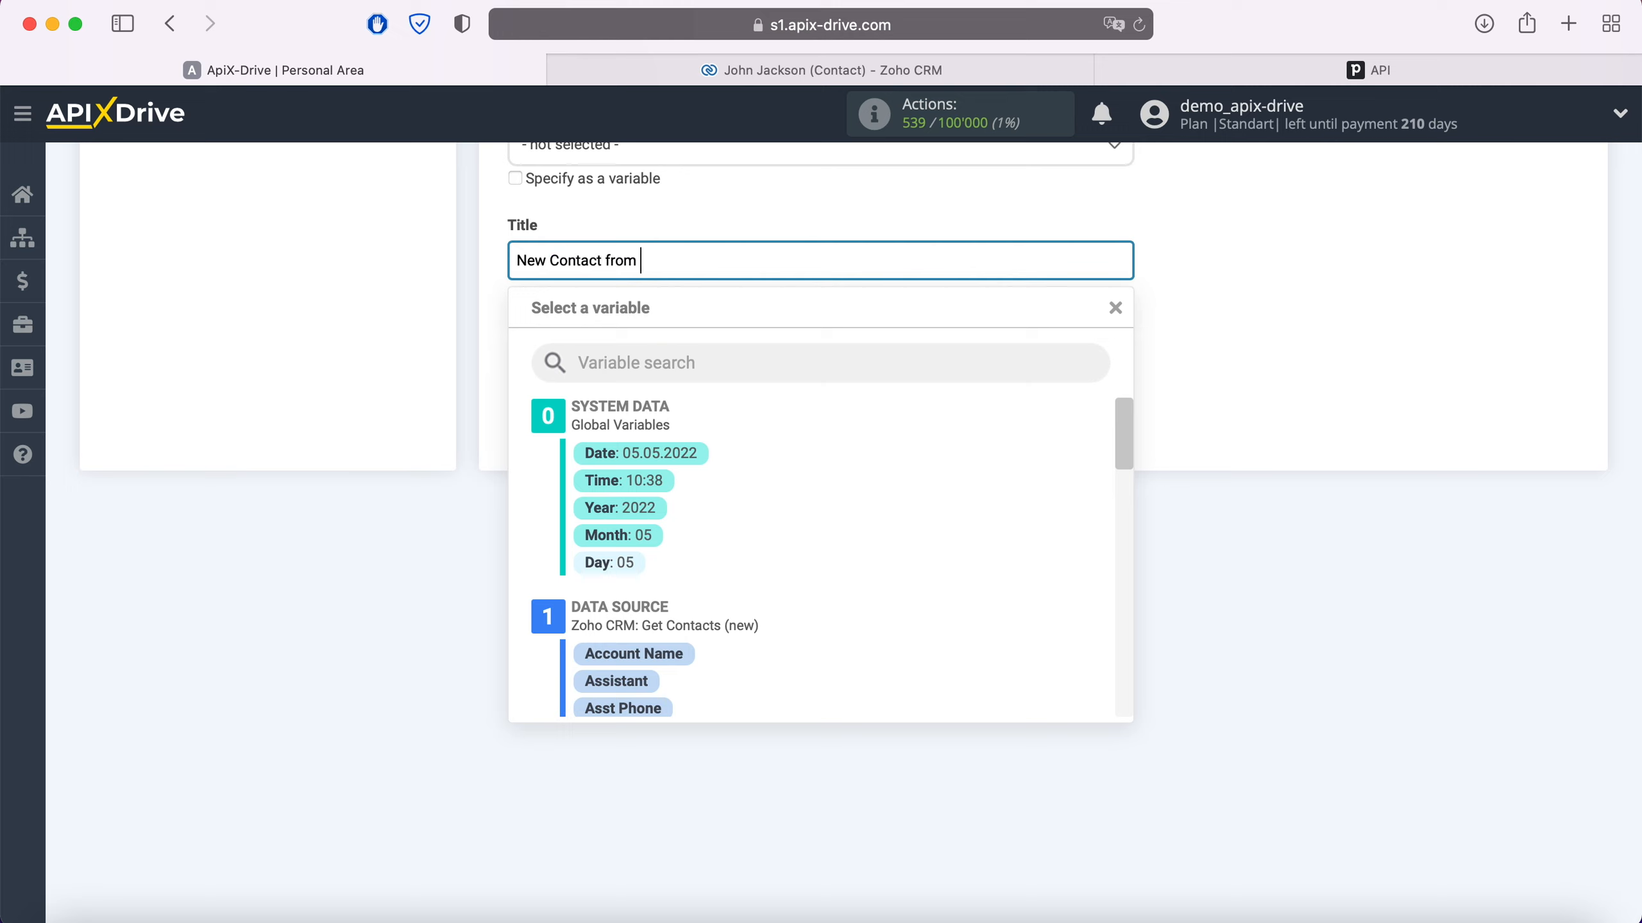
text(ZohoCRM)
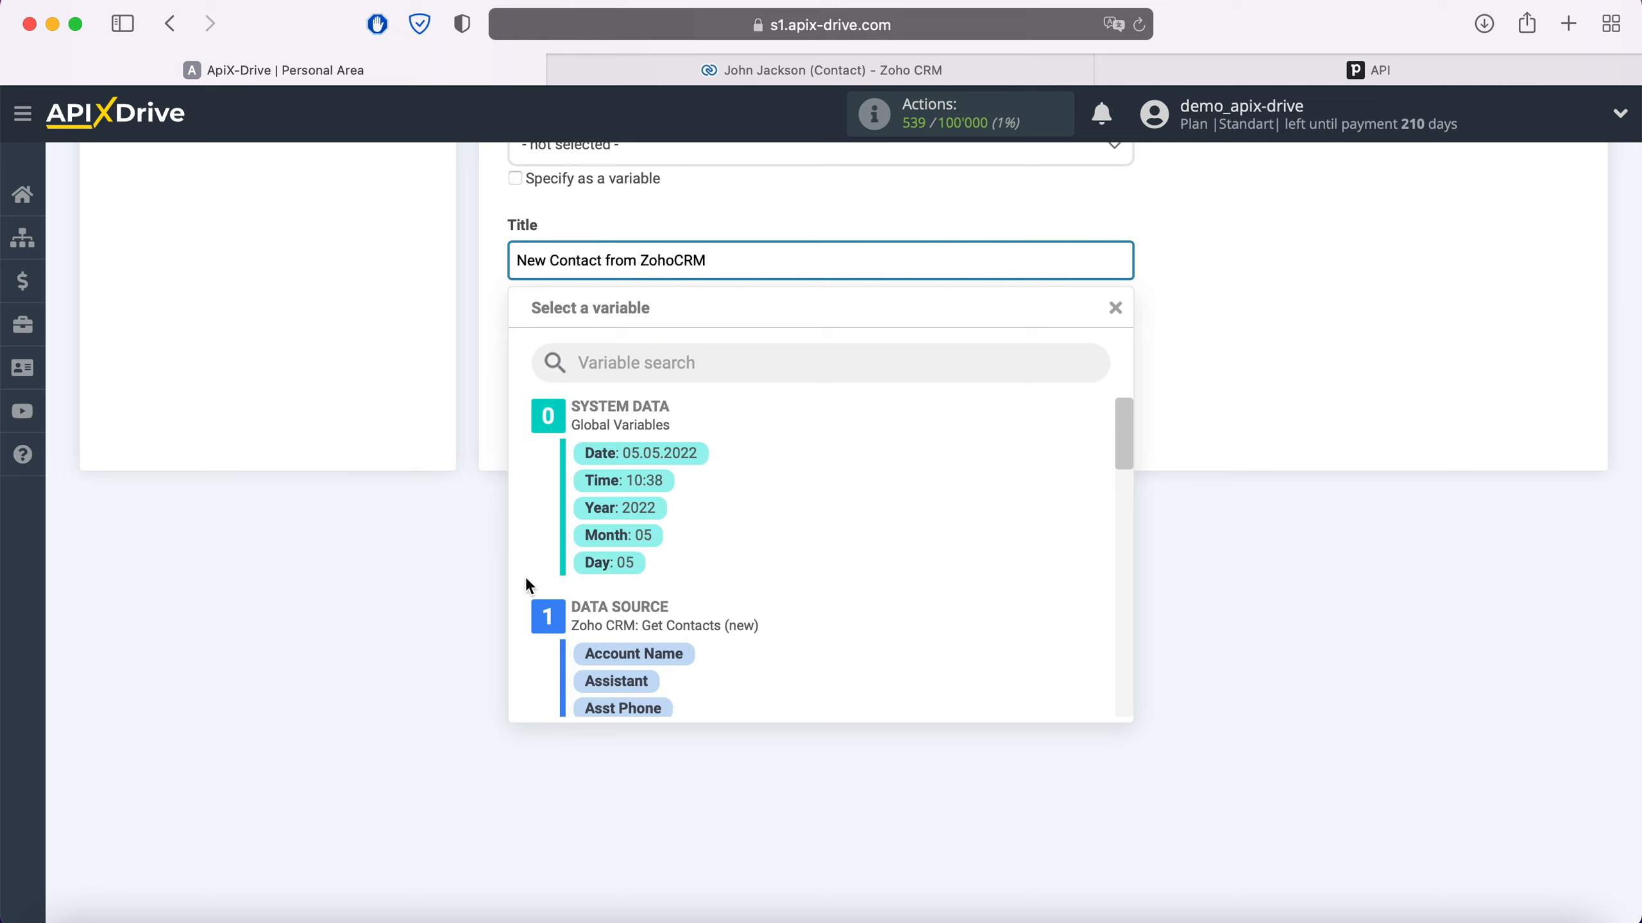
click(1114, 306)
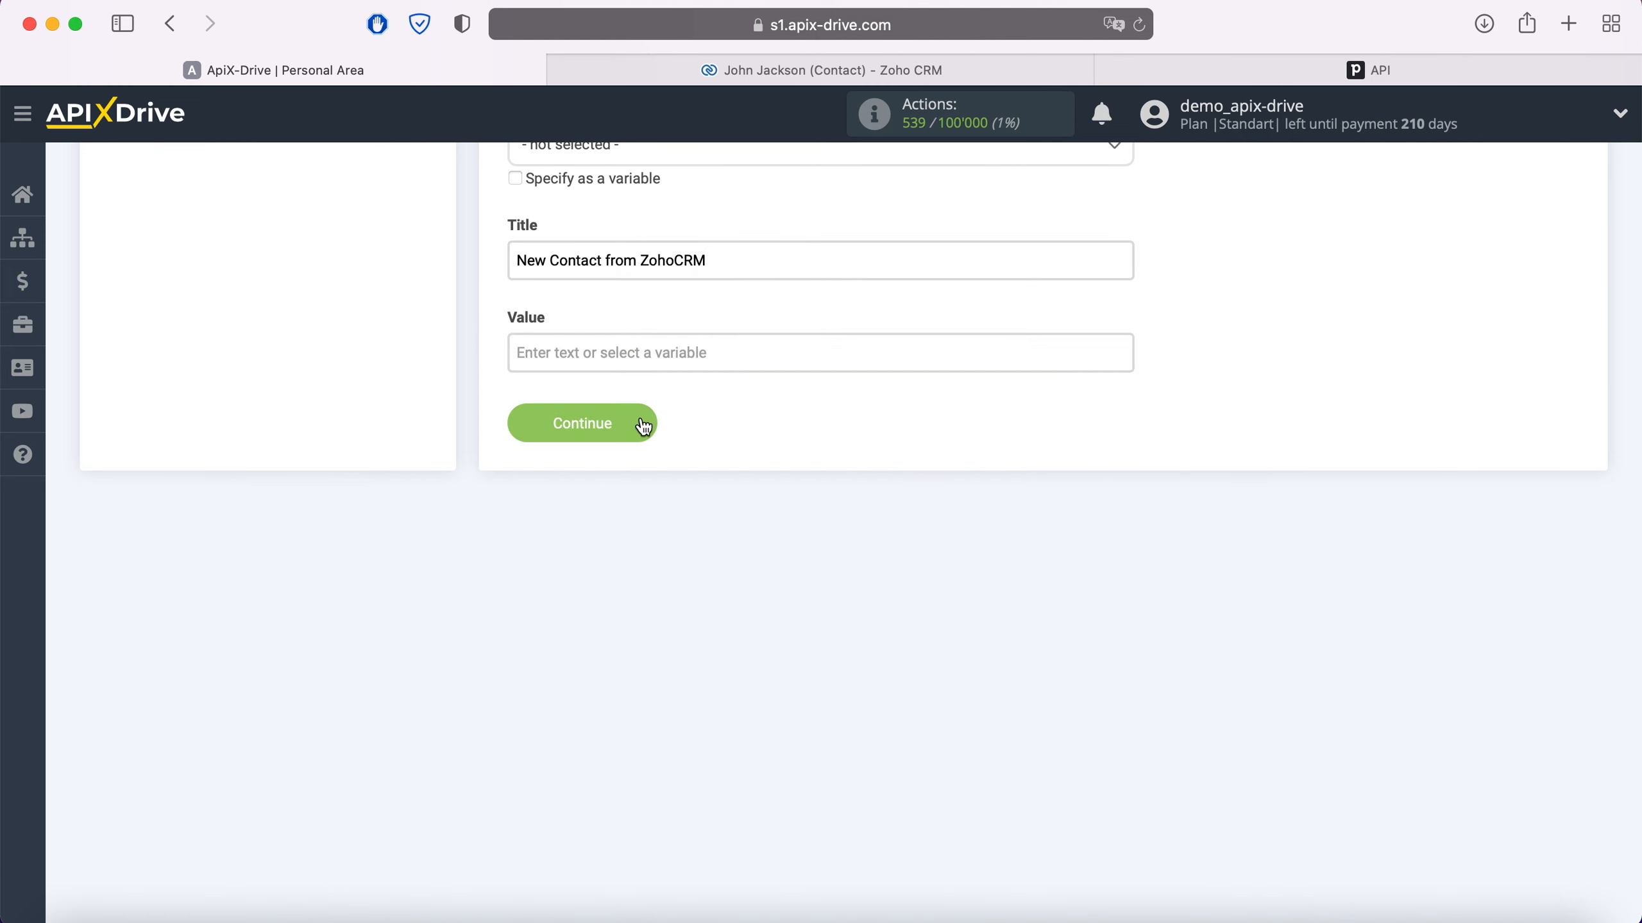
Send test data to Pipedrive and check the new 100-value deal there.
click(582, 423)
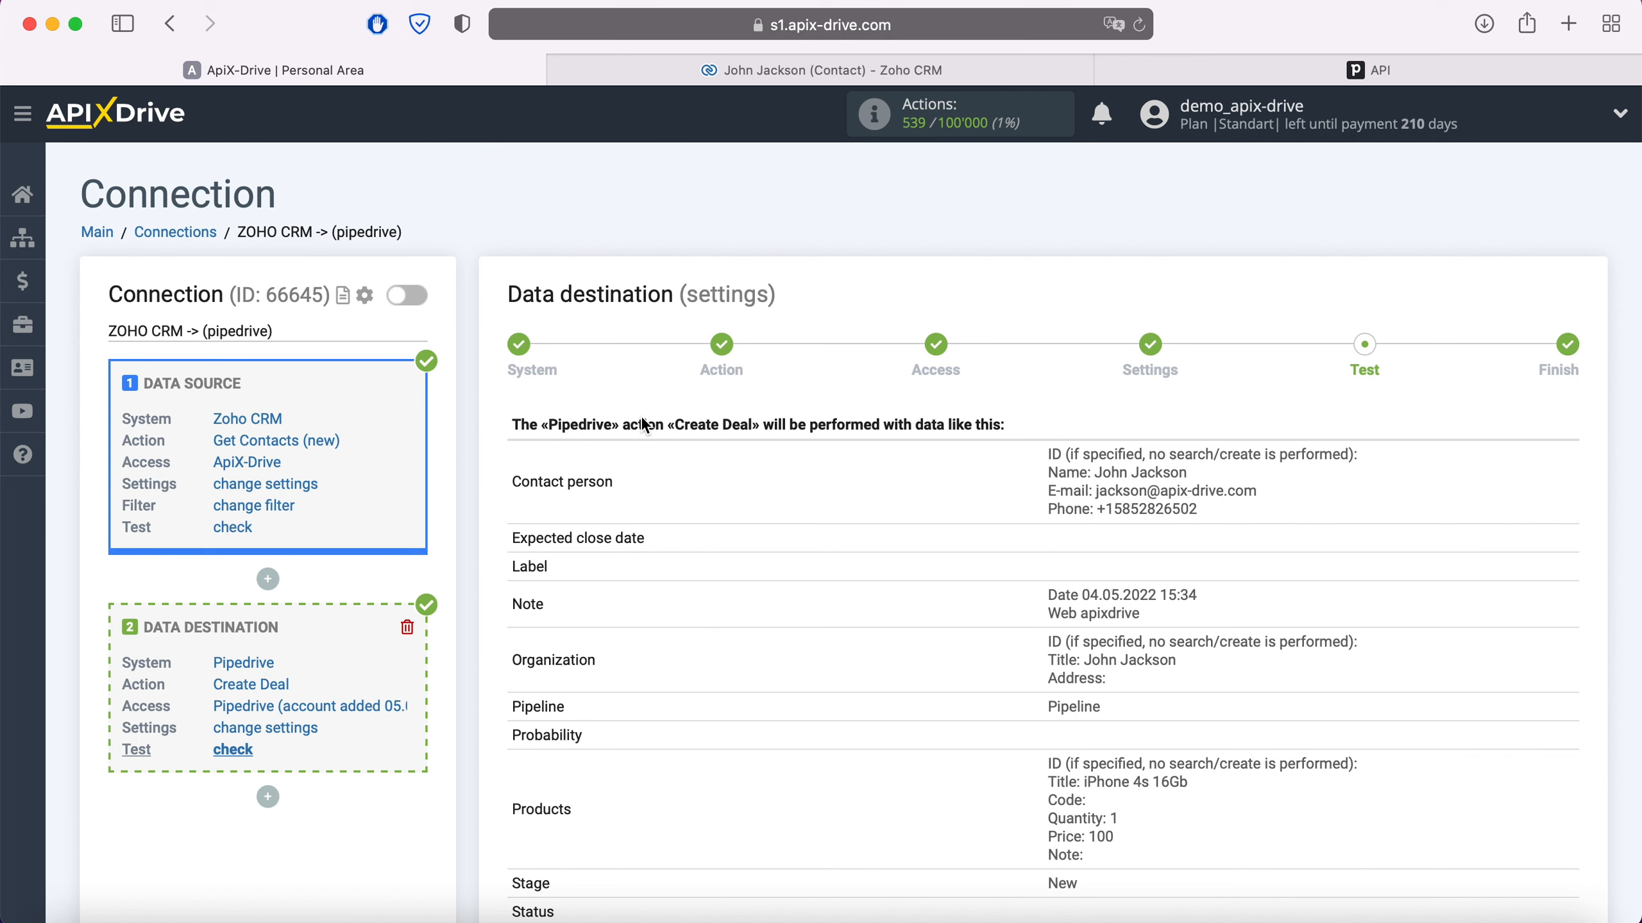
scroll(down, 3)
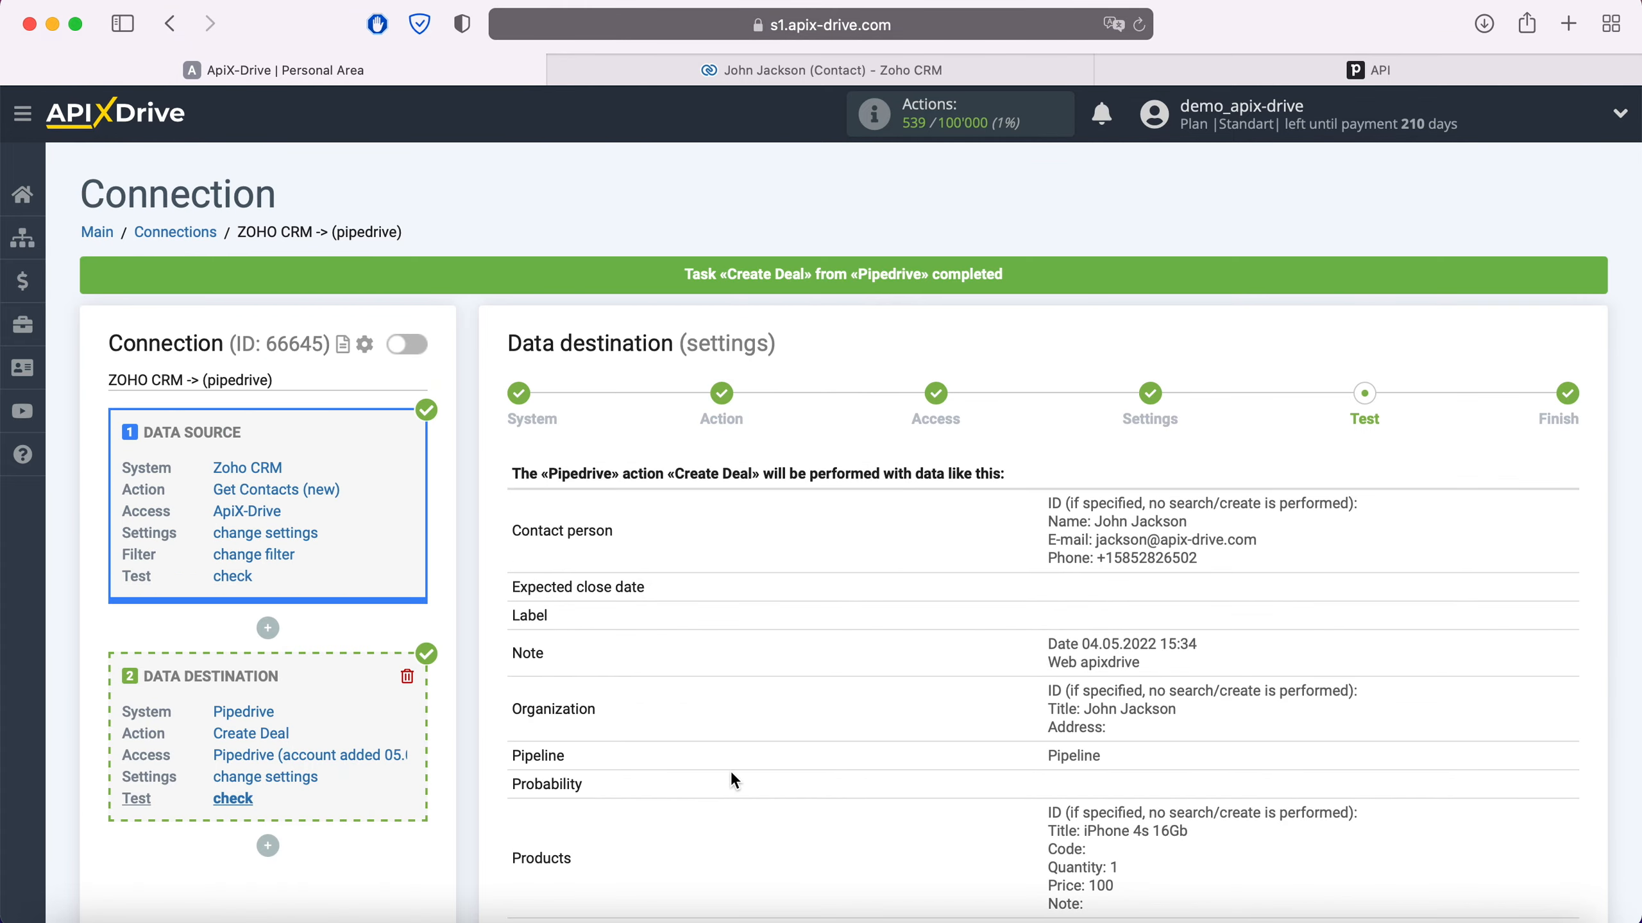
mouse_move(1096, 162)
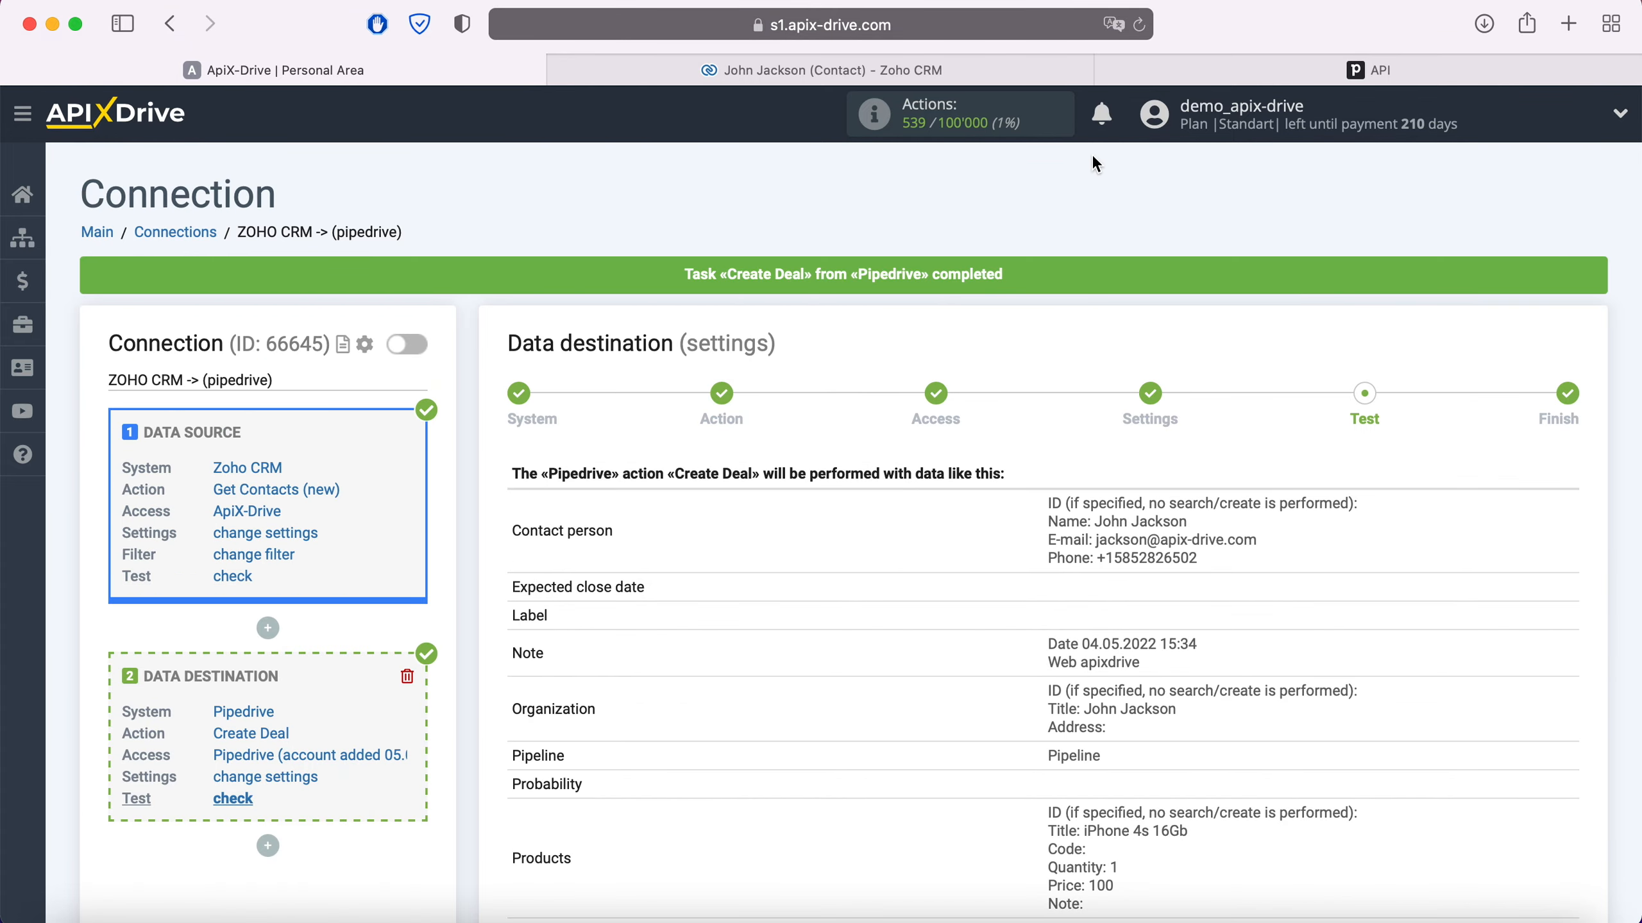
click(1368, 71)
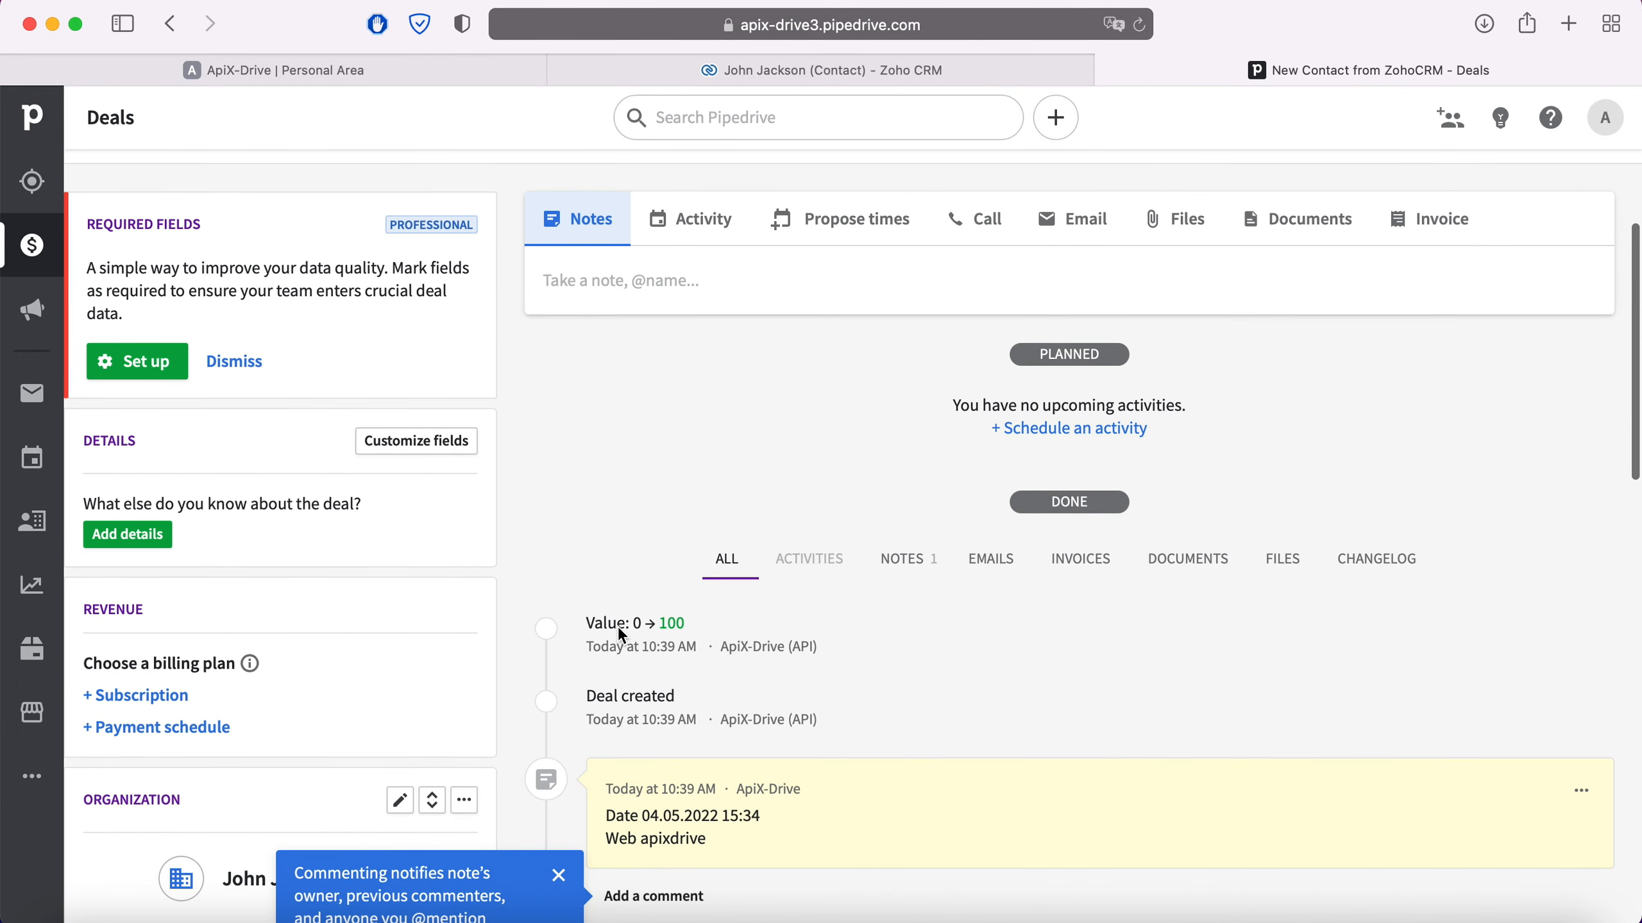
scroll(down, 3)
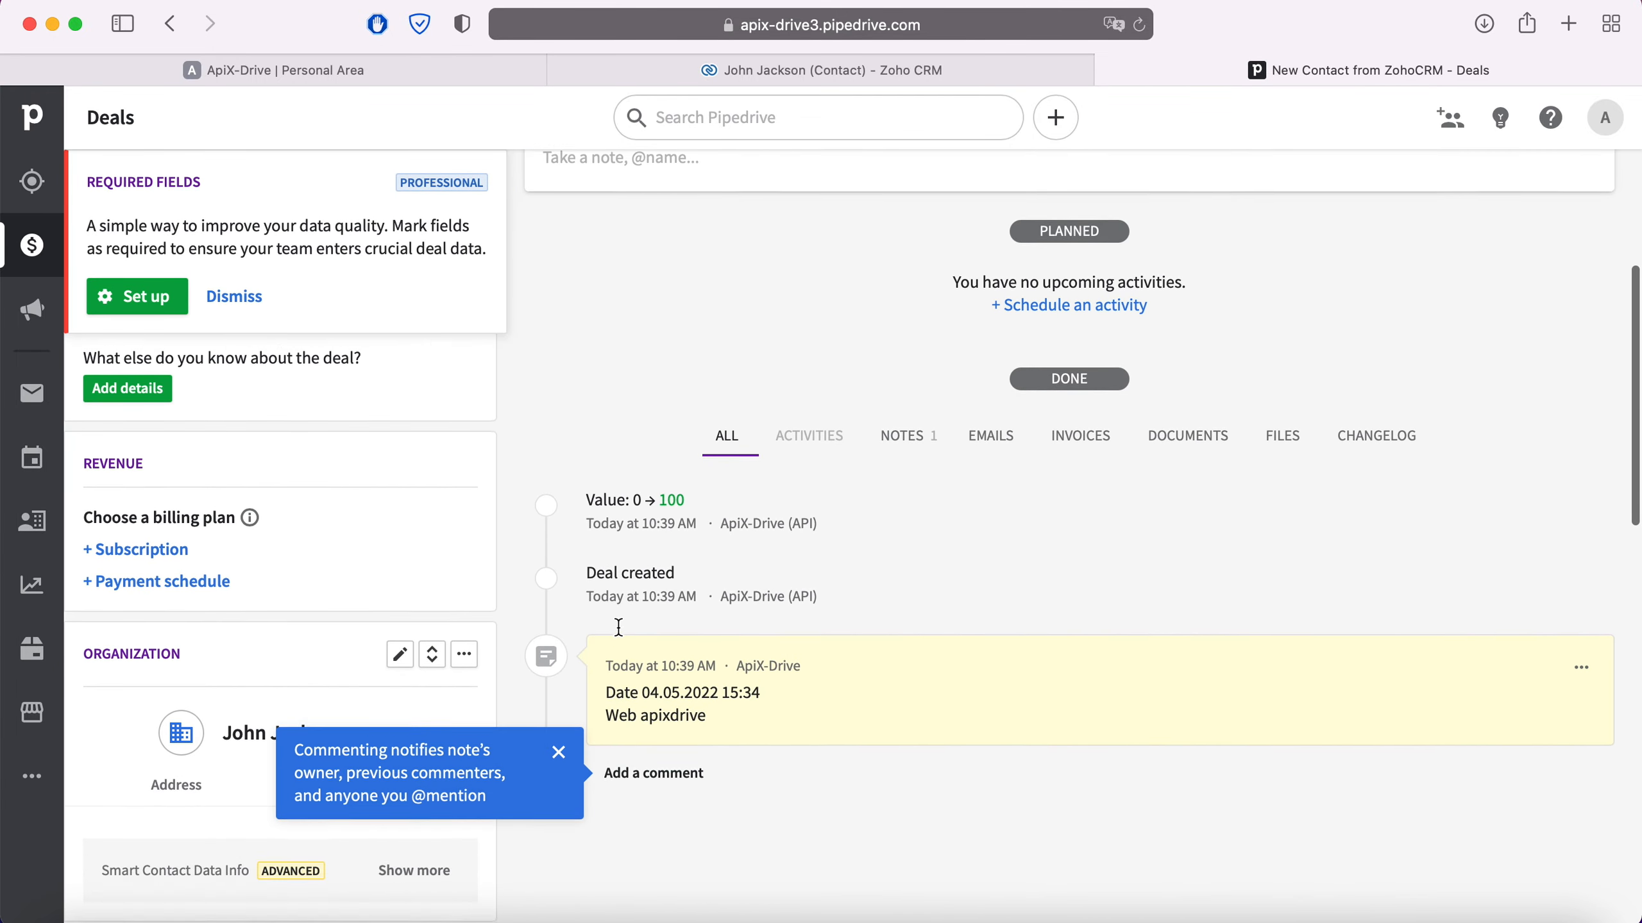
scroll(down, 3)
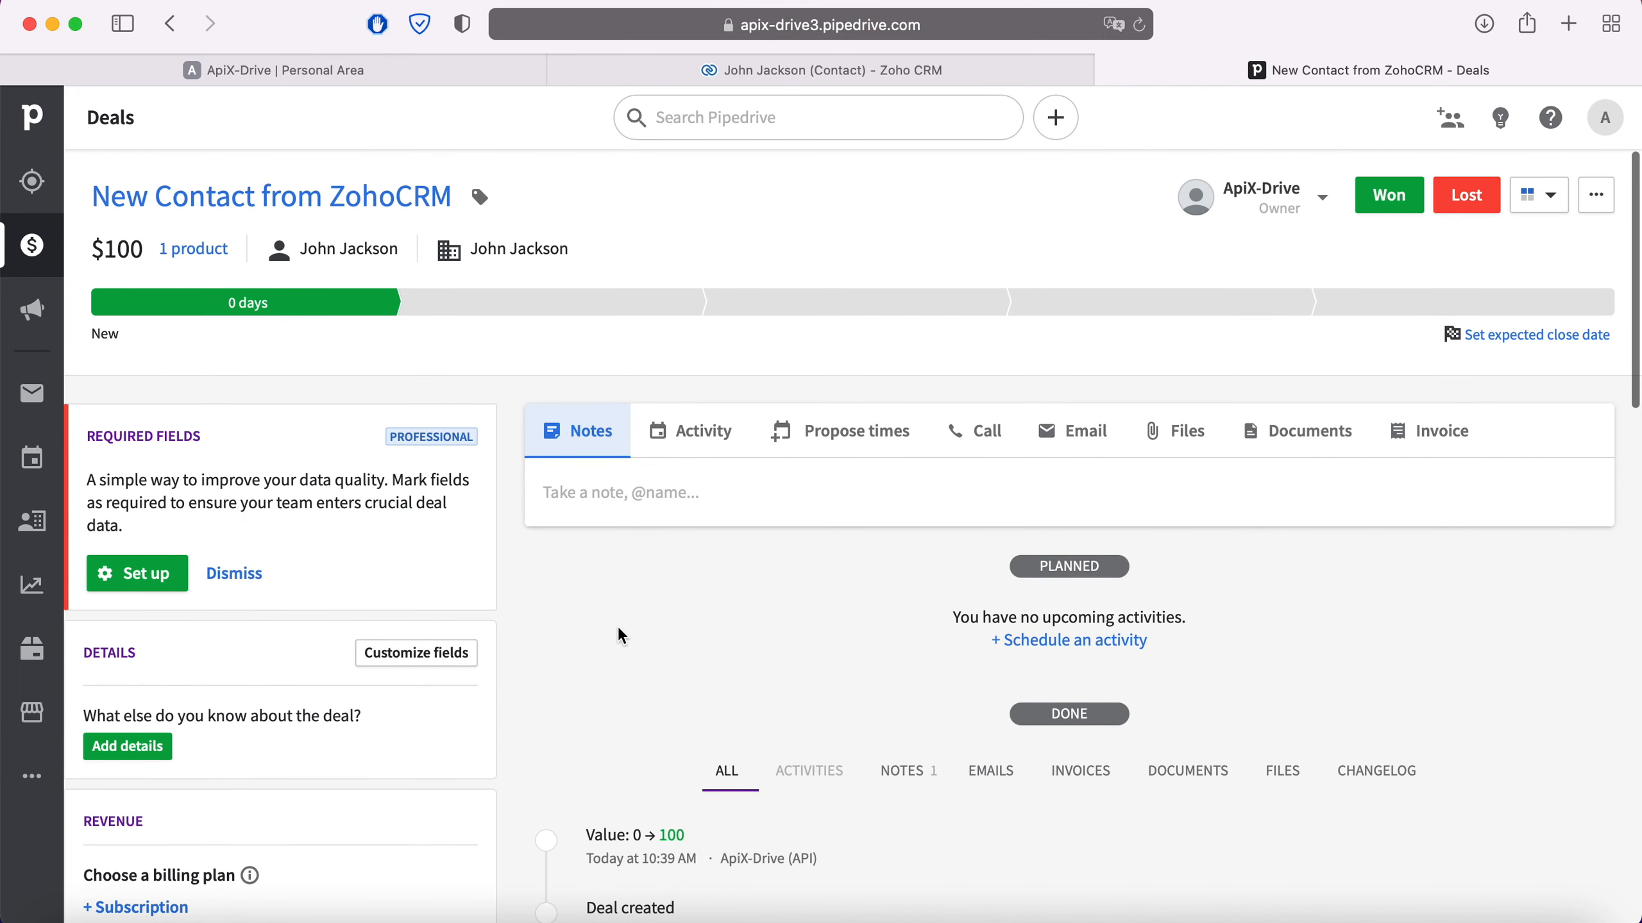
Return to the ApiX-Drive connection and advance to the final setup step offering auto-update.
click(272, 71)
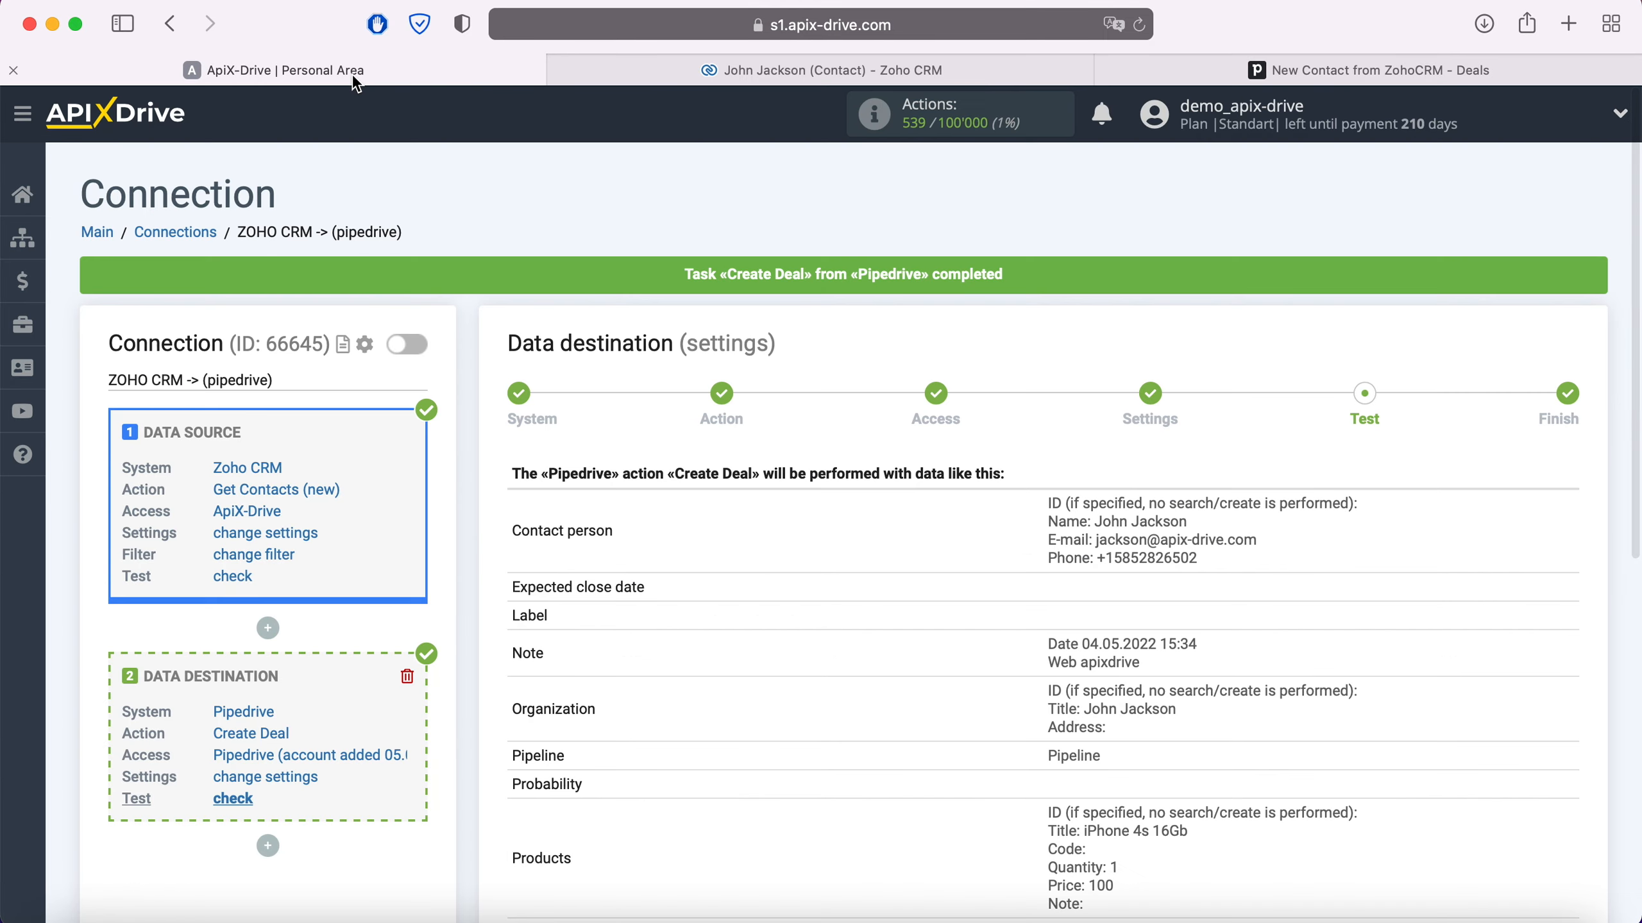
scroll(down, 3)
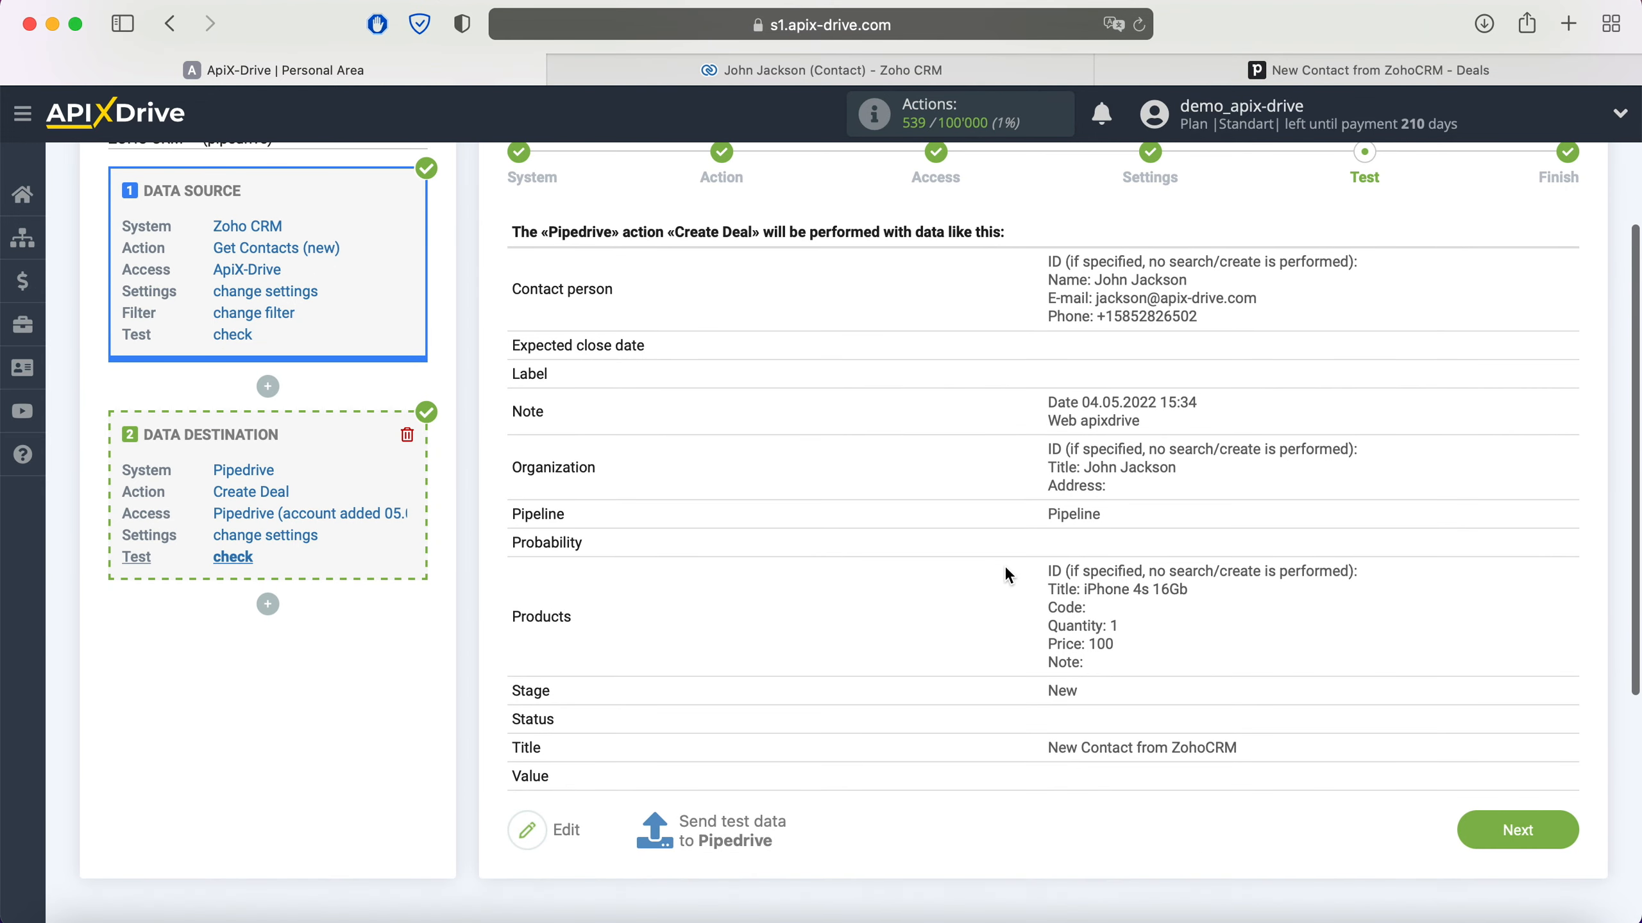
click(1514, 830)
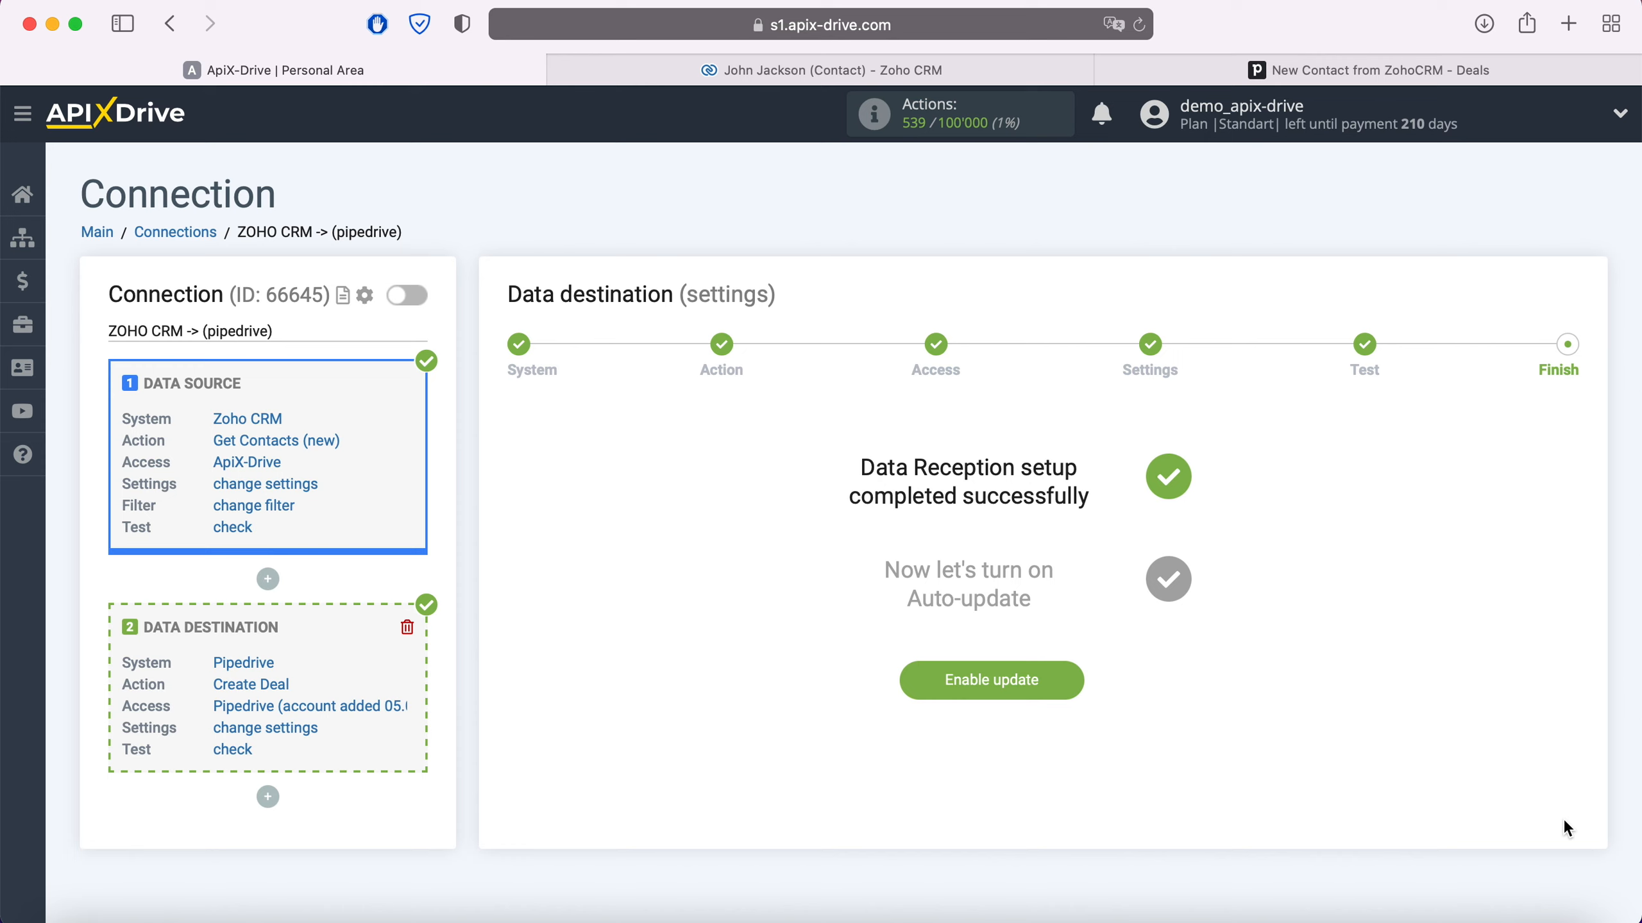
mouse_move(1079, 684)
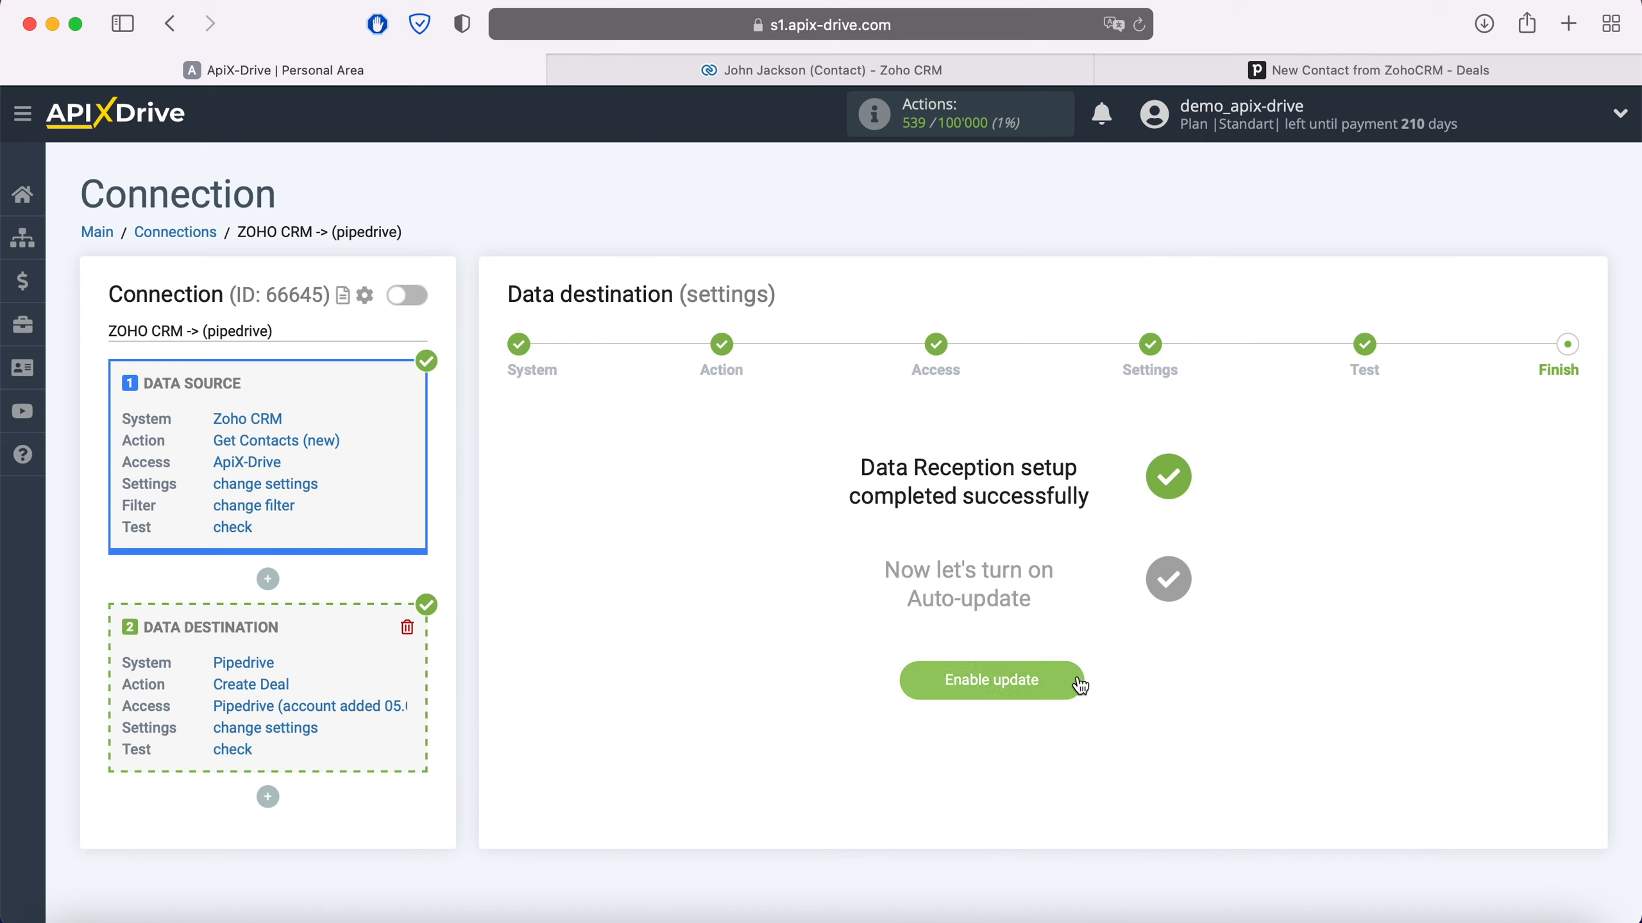
Enable auto-update on the ZOHO CRM -> pipedrive connection with a 5-minute update interval and save.
click(989, 680)
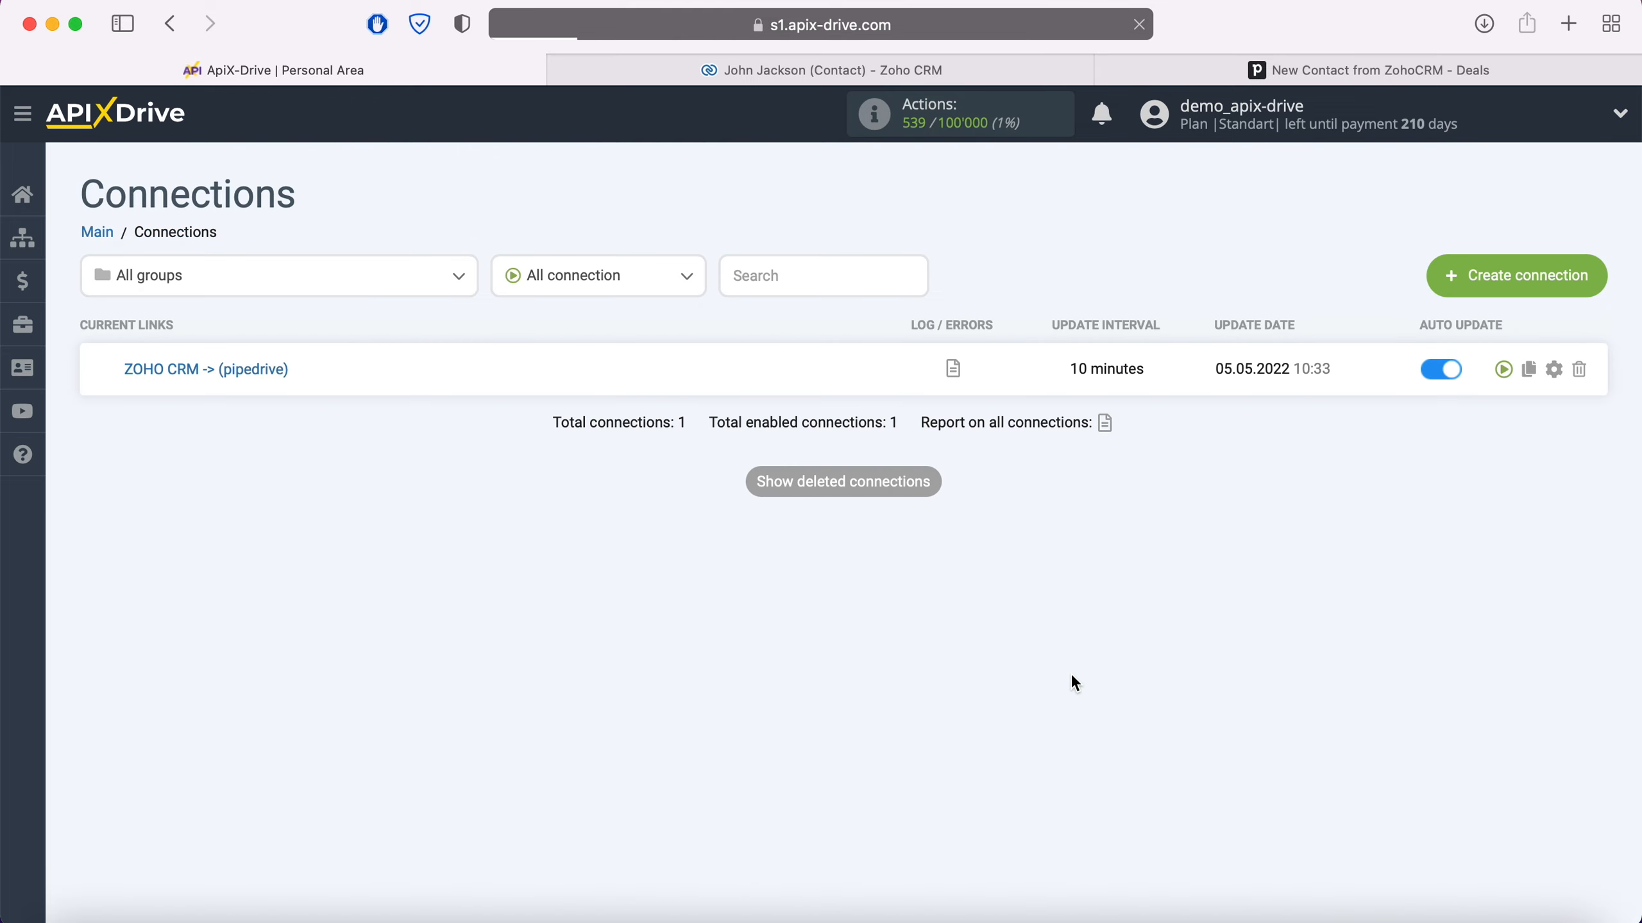
click(1553, 368)
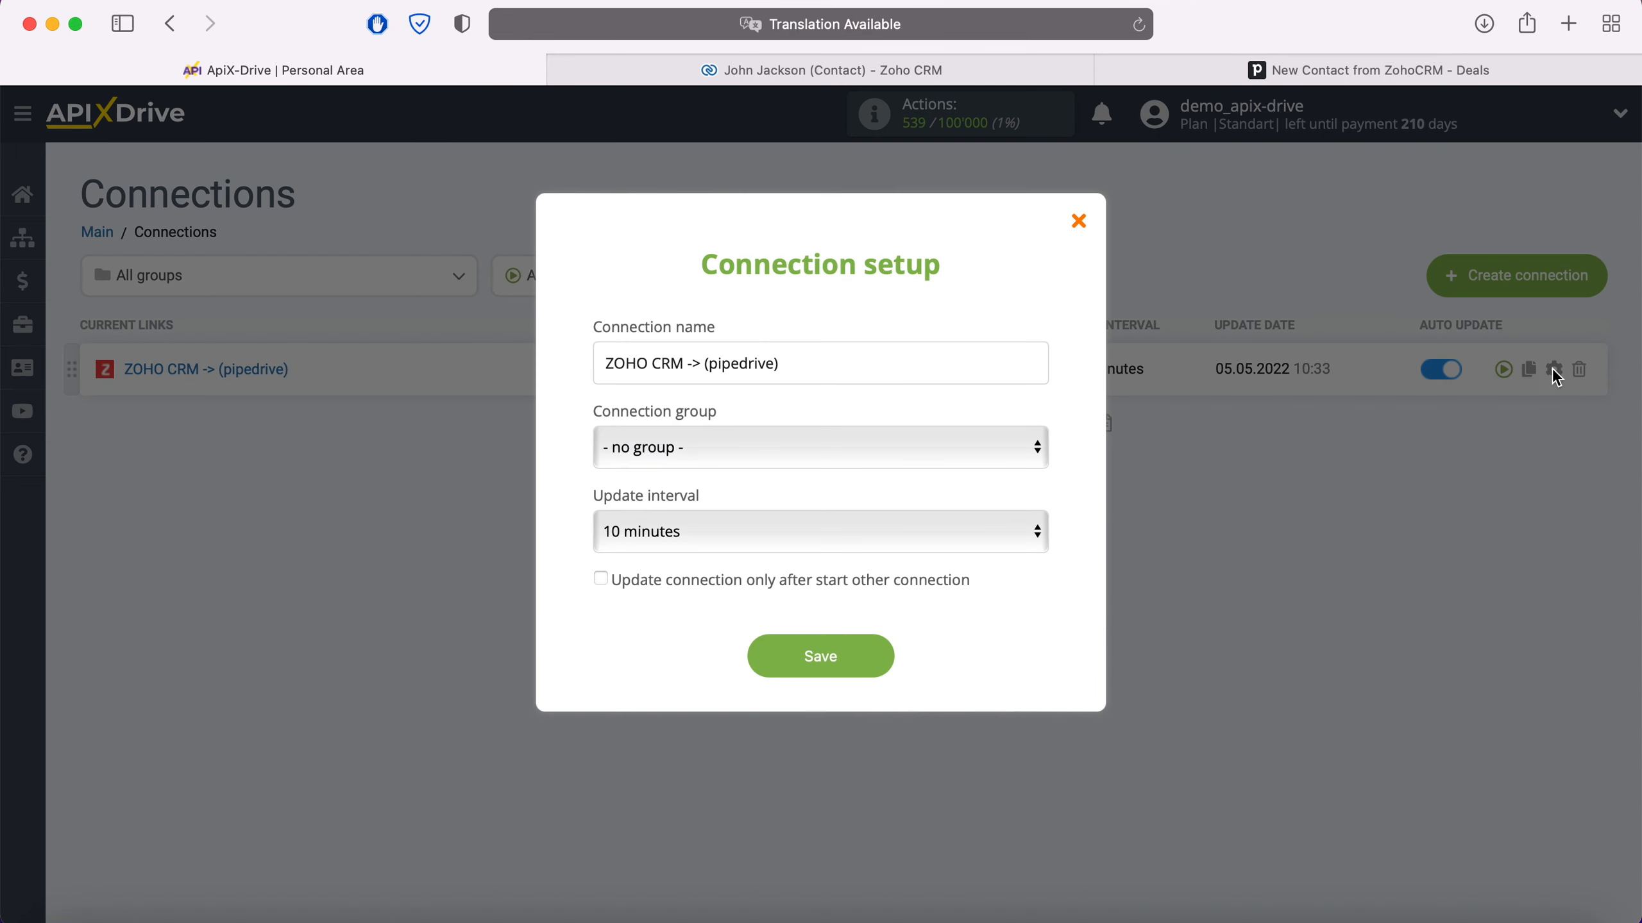
click(820, 531)
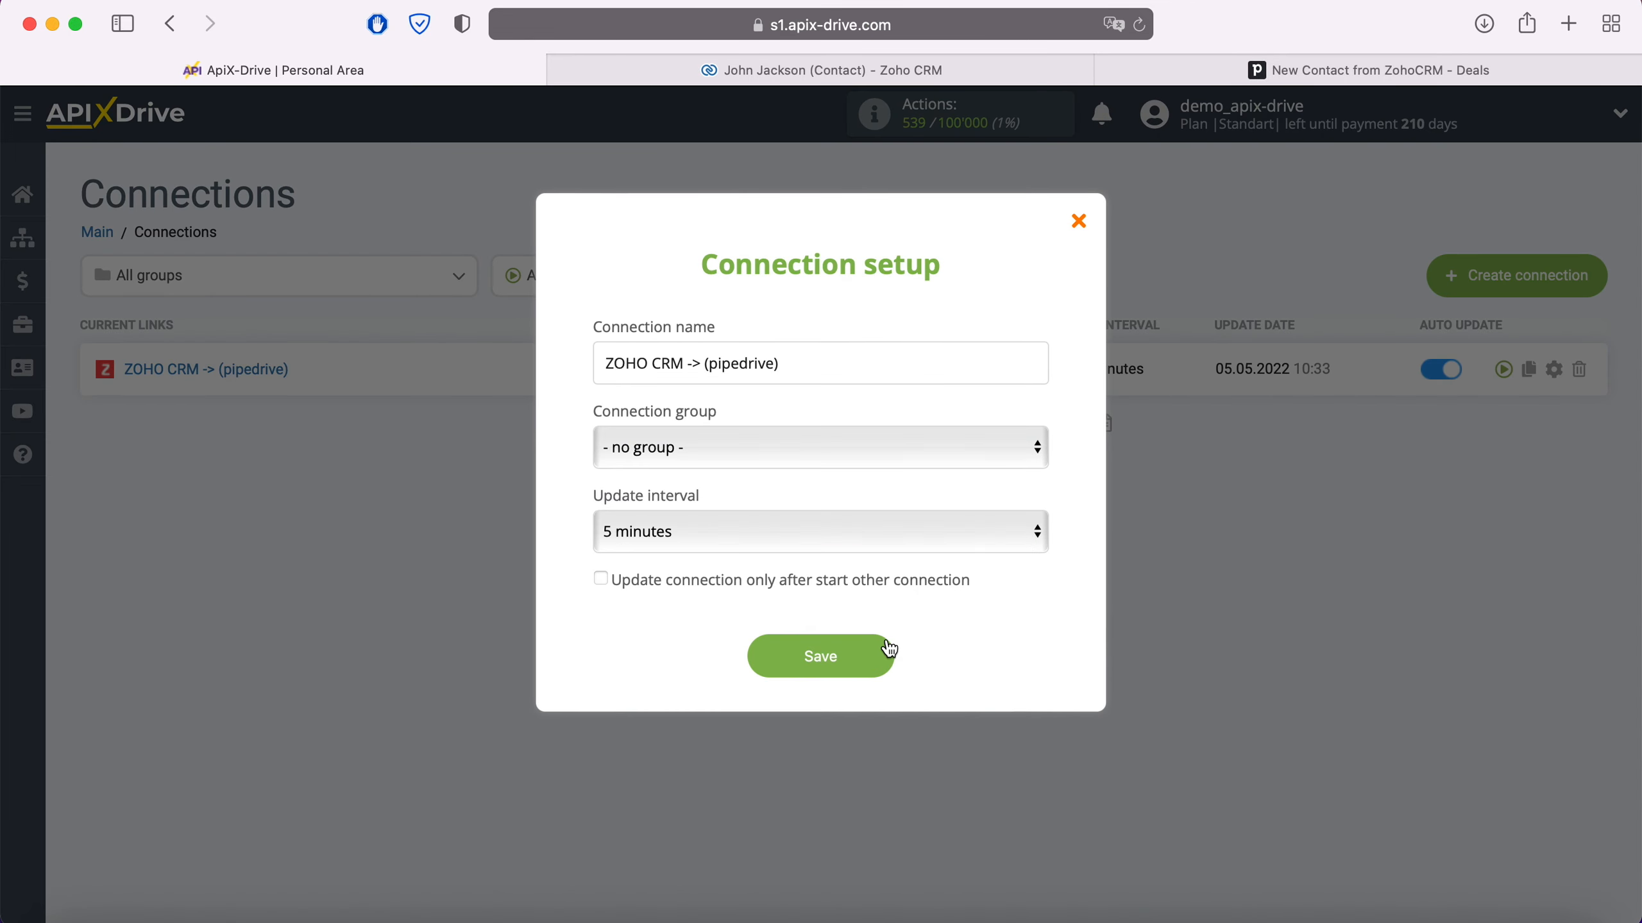
click(820, 656)
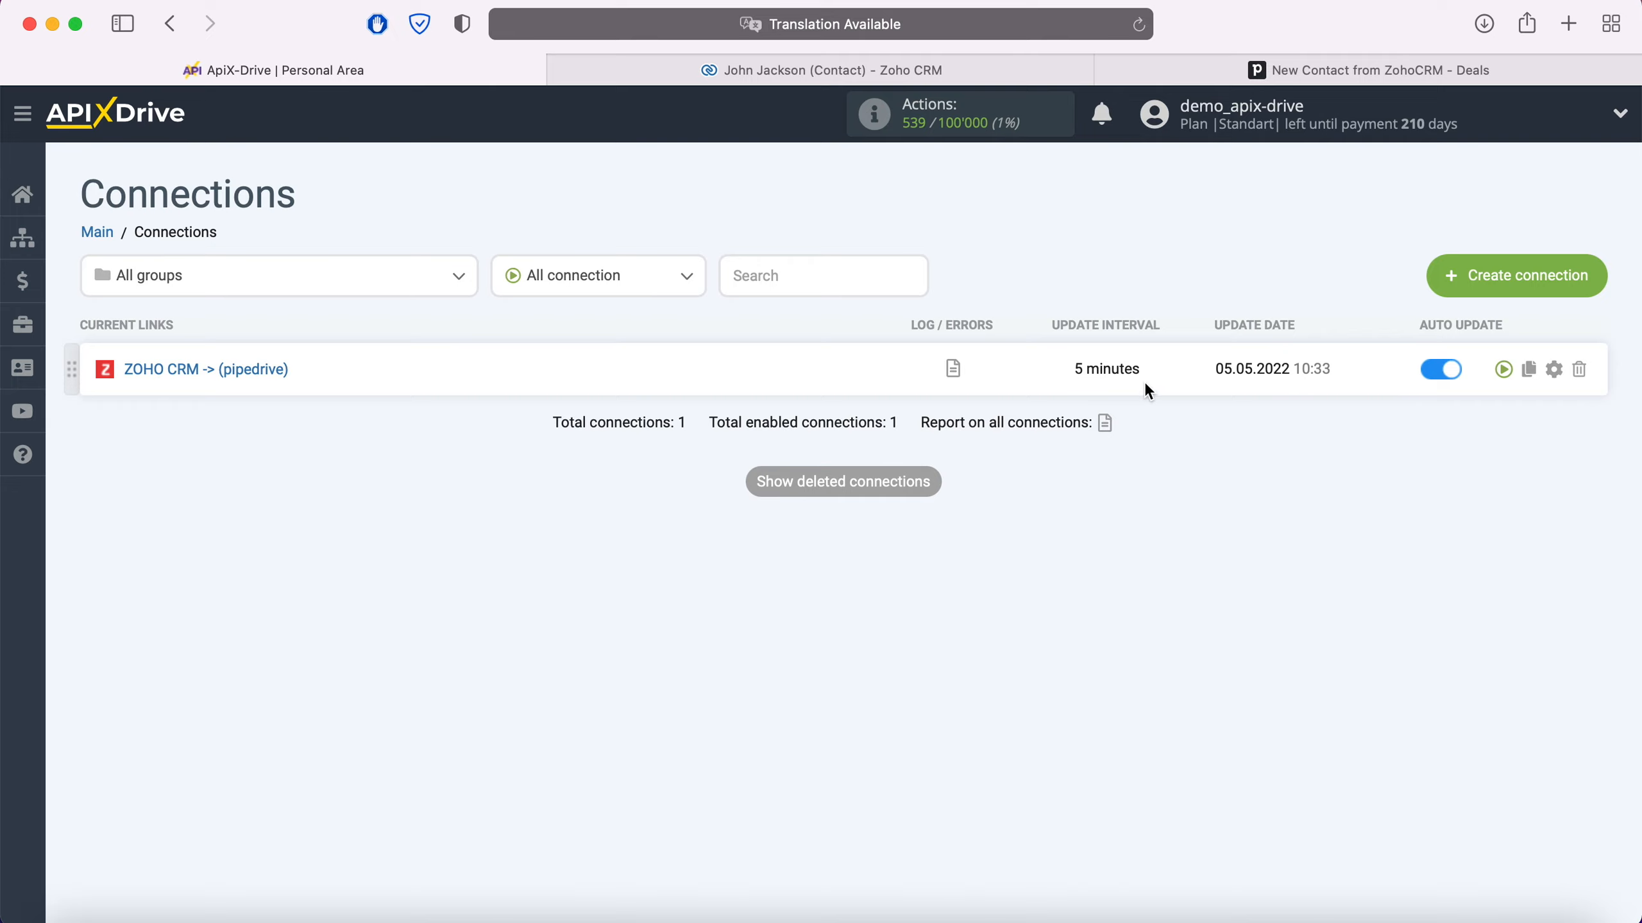